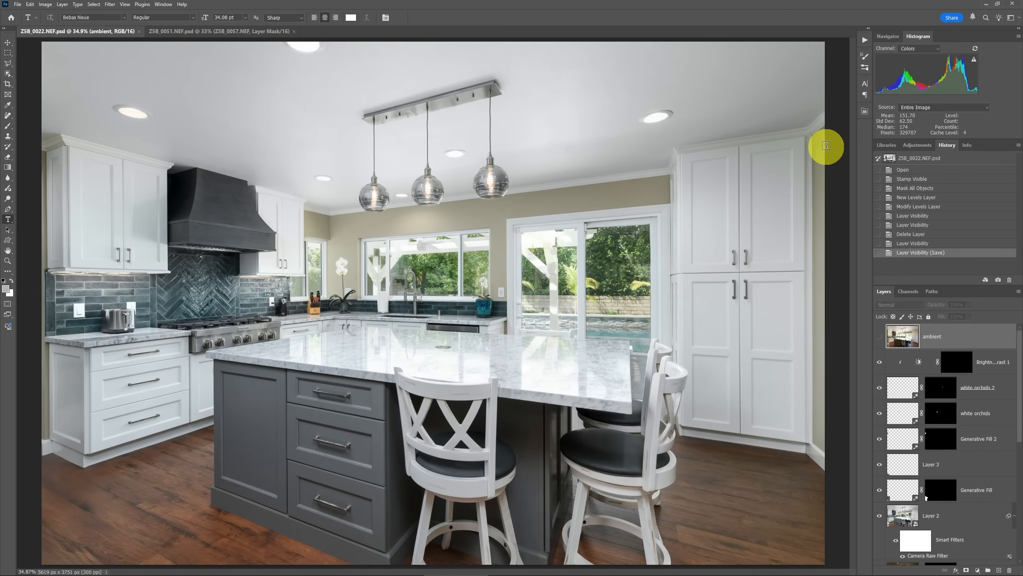
# Switch documents and open Landscape masking for the house photo
pyautogui.click(220, 31)
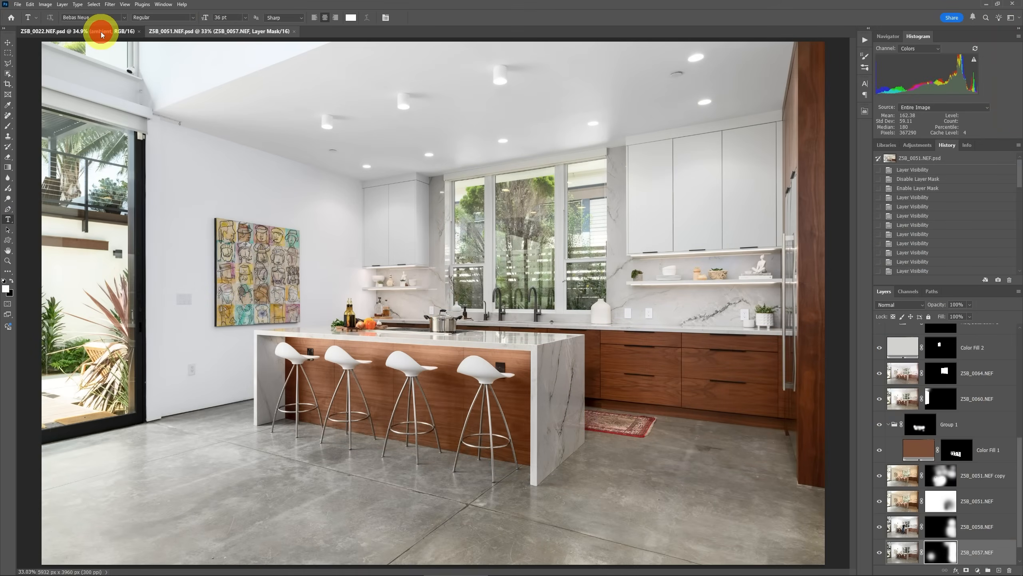
pyautogui.click(75, 31)
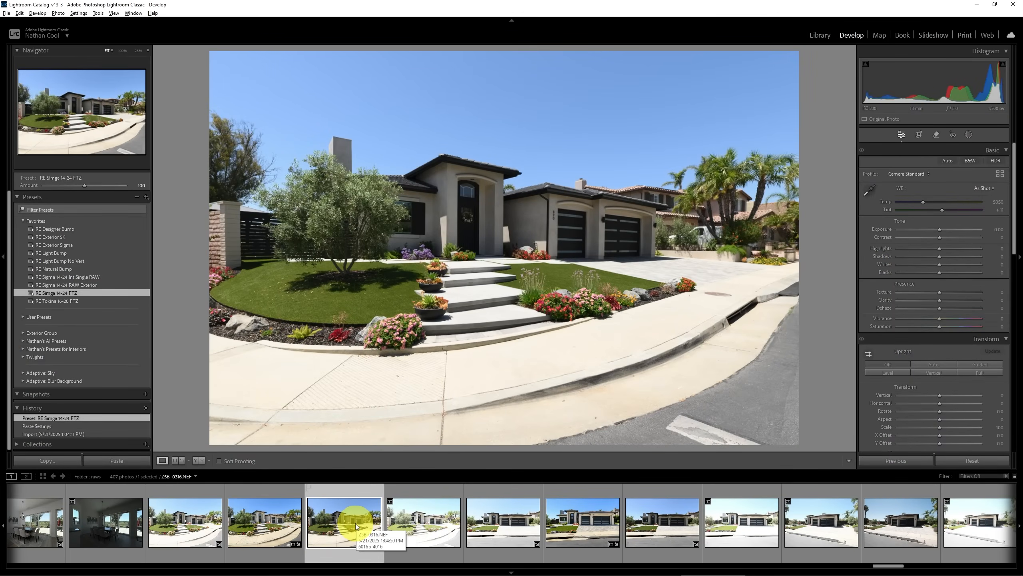
pyautogui.click(971, 135)
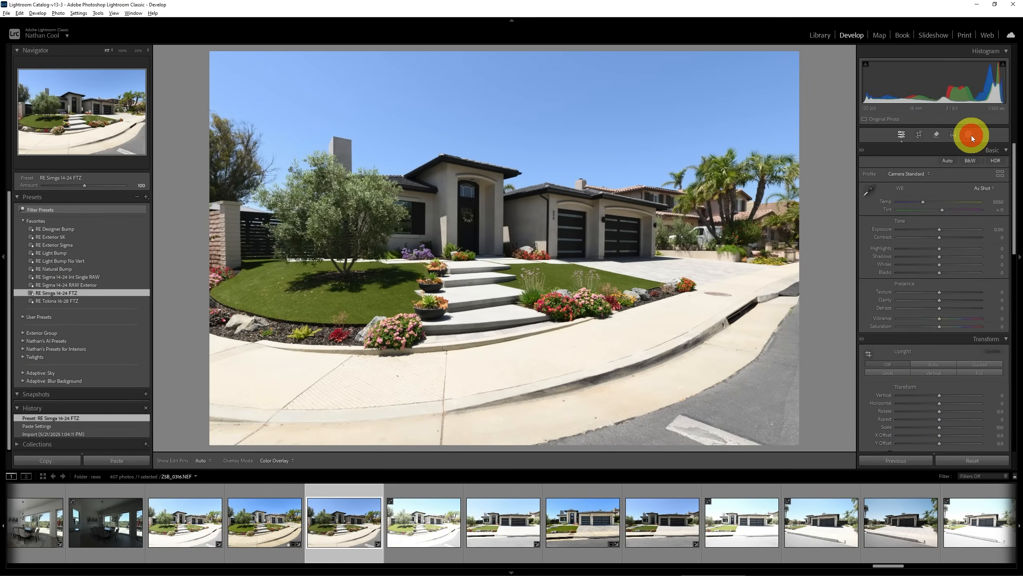
pyautogui.click(969, 135)
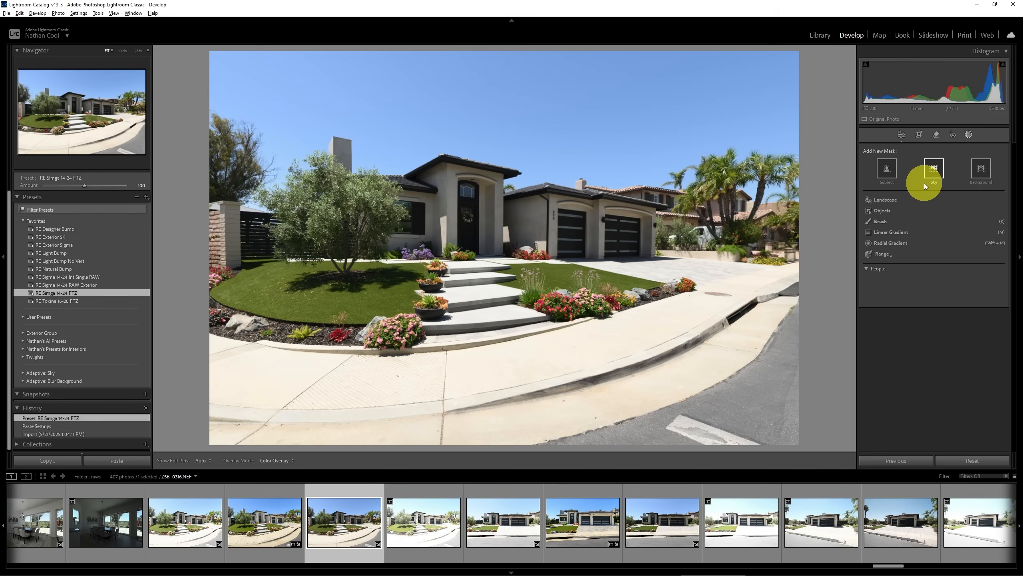
pyautogui.click(886, 200)
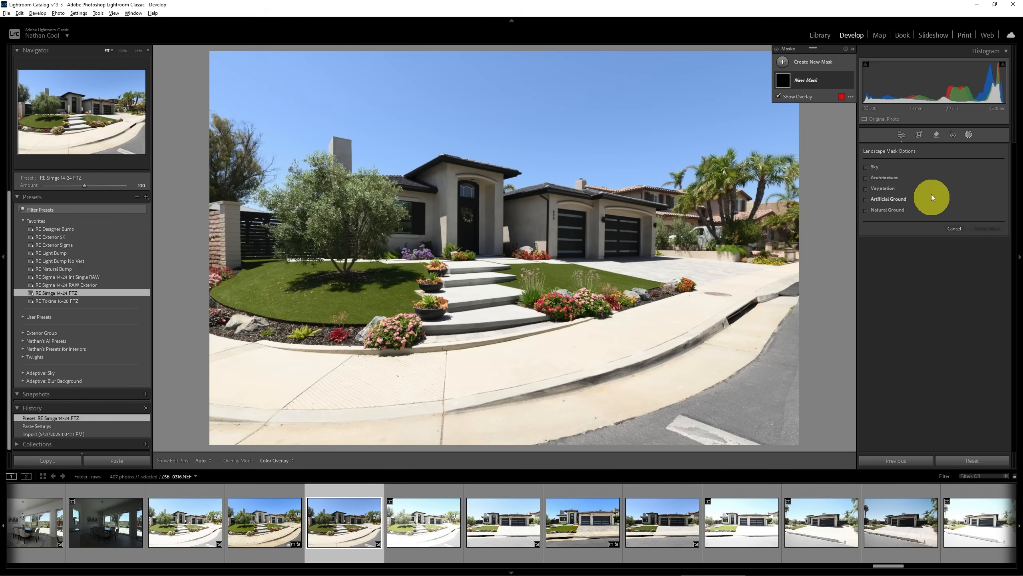
pyautogui.click(885, 176)
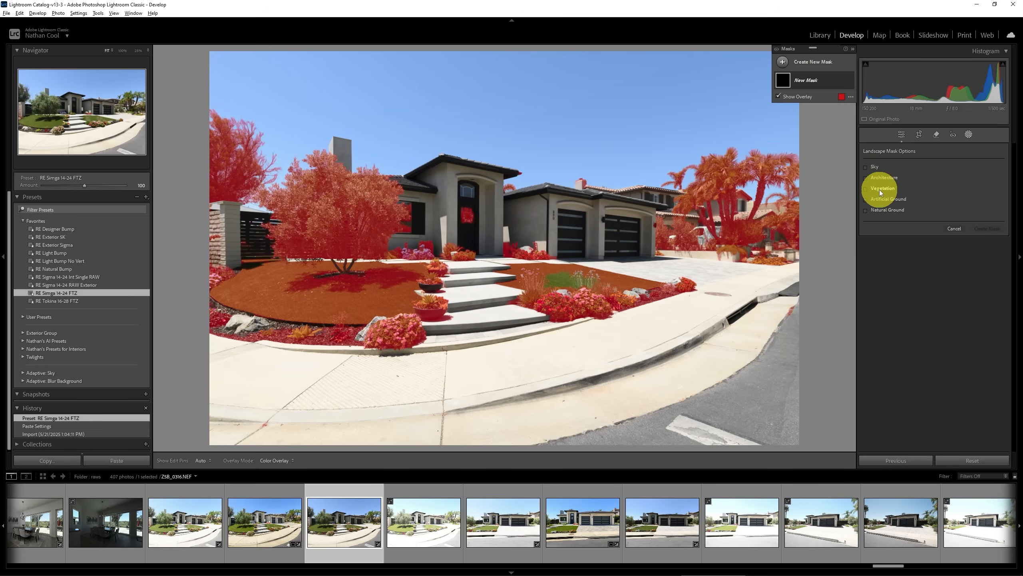
pyautogui.click(887, 199)
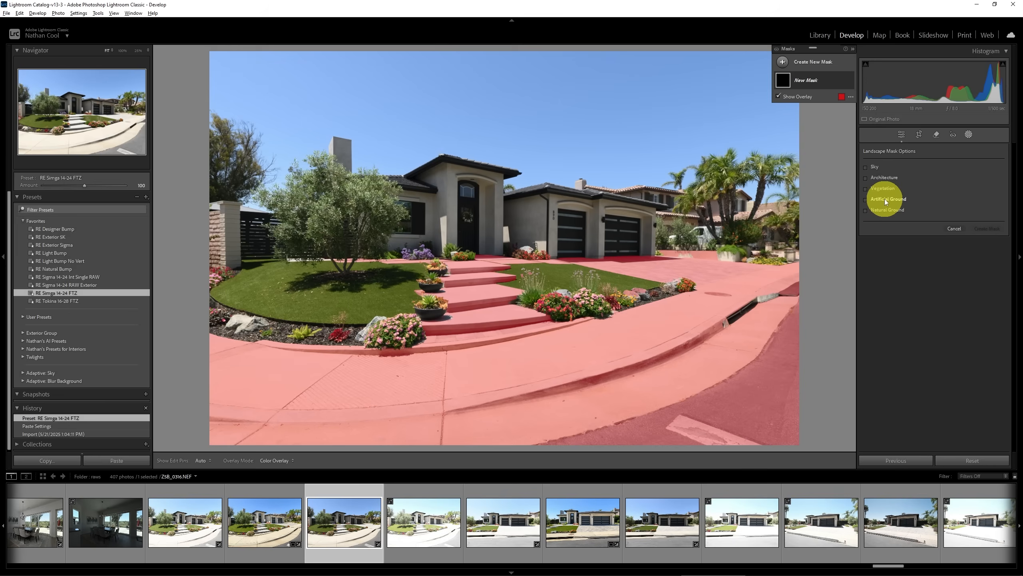
# Create an Artificial Ground landscape mask, then an Architecture landscape mask
pyautogui.click(866, 198)
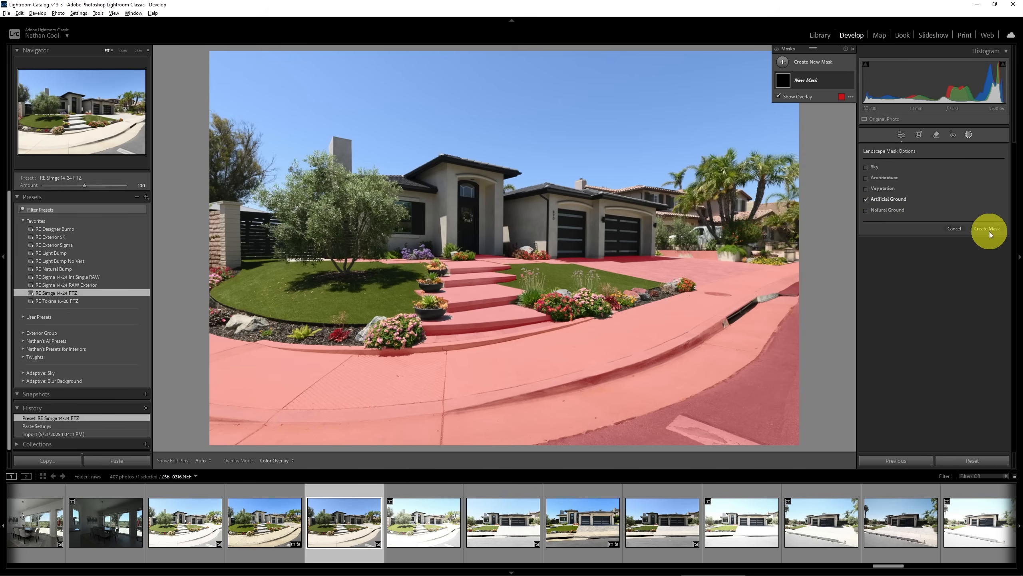
pyautogui.click(987, 230)
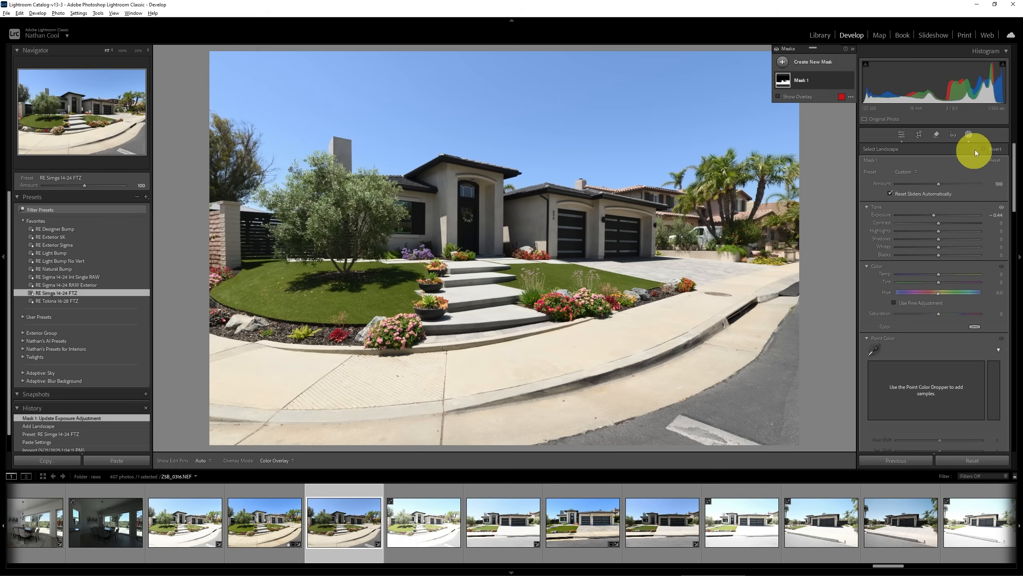
pyautogui.click(801, 79)
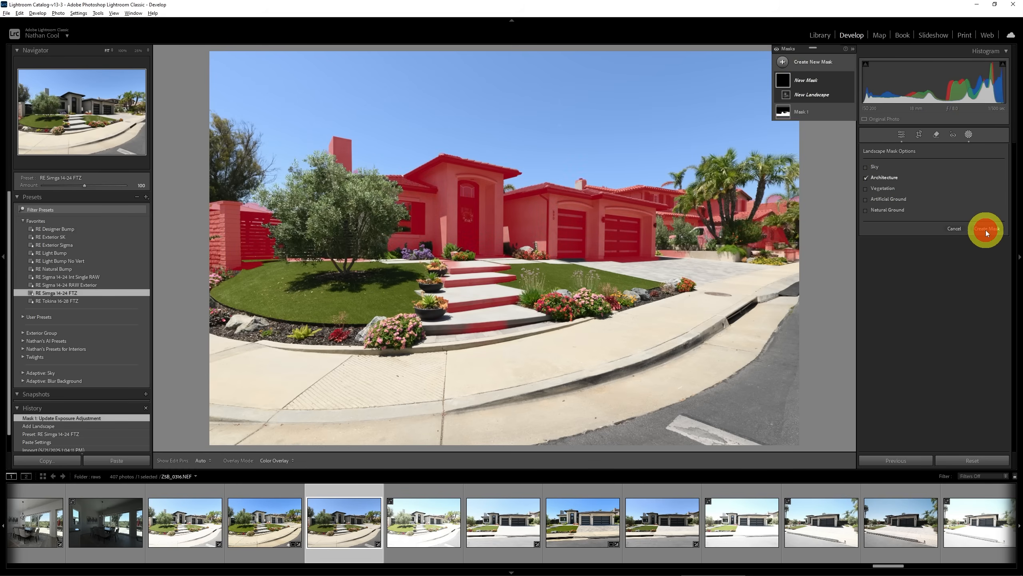
pyautogui.click(985, 228)
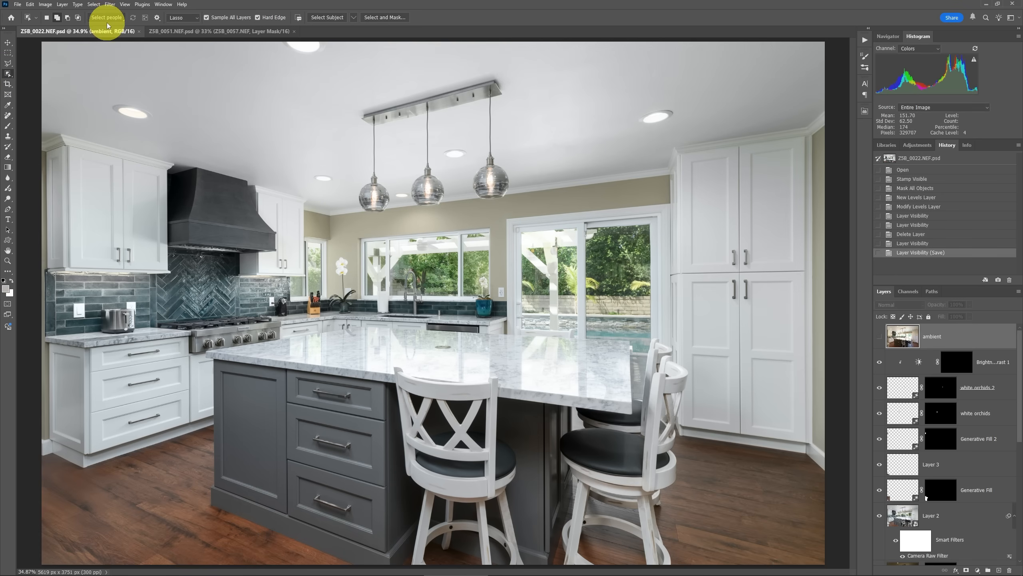
pyautogui.moveTo(8, 72)
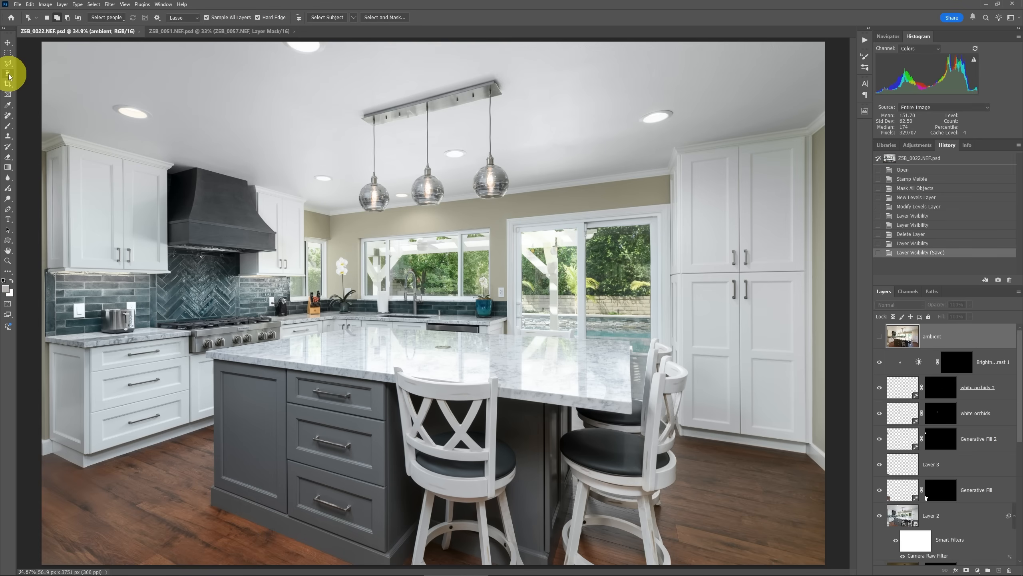
pyautogui.moveTo(111, 17)
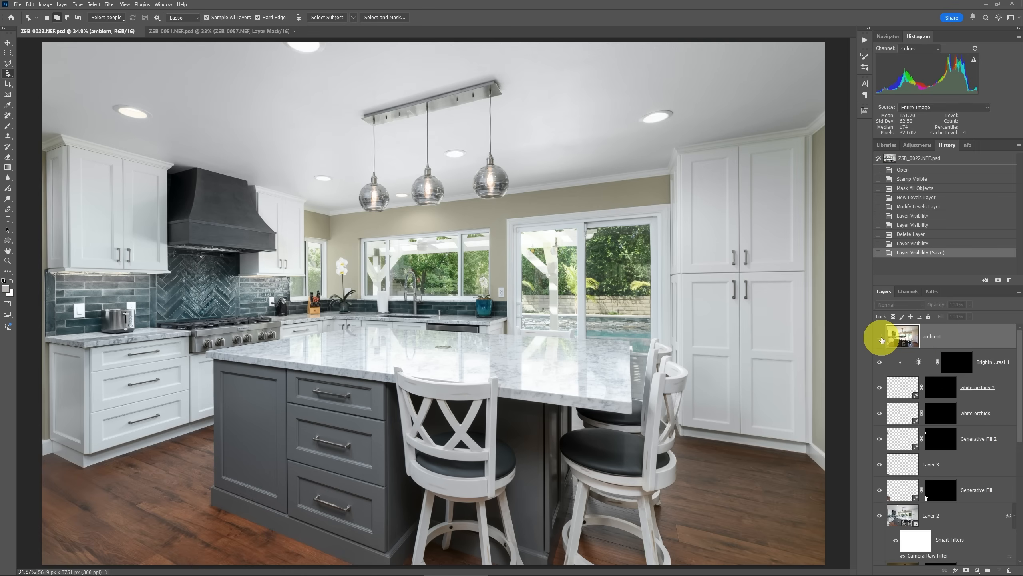
pyautogui.click(880, 337)
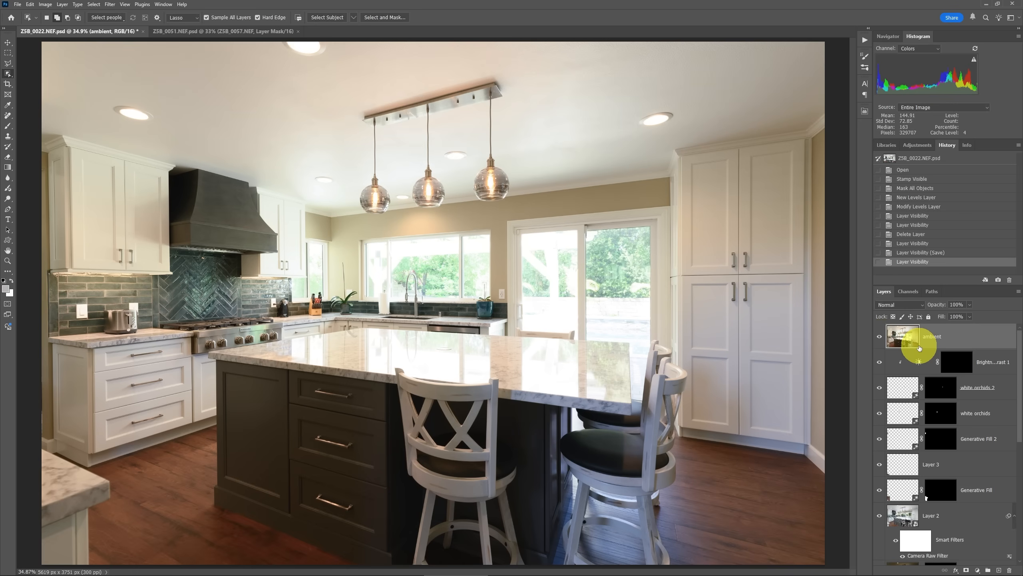
pyautogui.moveTo(920, 346)
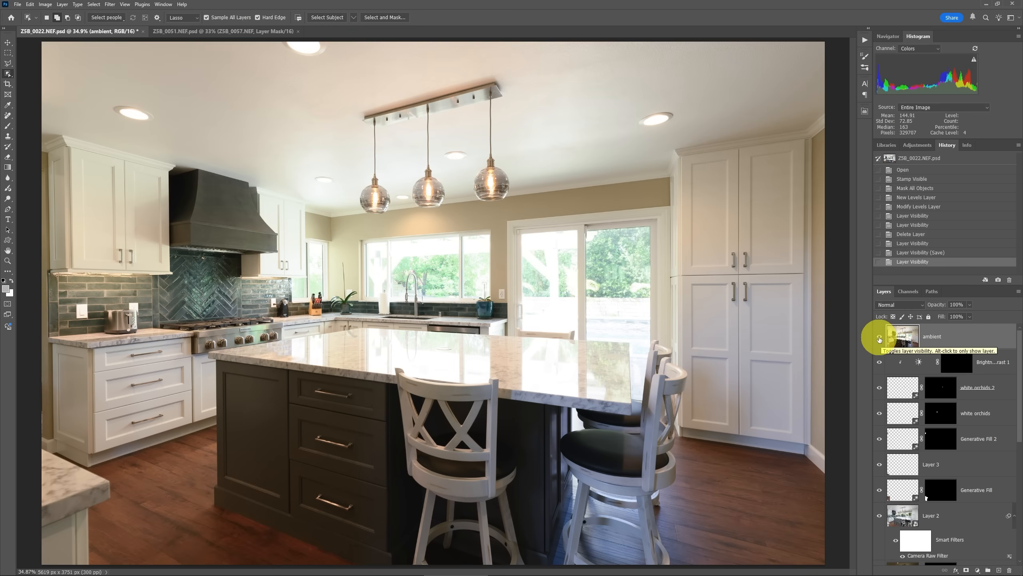
pyautogui.click(879, 339)
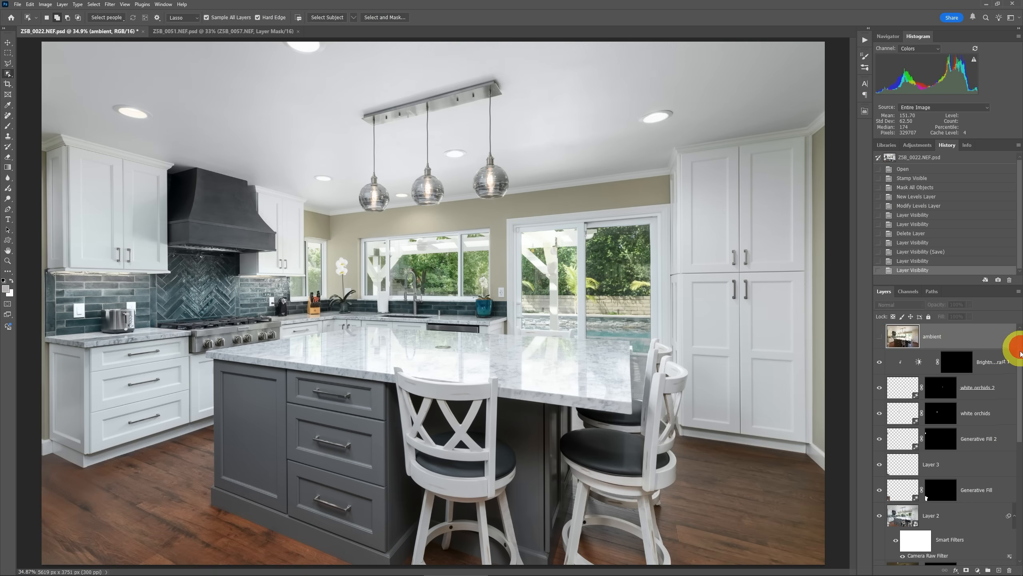
pyautogui.scroll(-3)
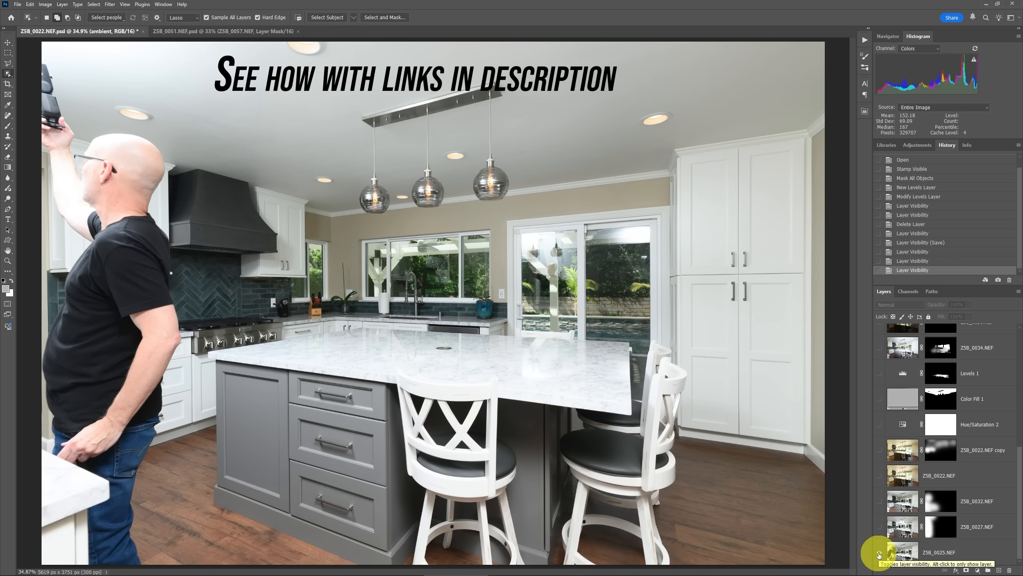
pyautogui.click(879, 527)
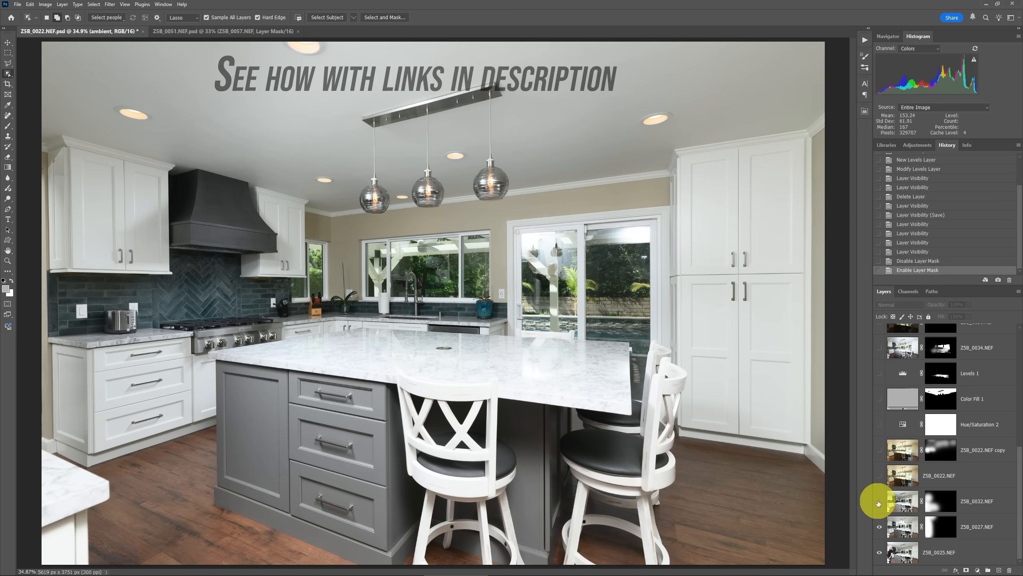
pyautogui.click(879, 501)
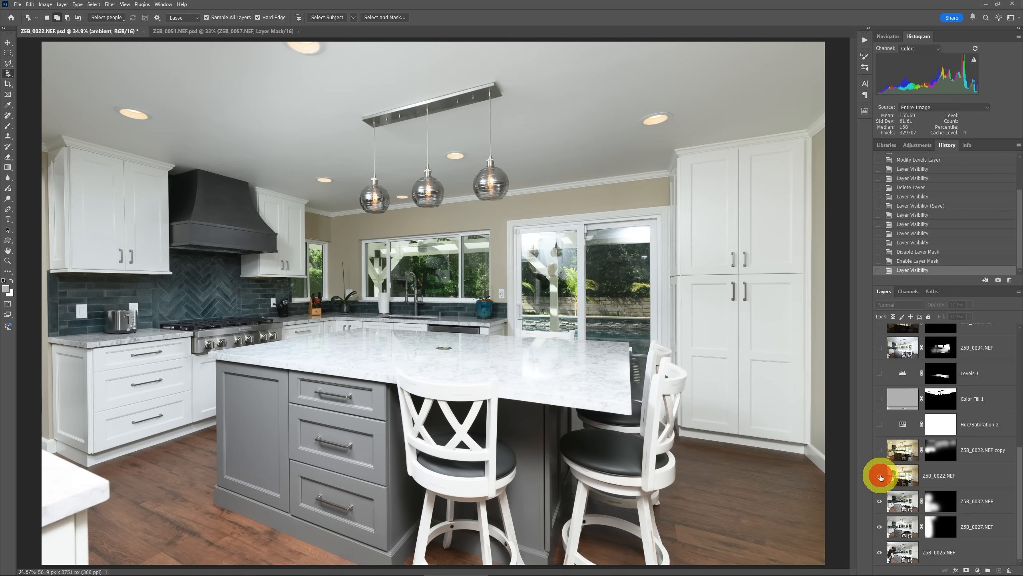
pyautogui.click(878, 475)
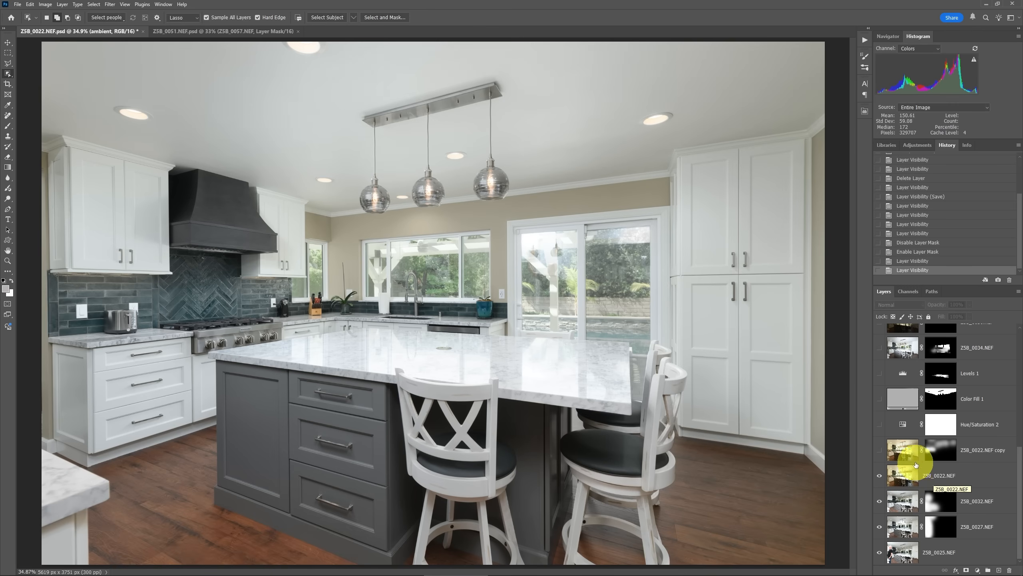
pyautogui.click(879, 449)
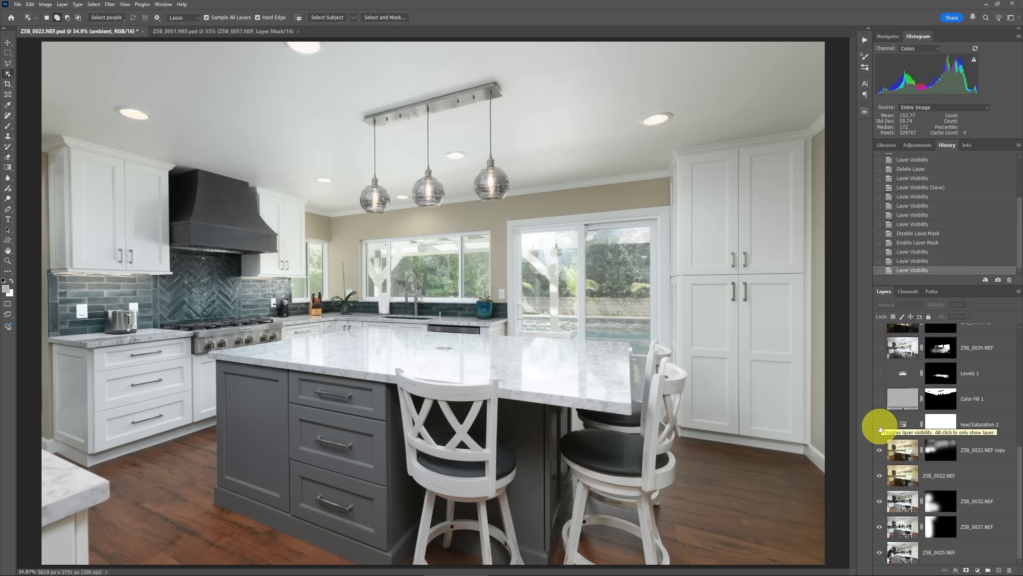
pyautogui.click(879, 398)
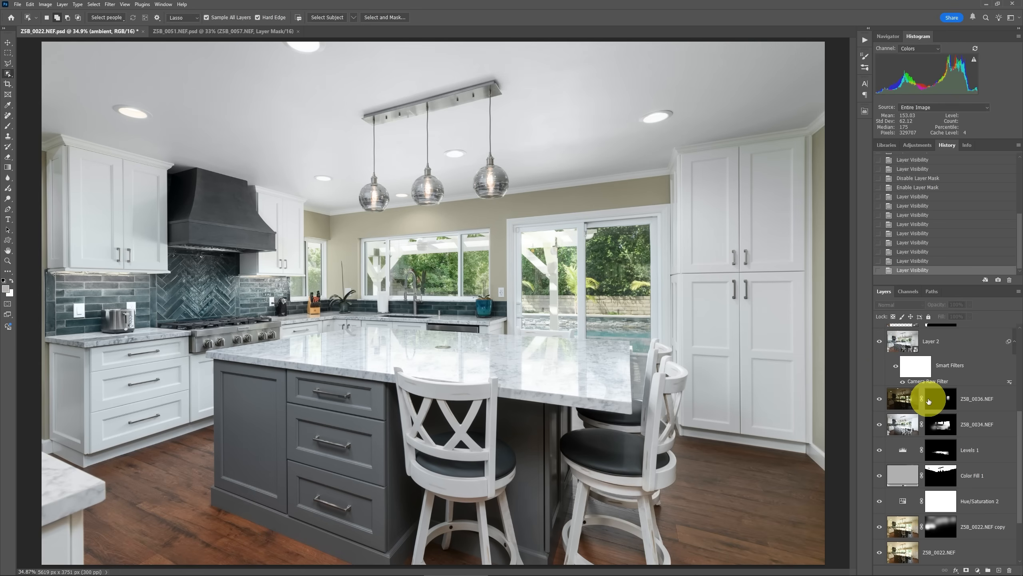
pyautogui.moveTo(941, 398)
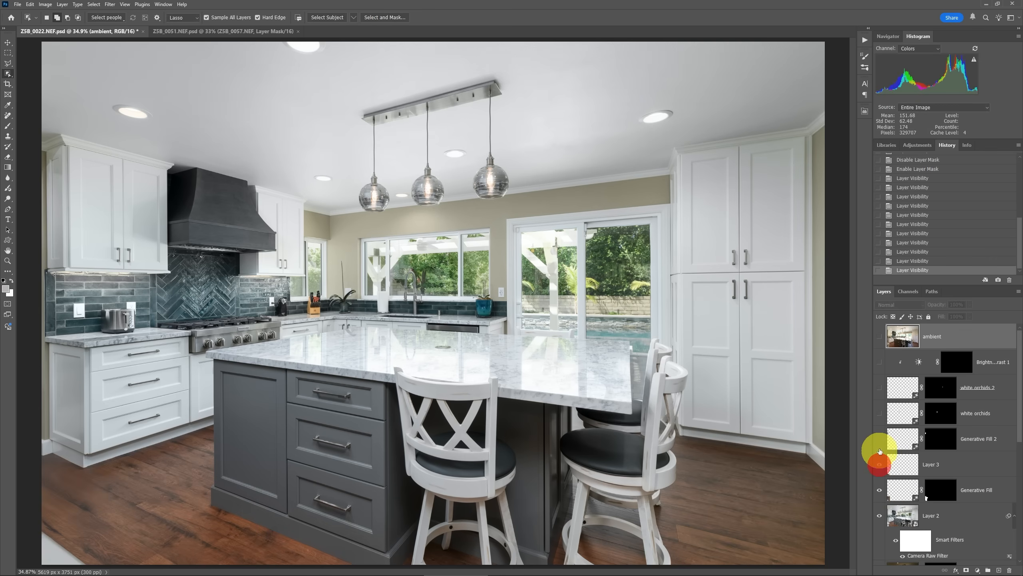
# Turn Layer 3 back on in the composite
pyautogui.click(879, 387)
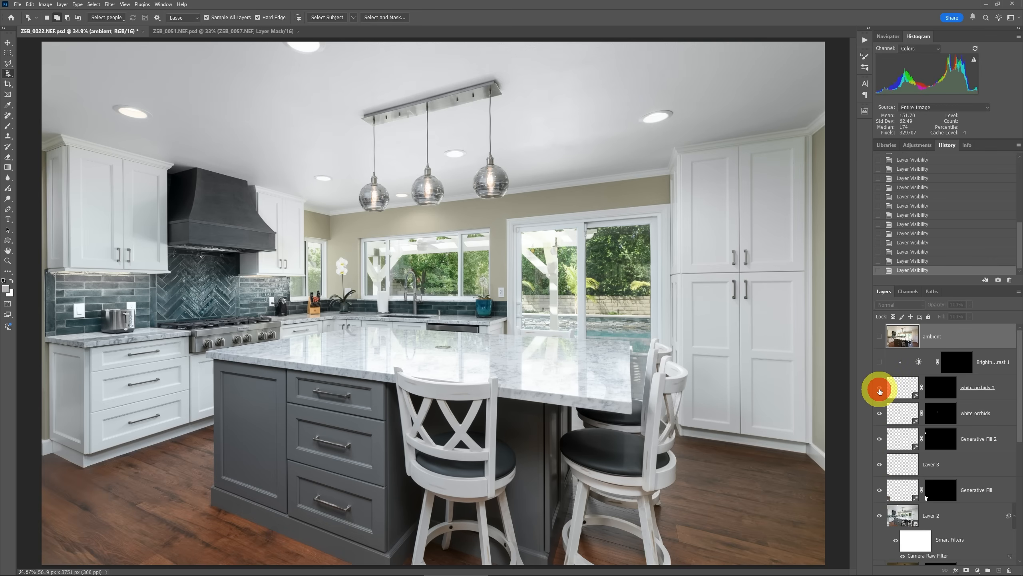
pyautogui.moveTo(879, 389)
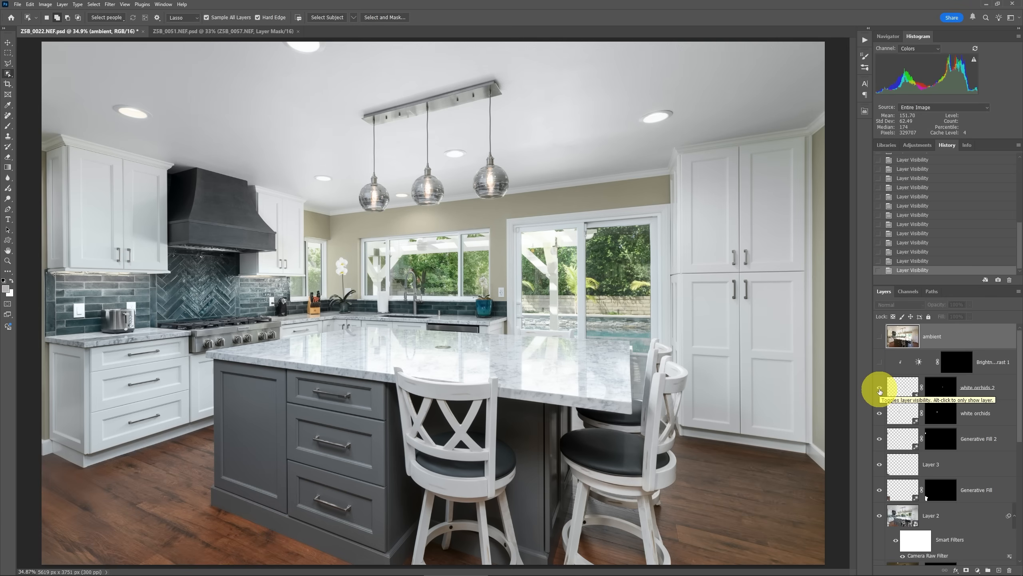
pyautogui.moveTo(948, 394)
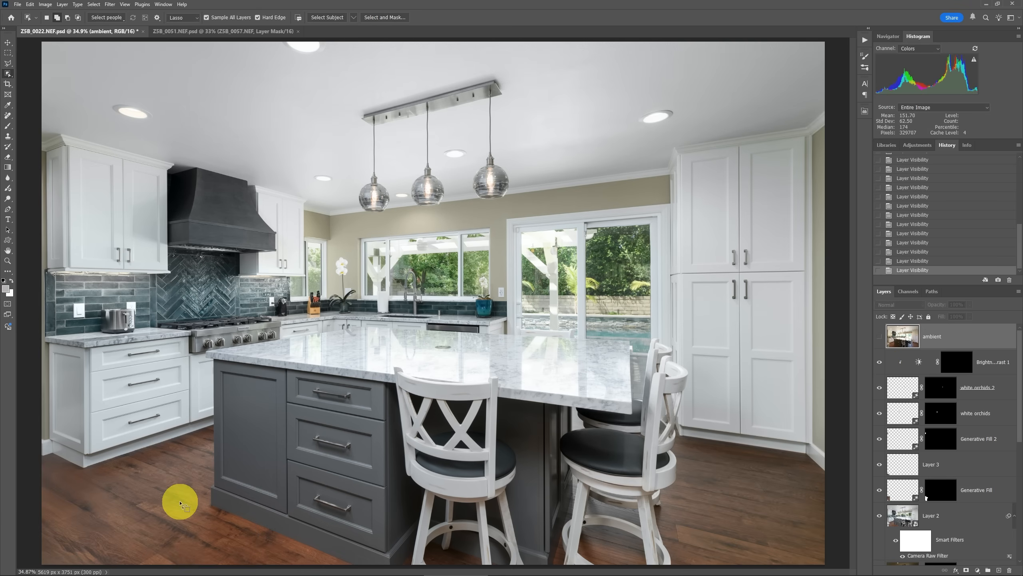
pyautogui.moveTo(408, 343)
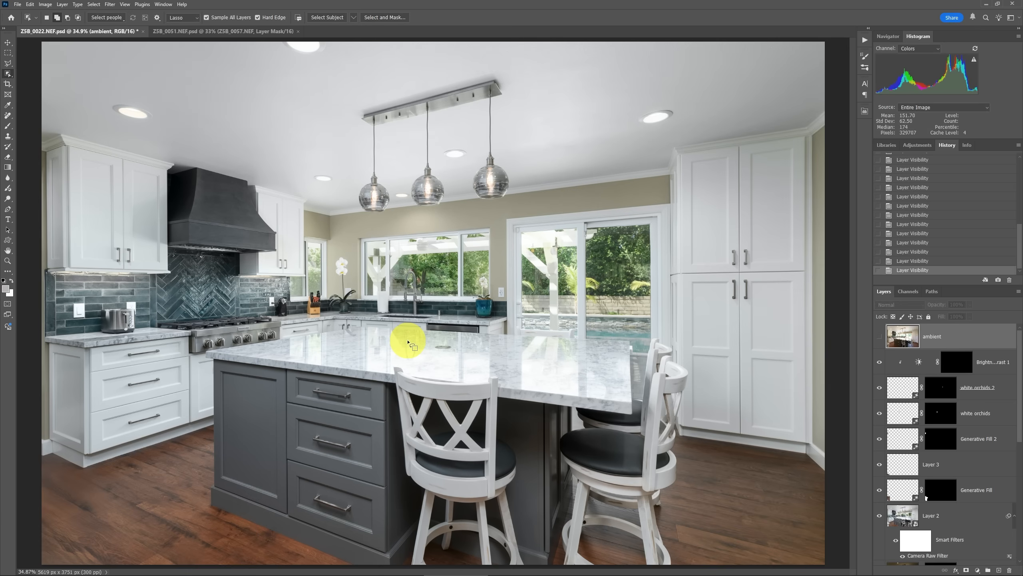
pyautogui.moveTo(591, 389)
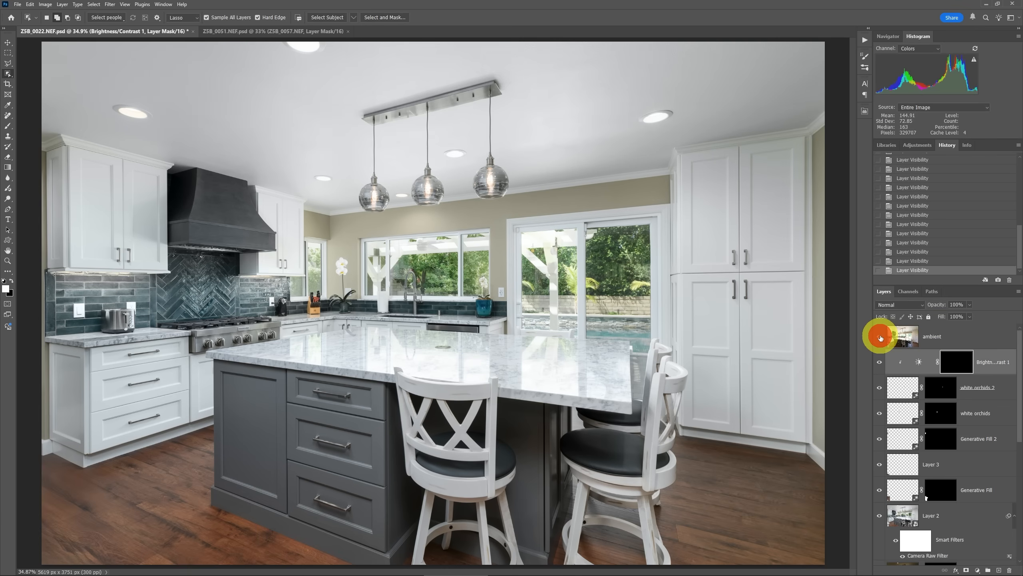
# Hide the ambient exposure, stamp visible layers into Layer 4, and toggle its visibility
pyautogui.click(879, 335)
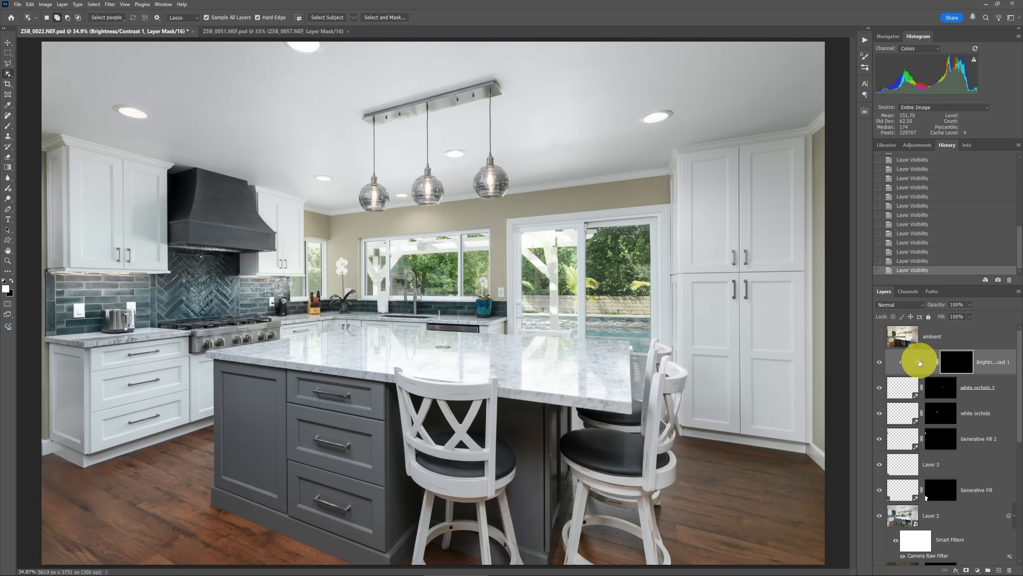
pyautogui.moveTo(919, 363)
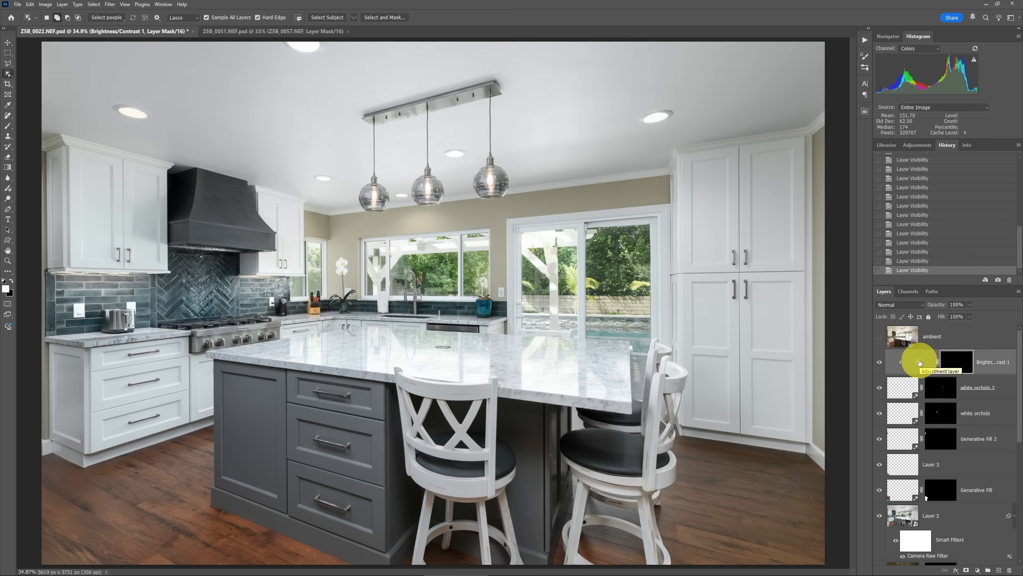
pyautogui.moveTo(919, 362)
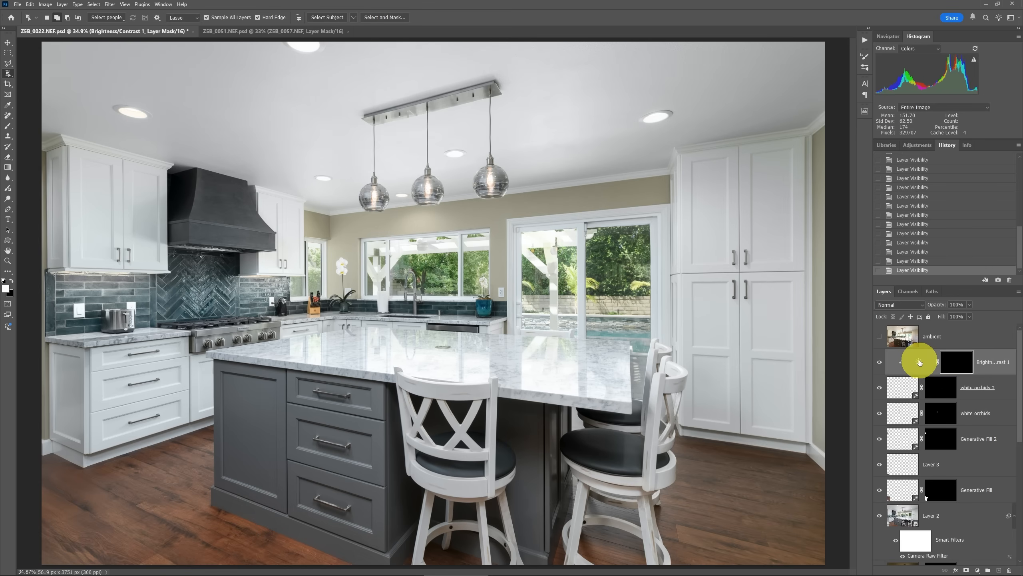
pyautogui.press('ctrl+alt+shift+e')
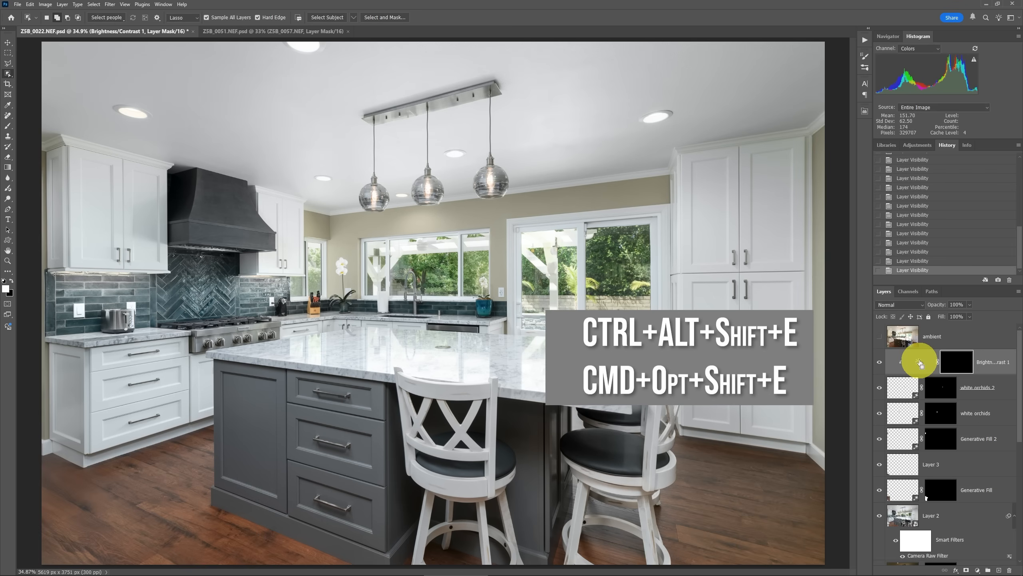
pyautogui.press('ctrl+alt+shift+e')
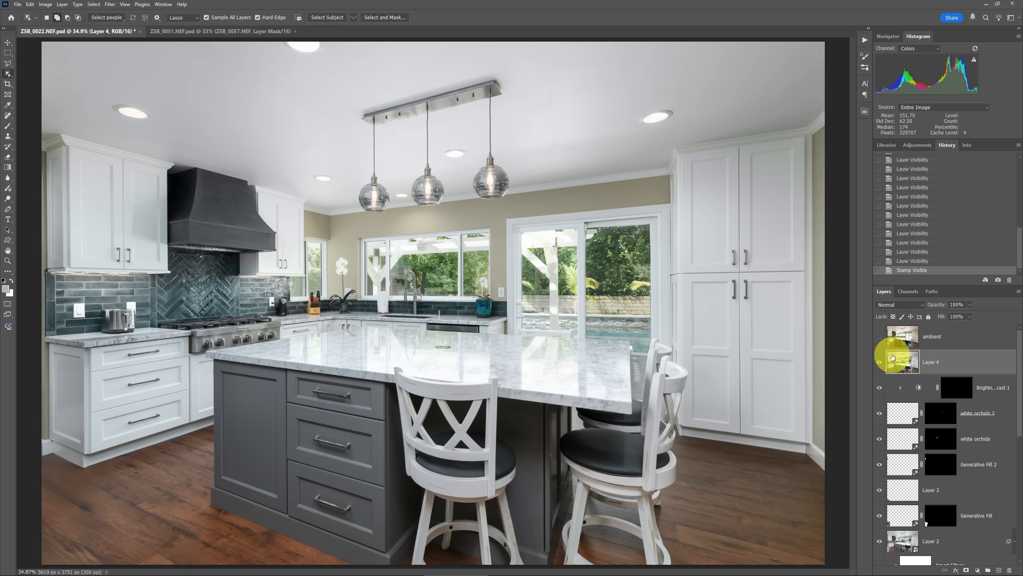
pyautogui.click(879, 369)
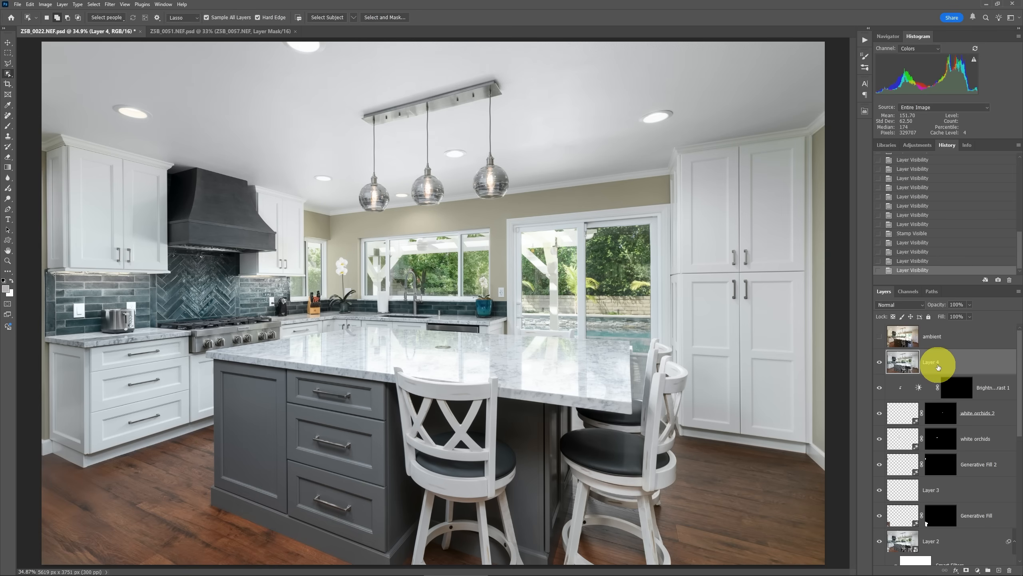
pyautogui.moveTo(938, 363)
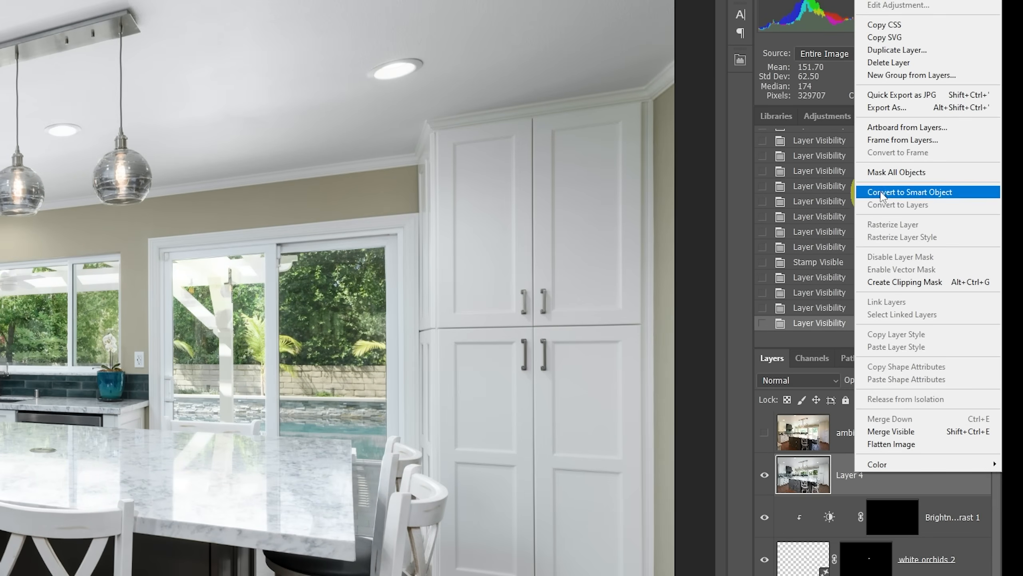
pyautogui.moveTo(904, 171)
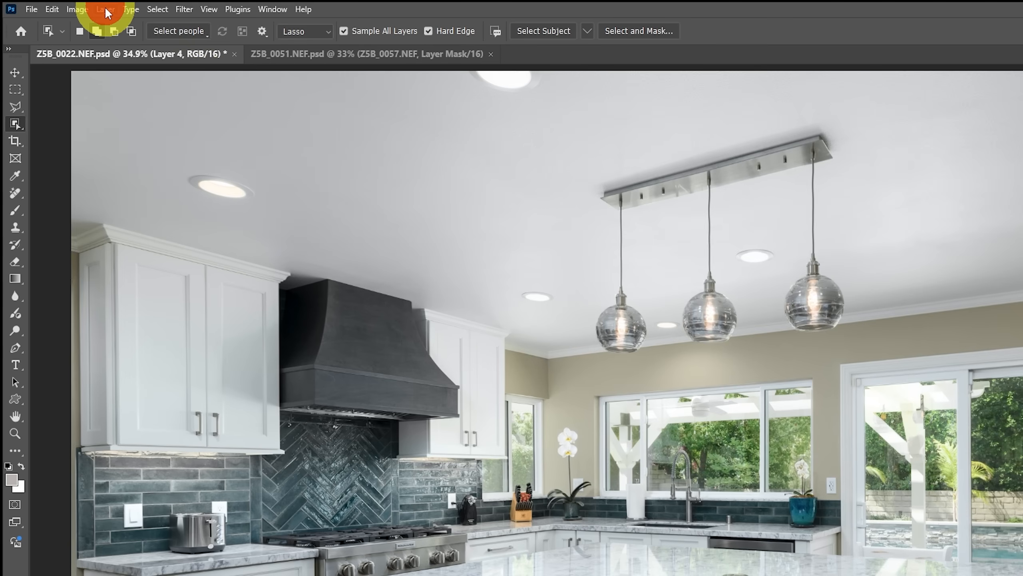
# Run Layer > Mask All Objects on the merged Layer 4
pyautogui.click(105, 9)
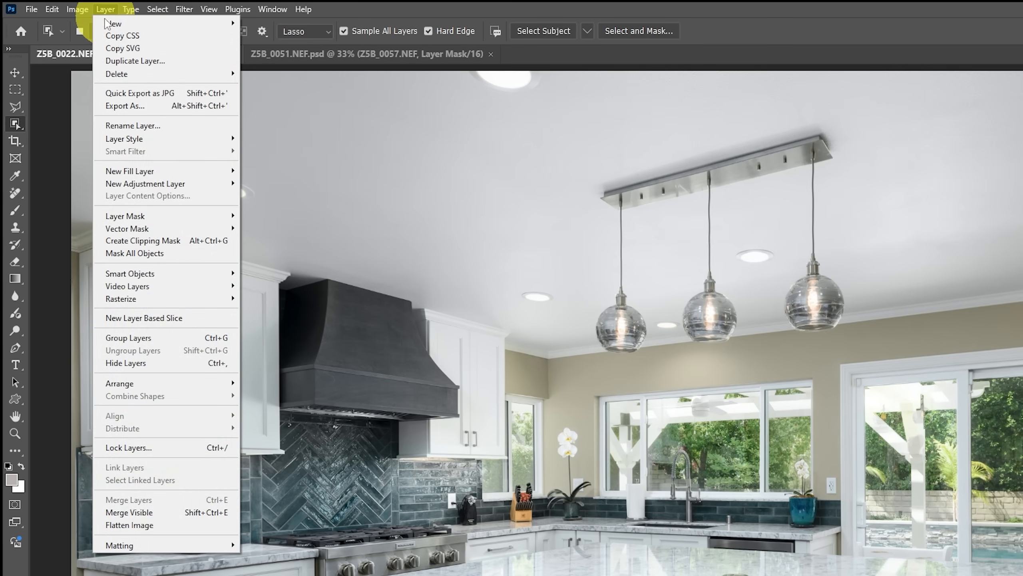
pyautogui.moveTo(167, 253)
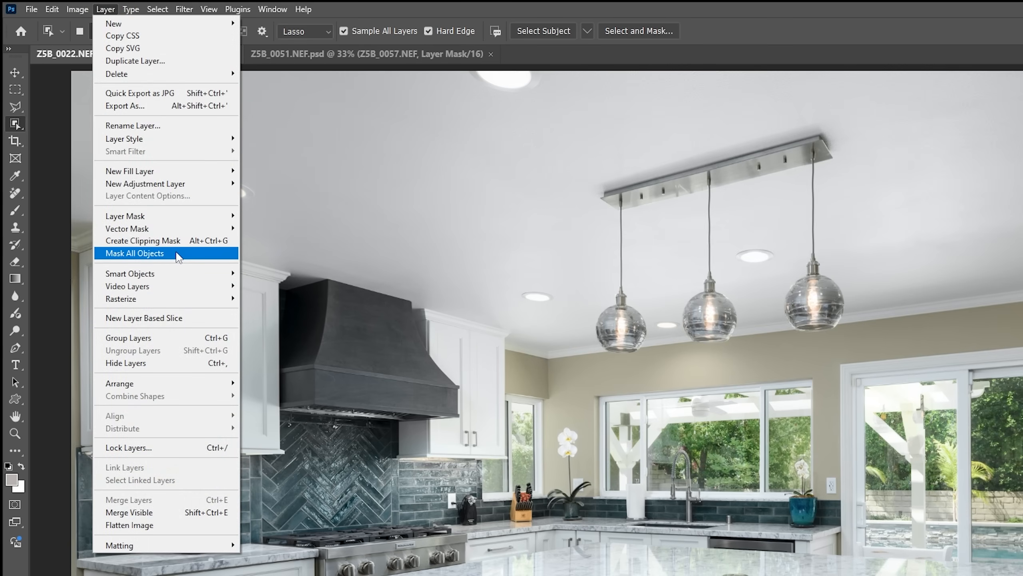
pyautogui.click(135, 253)
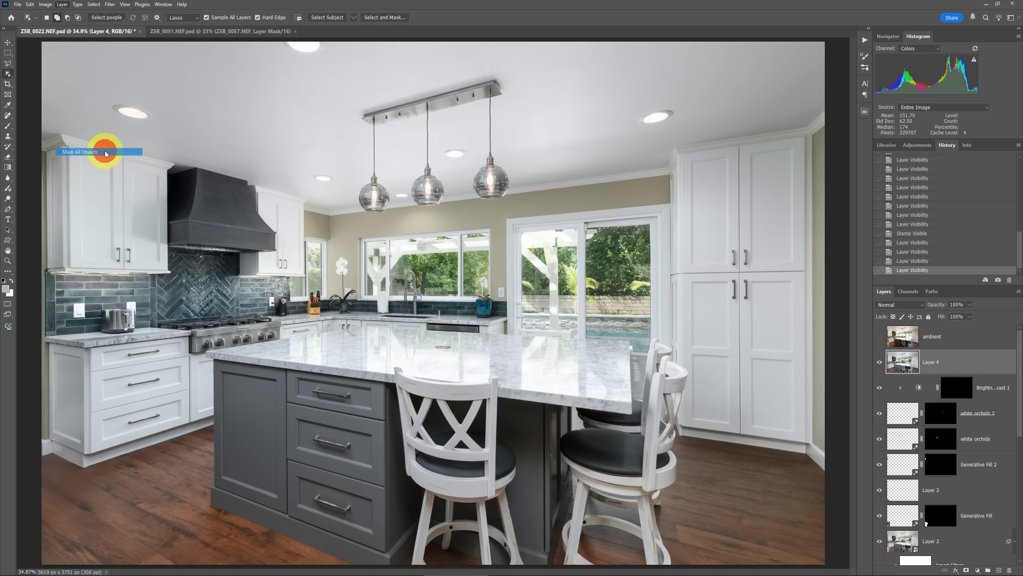
pyautogui.click(79, 151)
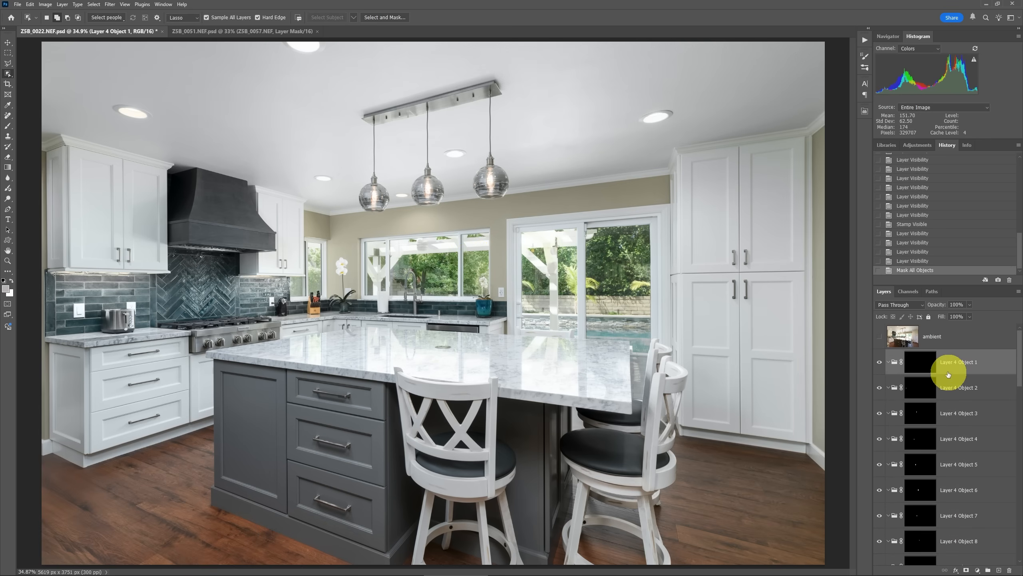
pyautogui.moveTo(970, 303)
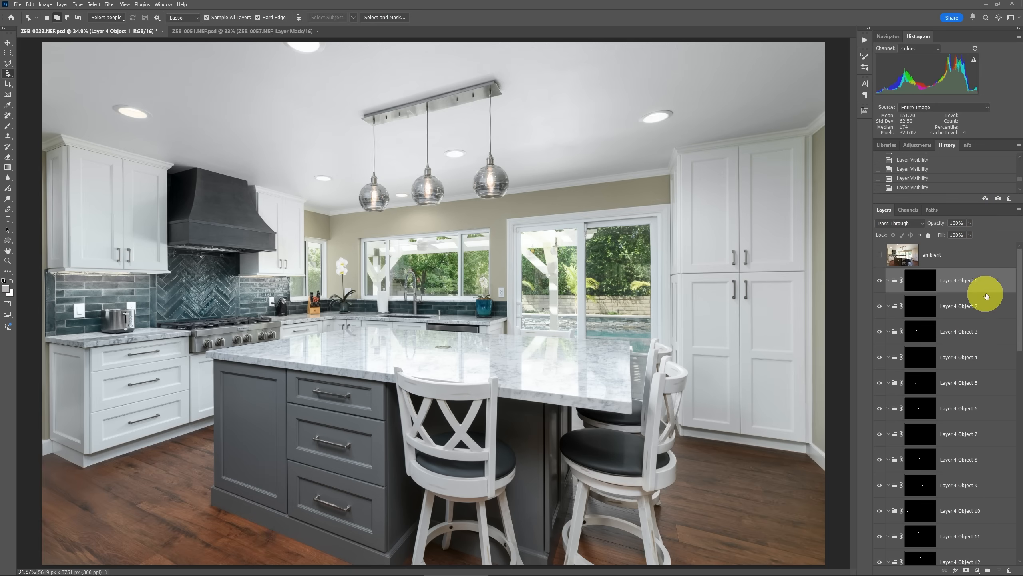
# Inspect the floor object group's mask and select the Layer 4 Object 15 mask
pyautogui.scroll(-3)
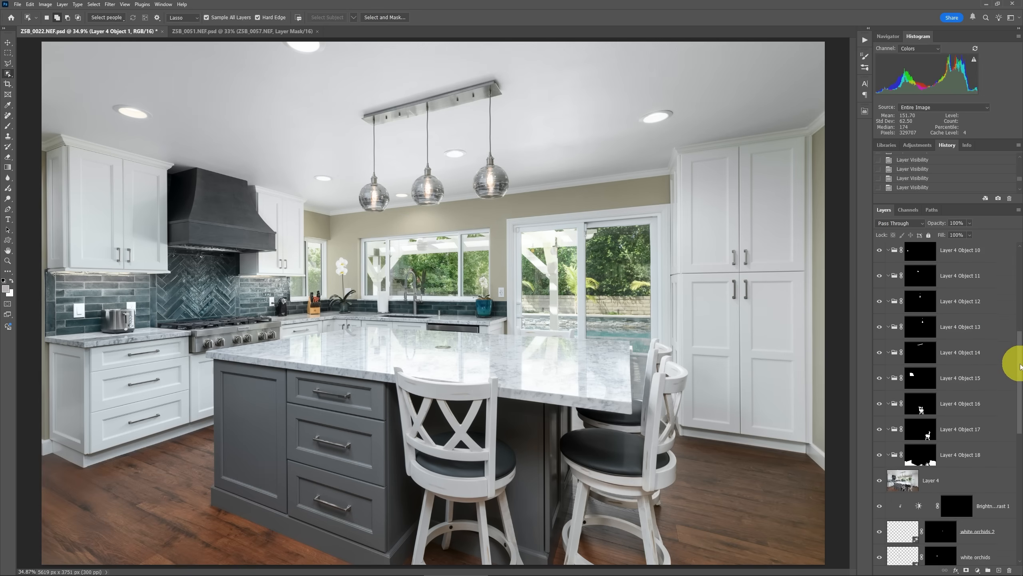
pyautogui.scroll(-3)
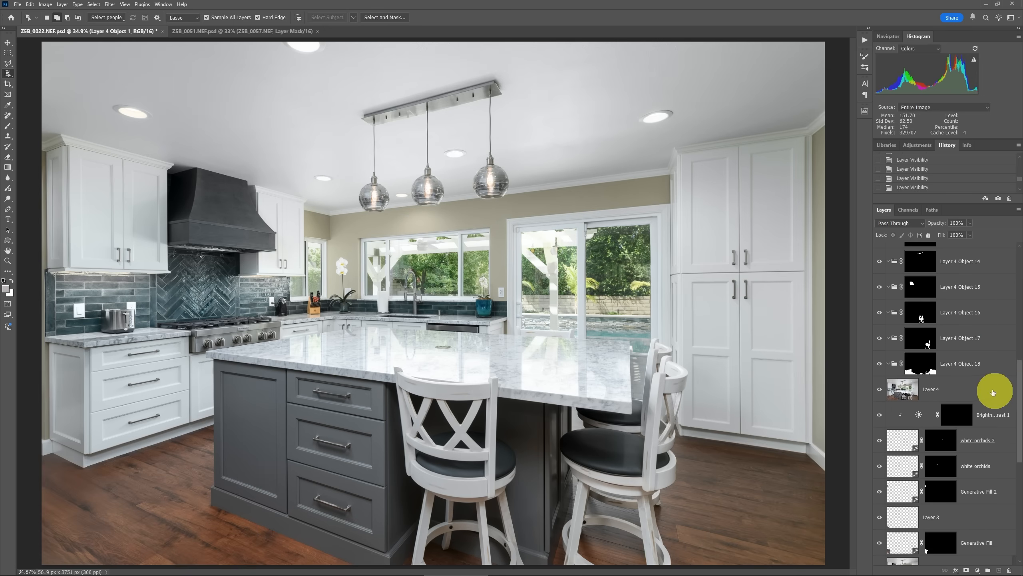
pyautogui.moveTo(922, 369)
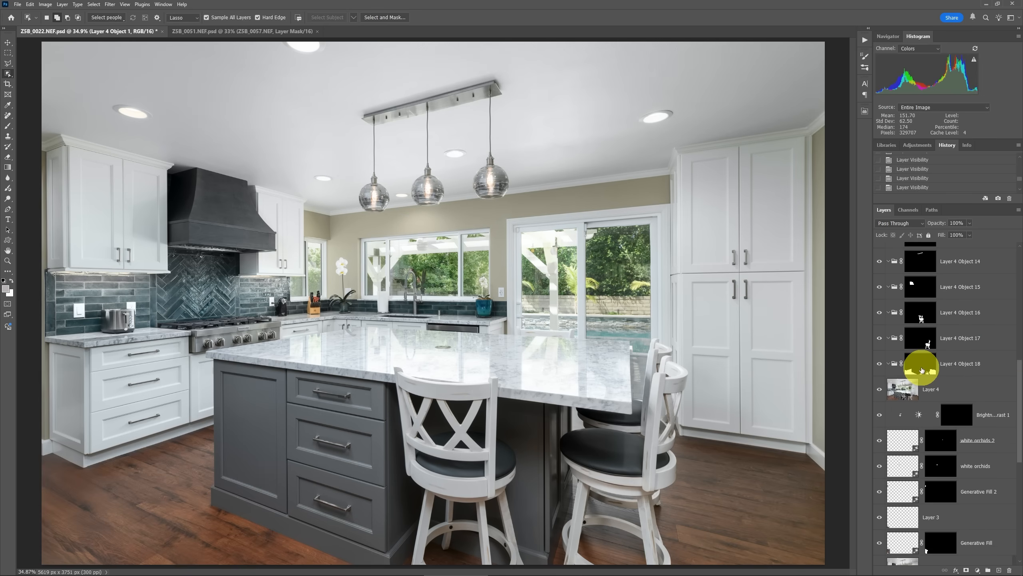
pyautogui.click(959, 363)
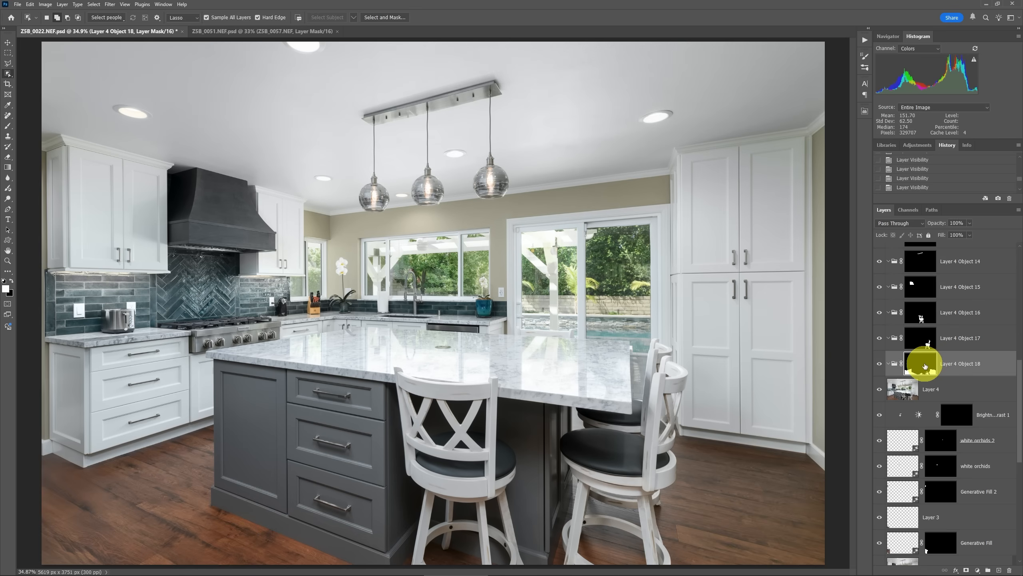
pyautogui.click(921, 363)
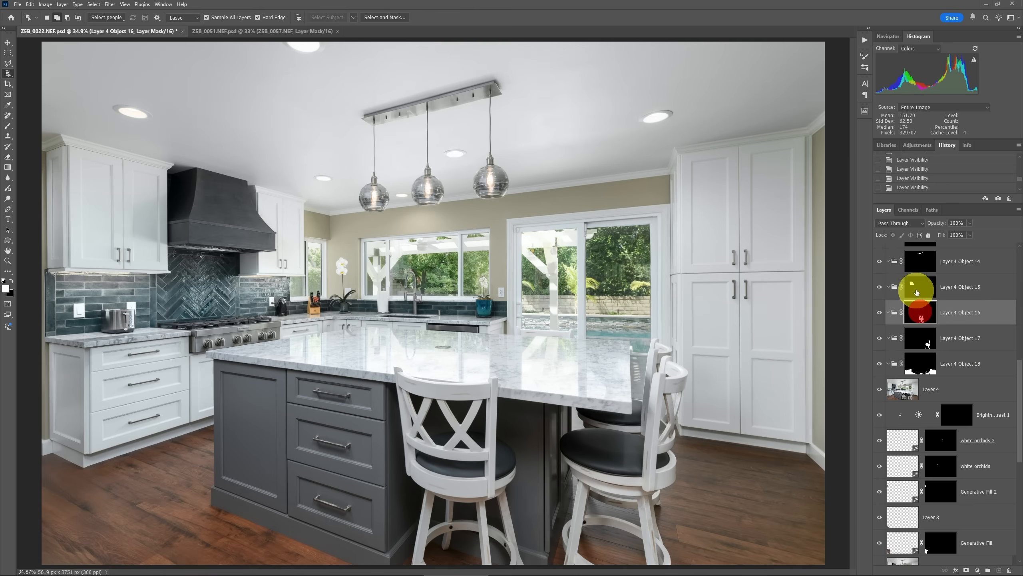
pyautogui.click(959, 287)
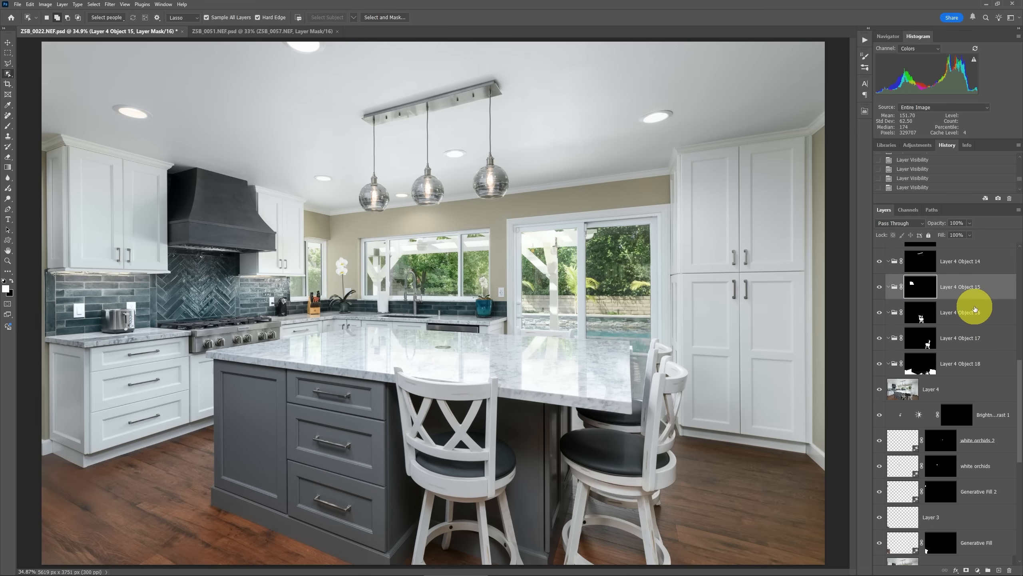
pyautogui.moveTo(977, 315)
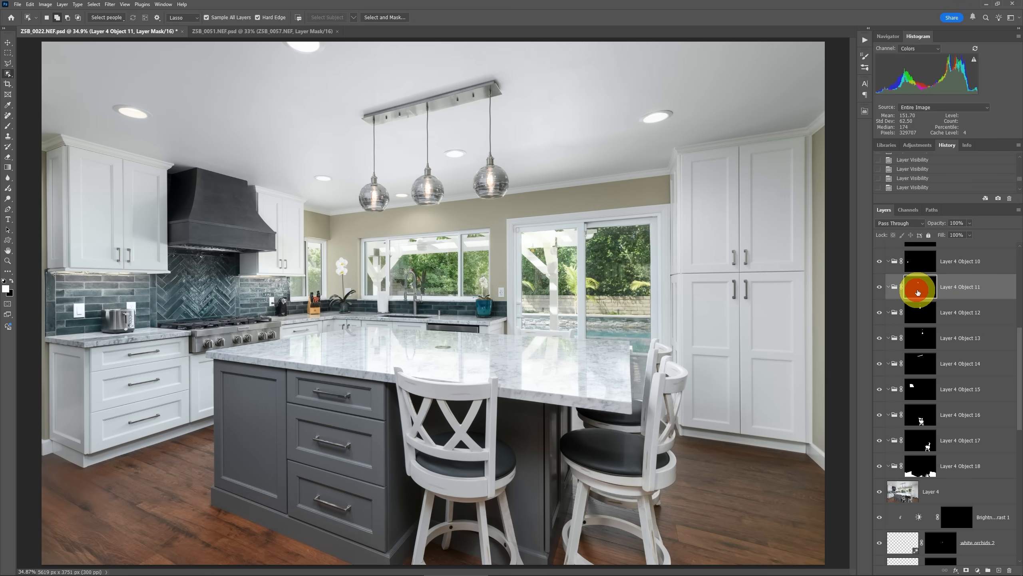
pyautogui.moveTo(964, 298)
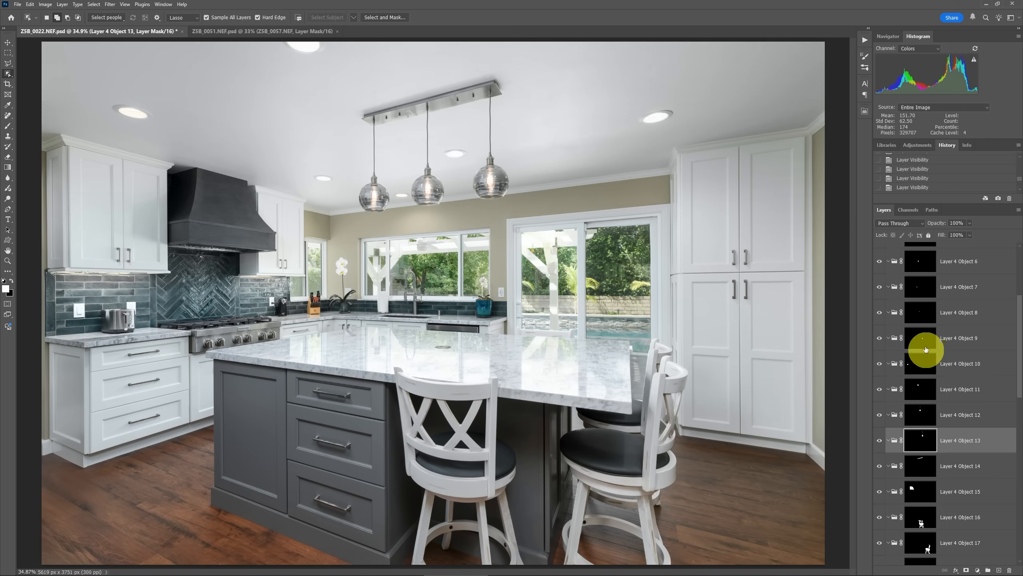
# Preview the Layer 4 Object 1 and Object 2 masks alone, then switch to ZSB_0051
pyautogui.click(920, 261)
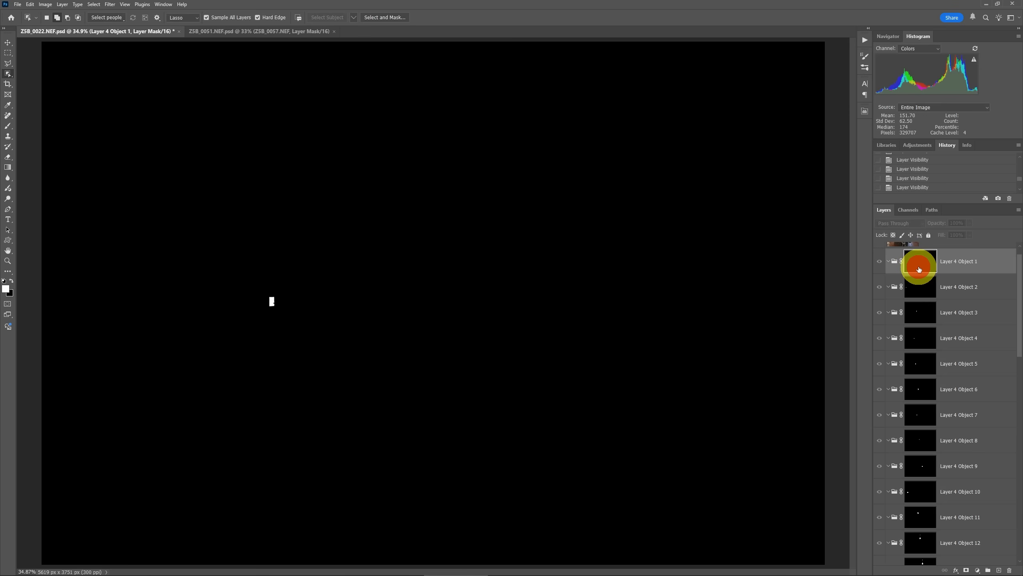
pyautogui.click(879, 261)
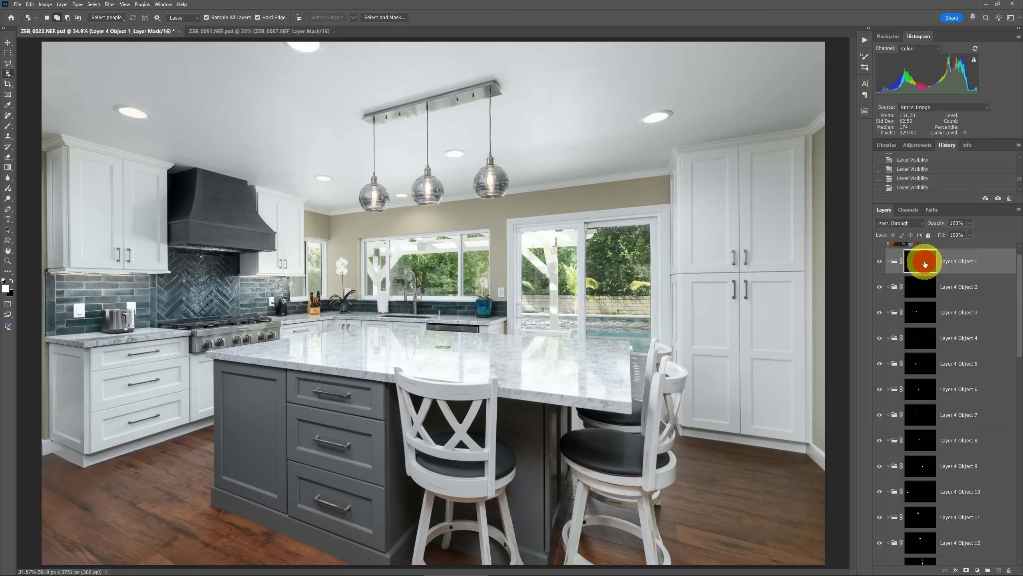
pyautogui.click(958, 286)
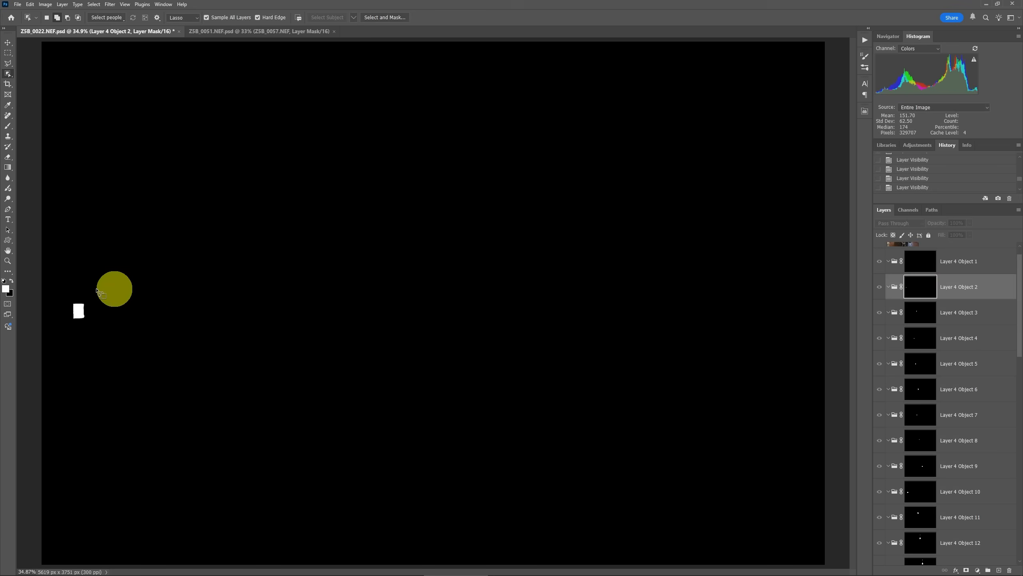
pyautogui.click(879, 287)
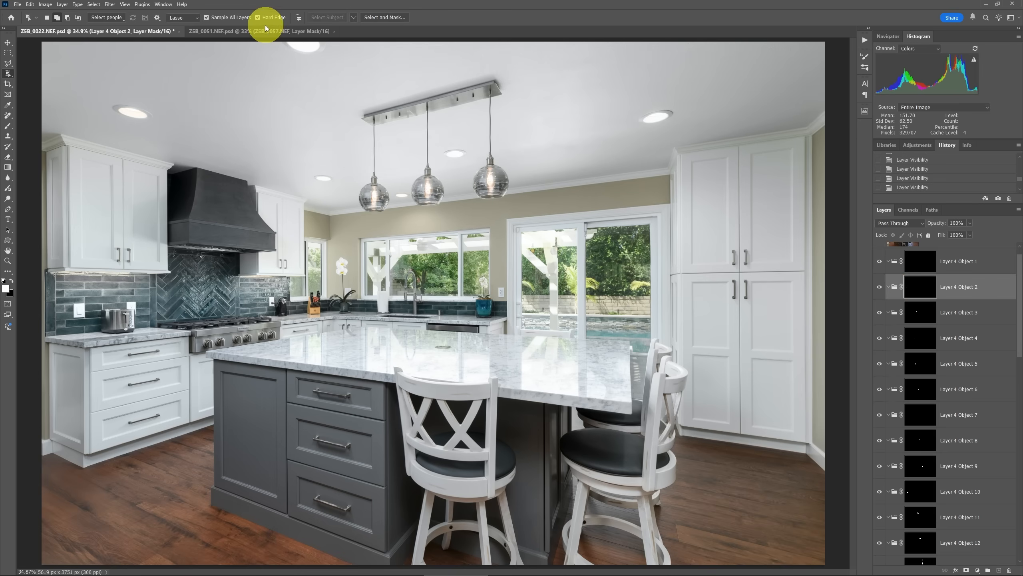
pyautogui.click(258, 30)
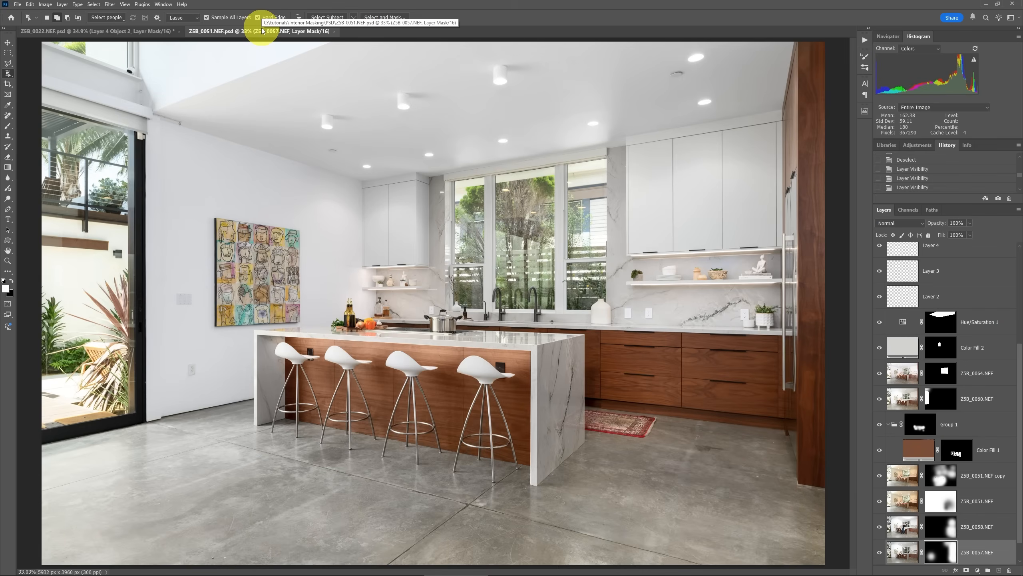
# Return to ZSB_0022 and preview the Layer 4 Object 18 floor mask on its own
pyautogui.click(98, 31)
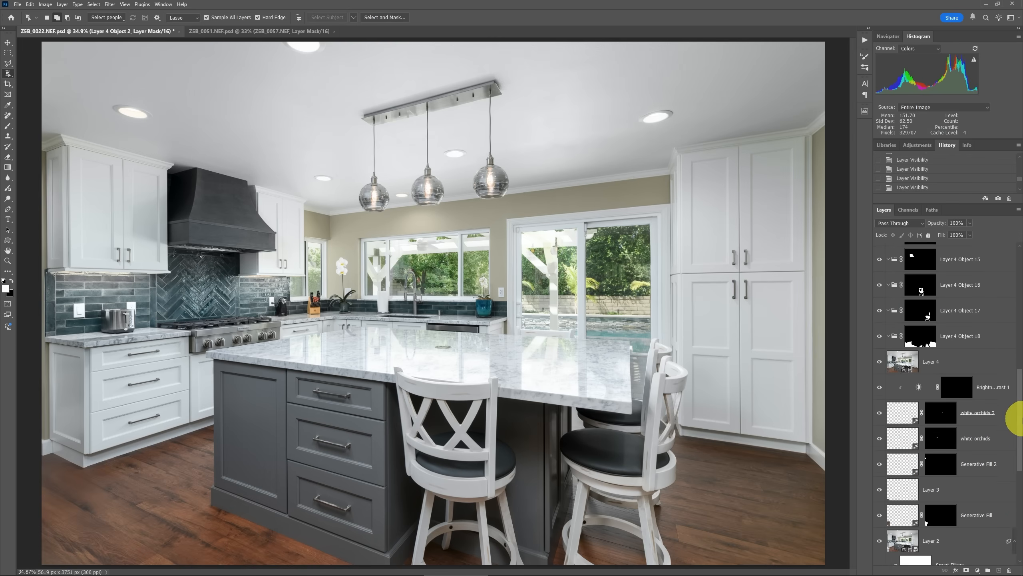
pyautogui.scroll(3)
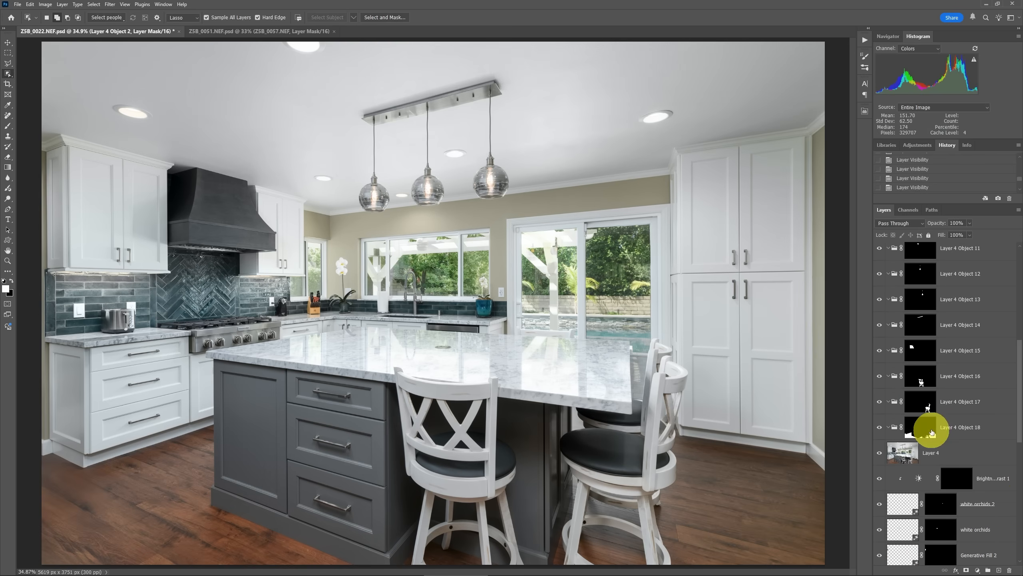
pyautogui.click(959, 427)
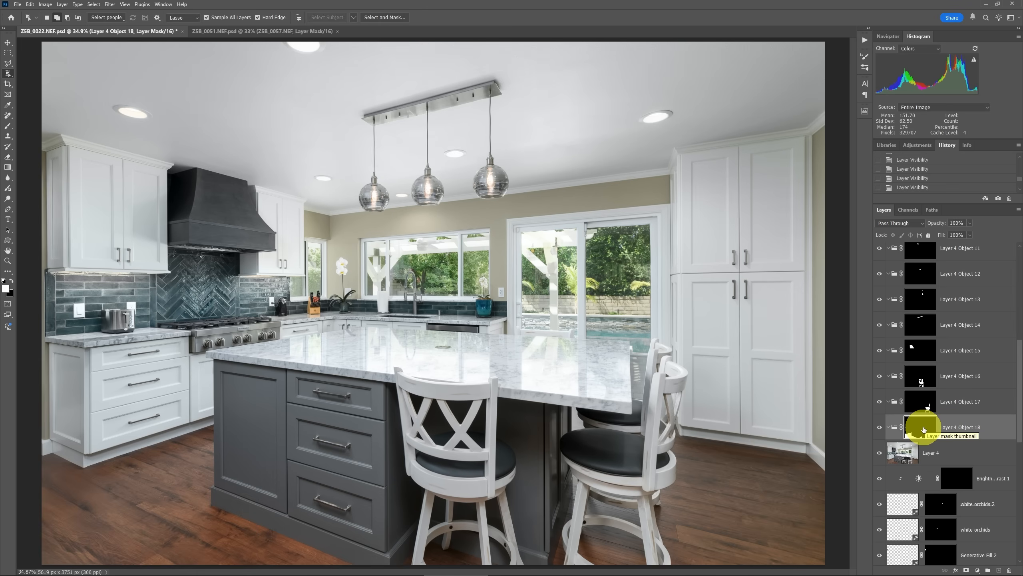
pyautogui.click(920, 427)
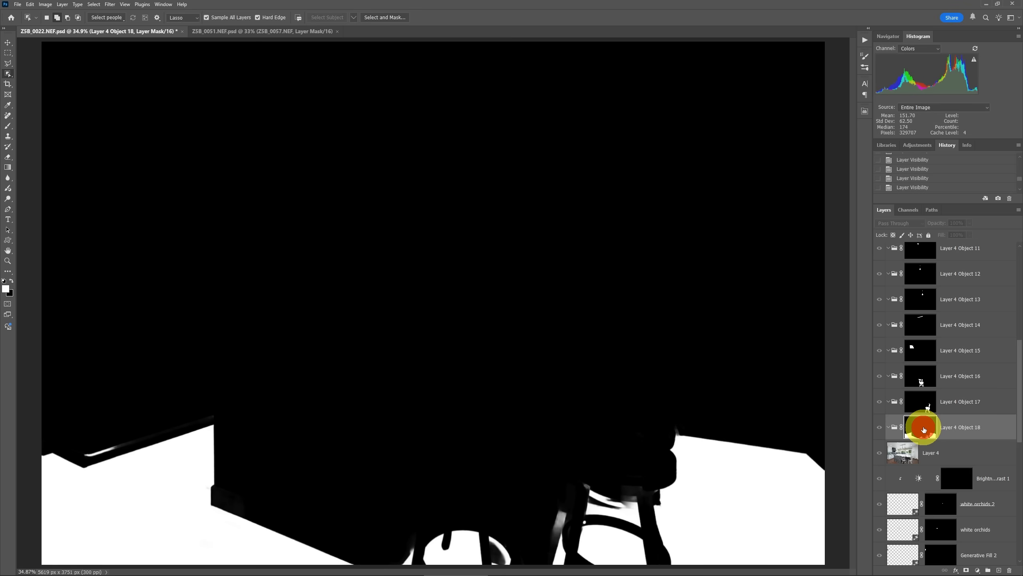
pyautogui.click(879, 427)
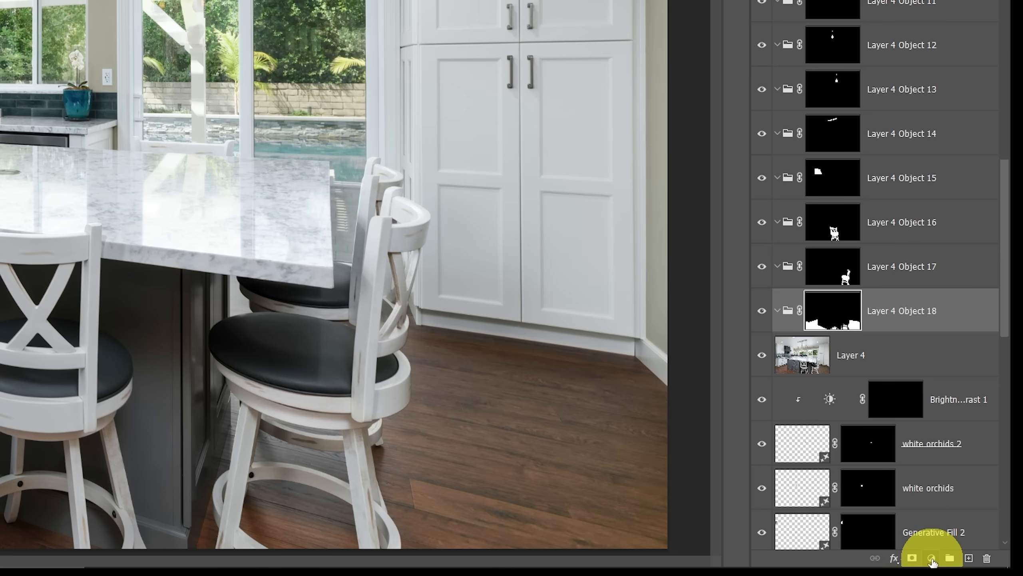
# Add a Levels floor adjustment, toggle it to compare, then switch to the walnut kitchen
pyautogui.click(931, 558)
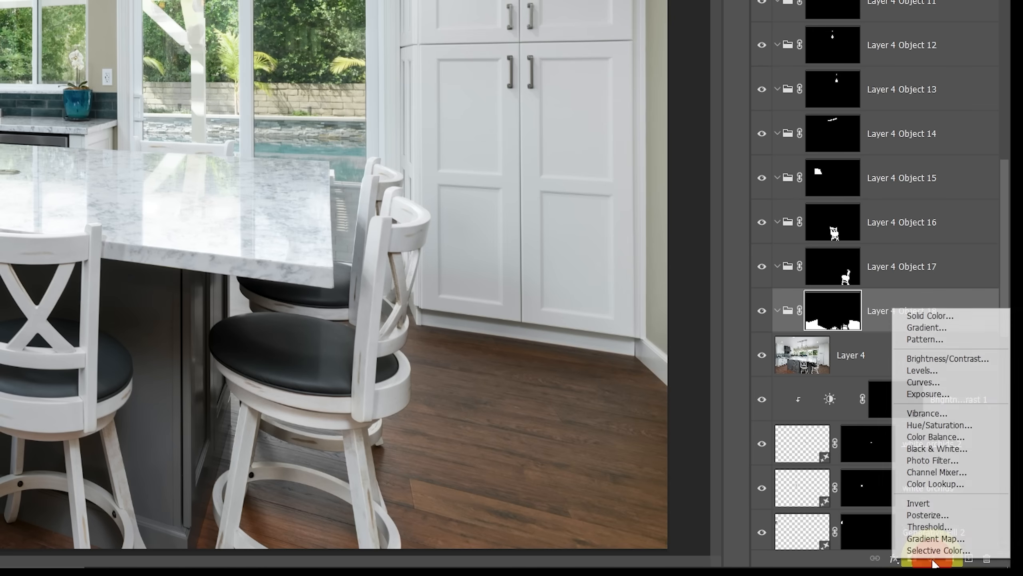
pyautogui.moveTo(921, 370)
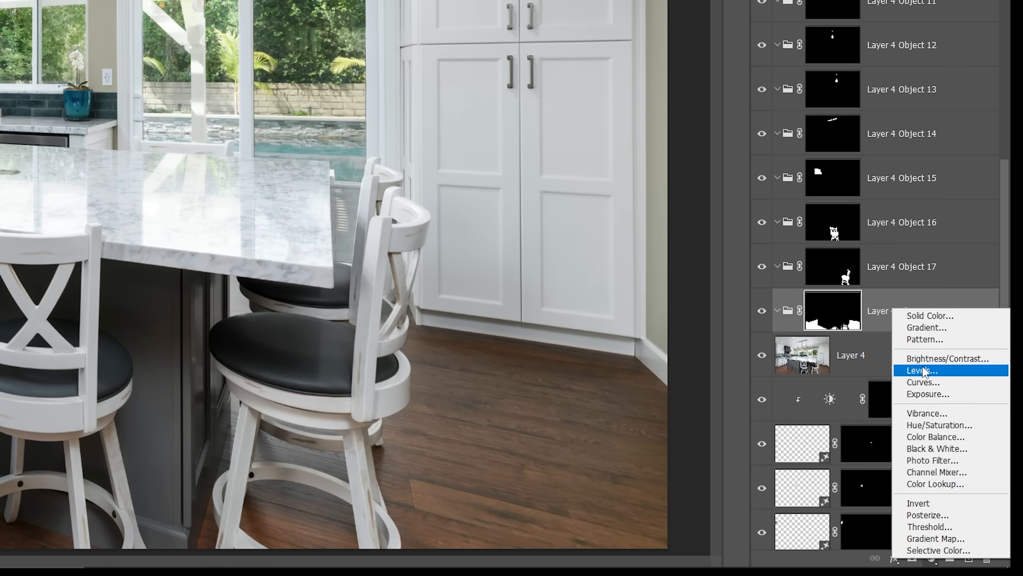
pyautogui.click(921, 370)
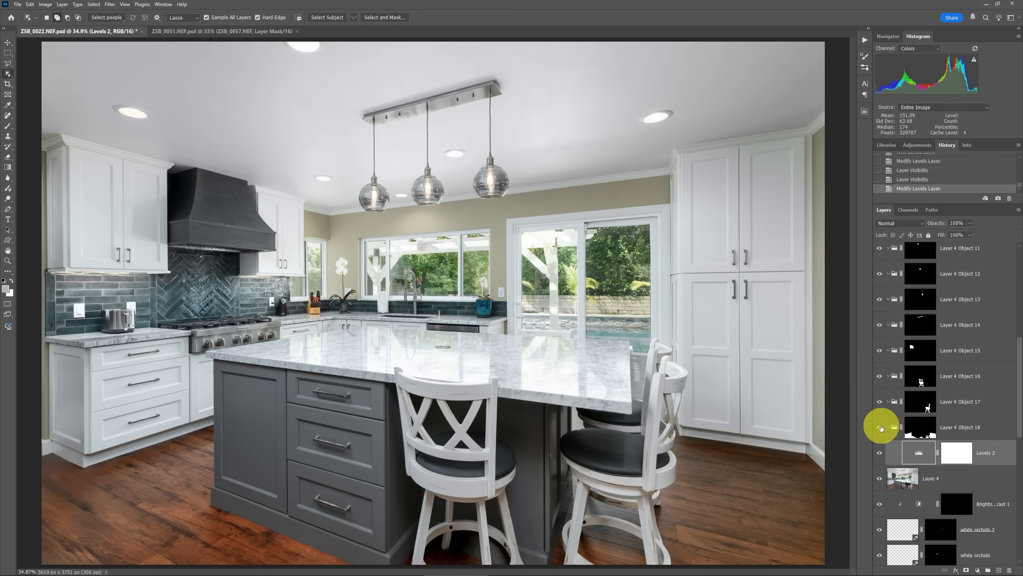
pyautogui.click(879, 427)
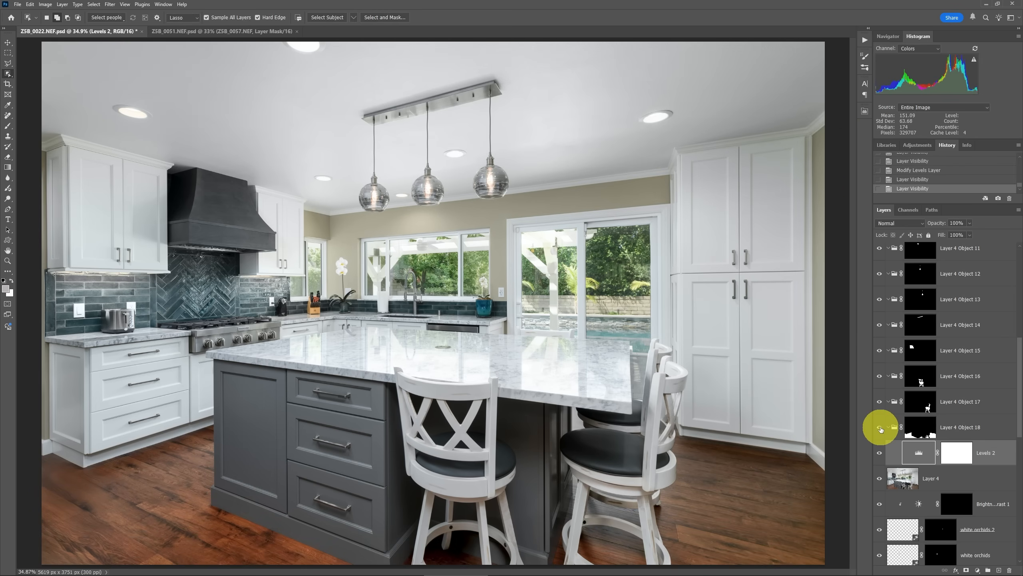
pyautogui.moveTo(880, 429)
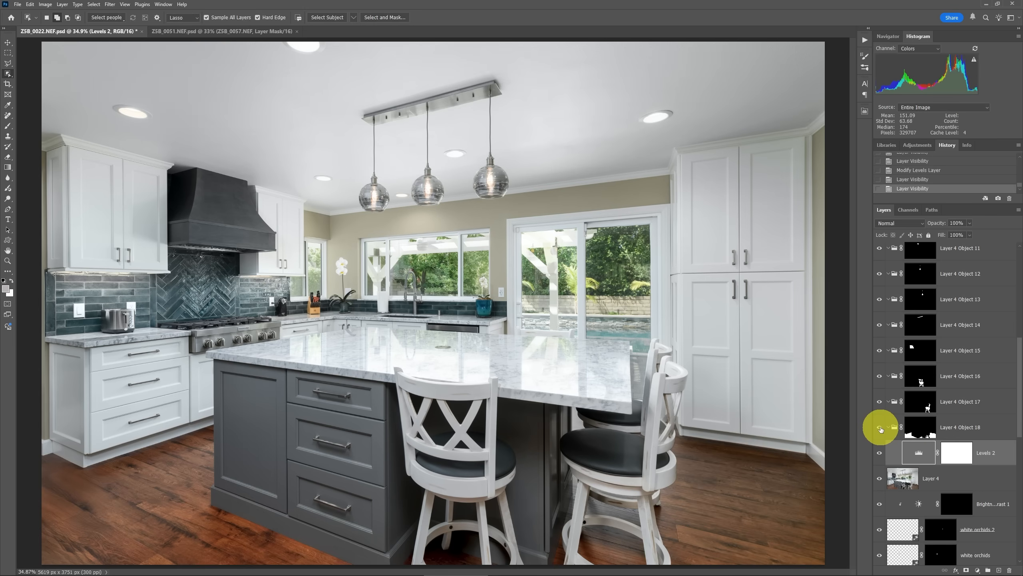
pyautogui.click(220, 31)
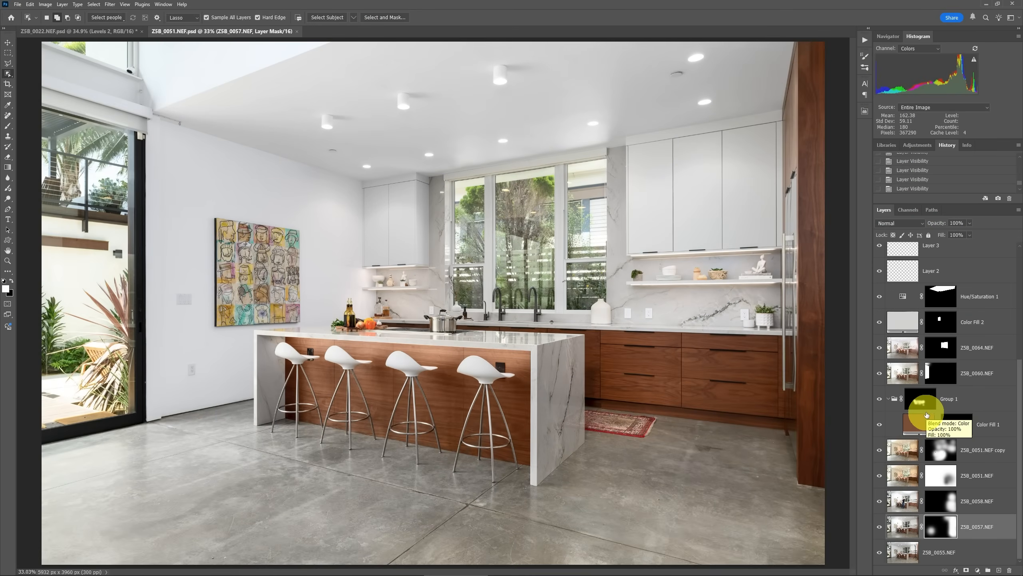
pyautogui.scroll(3)
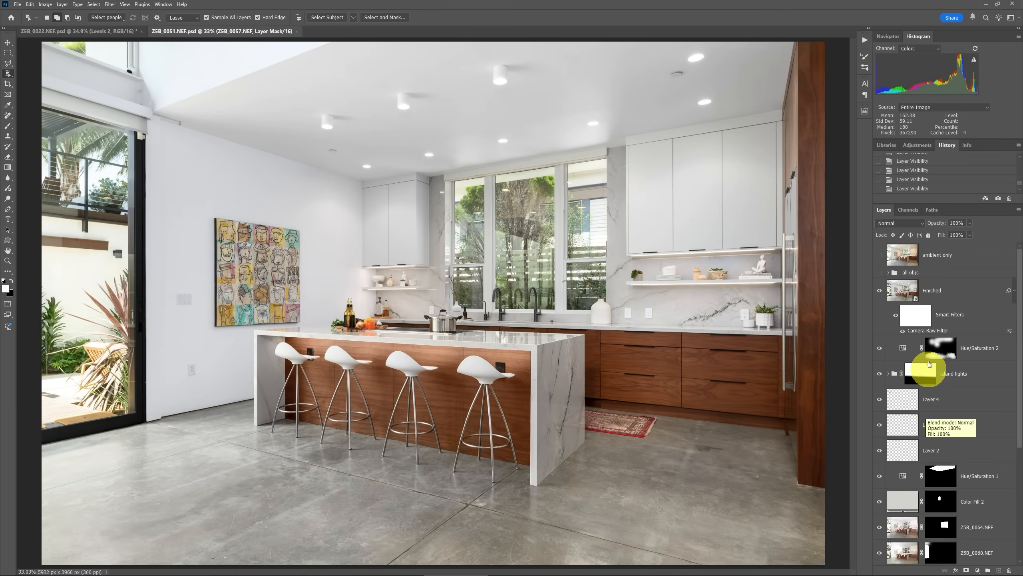
pyautogui.click(879, 256)
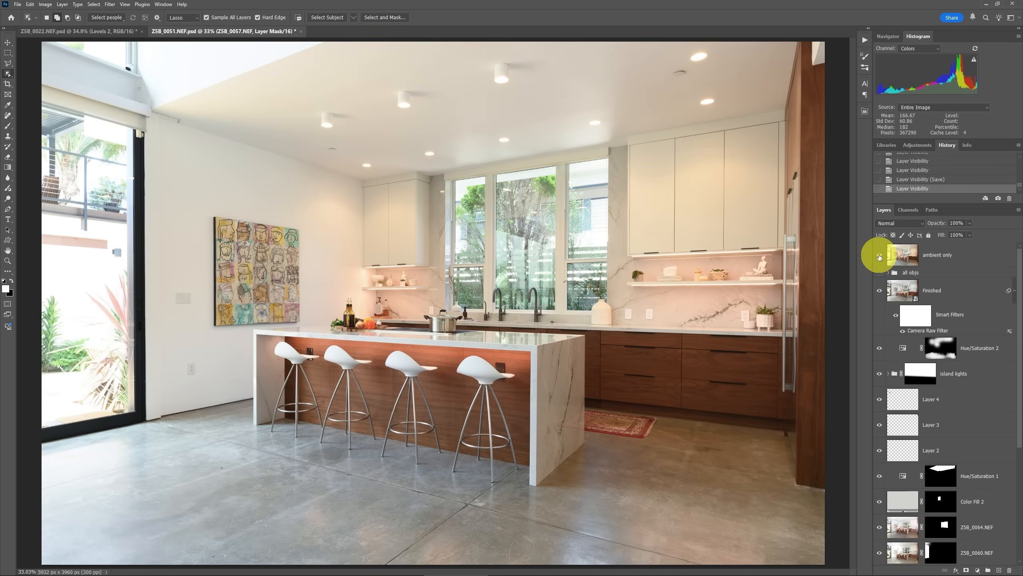
pyautogui.click(879, 254)
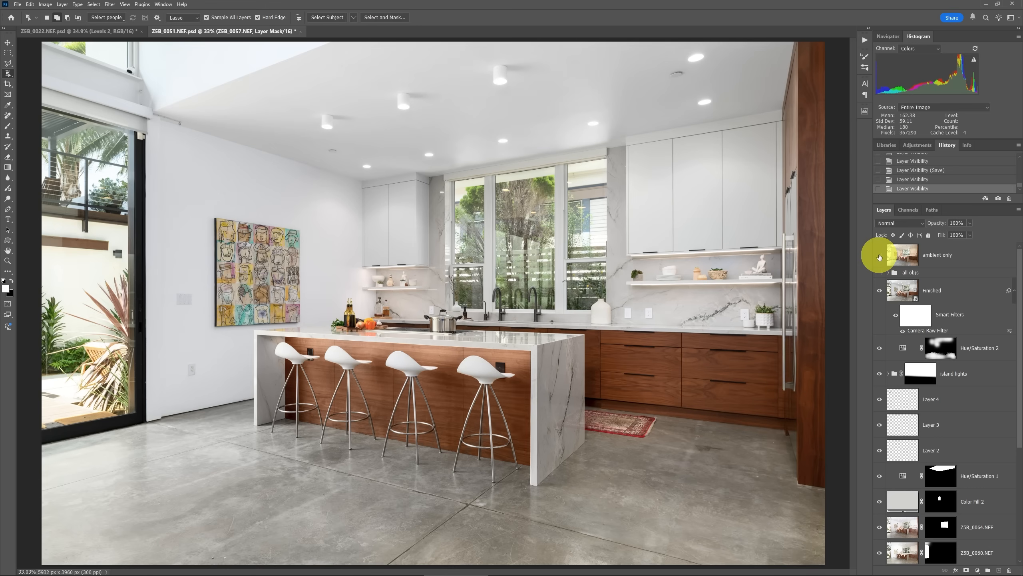
pyautogui.press('alt+tab')
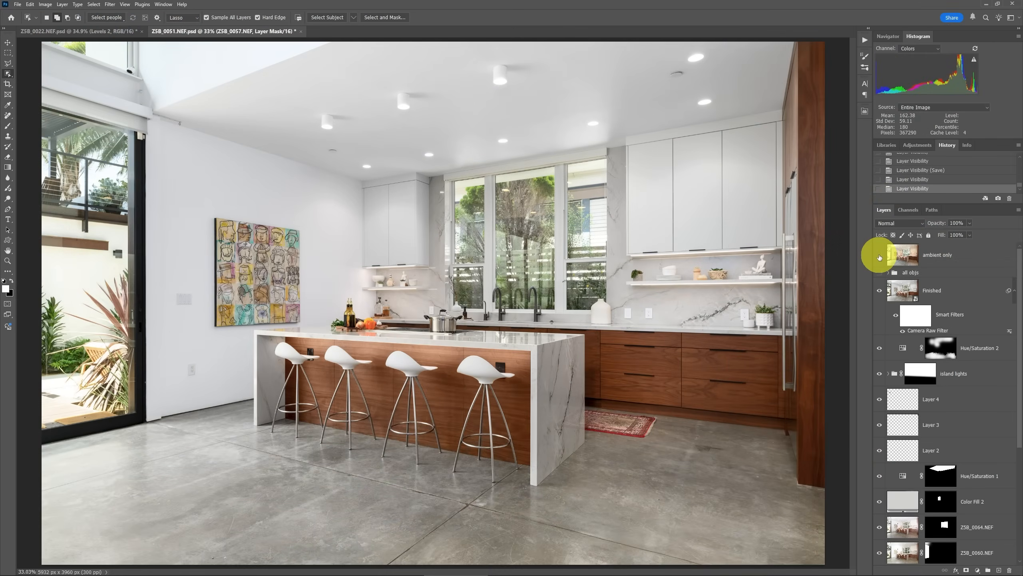
pyautogui.scroll(-3)
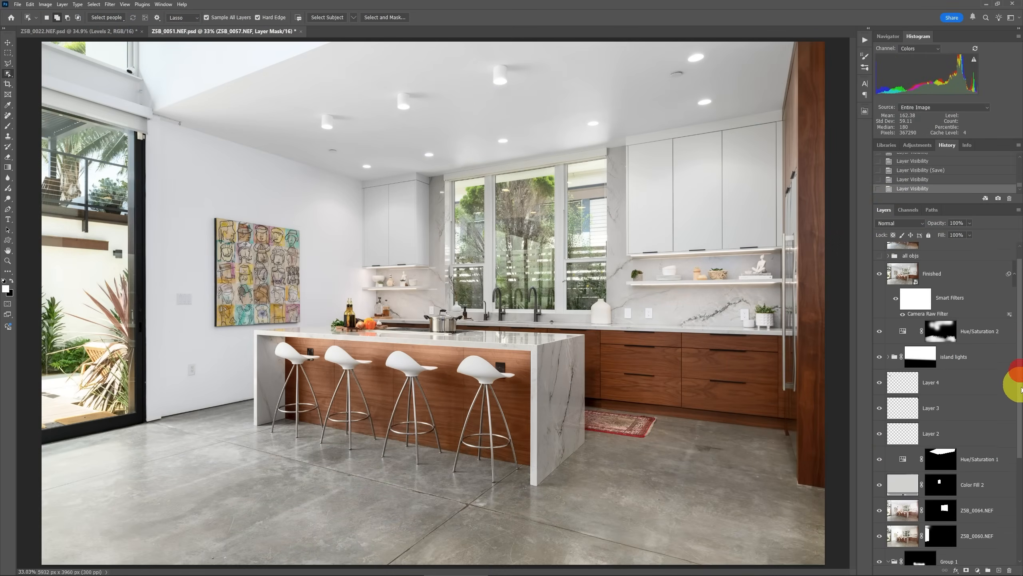
# Solo the bottom exposures, re-enable ZSB_0057's mask, and reveal ZSB_0058, ZSB_0051 and its copy
pyautogui.scroll(-3)
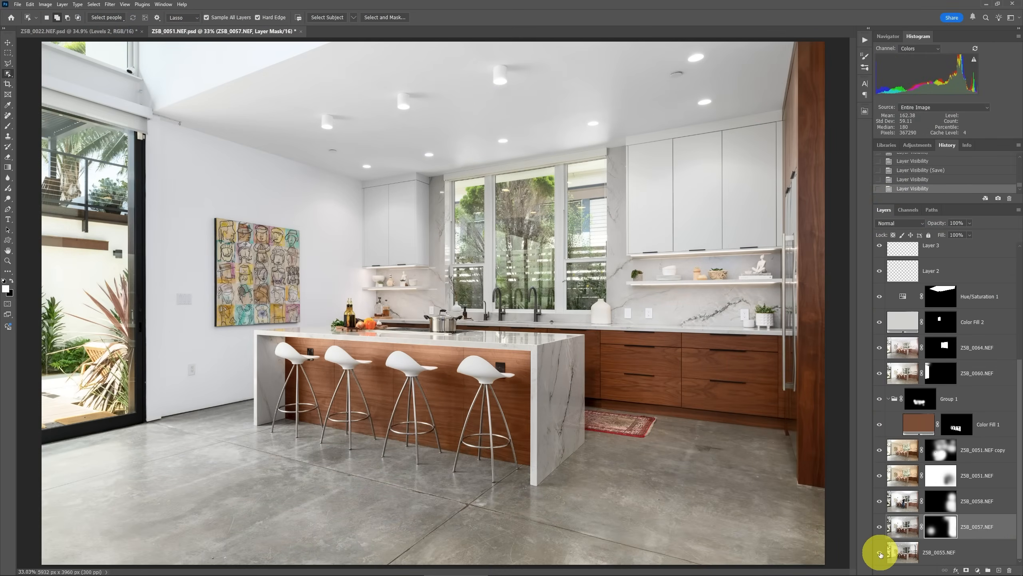
pyautogui.moveTo(879, 554)
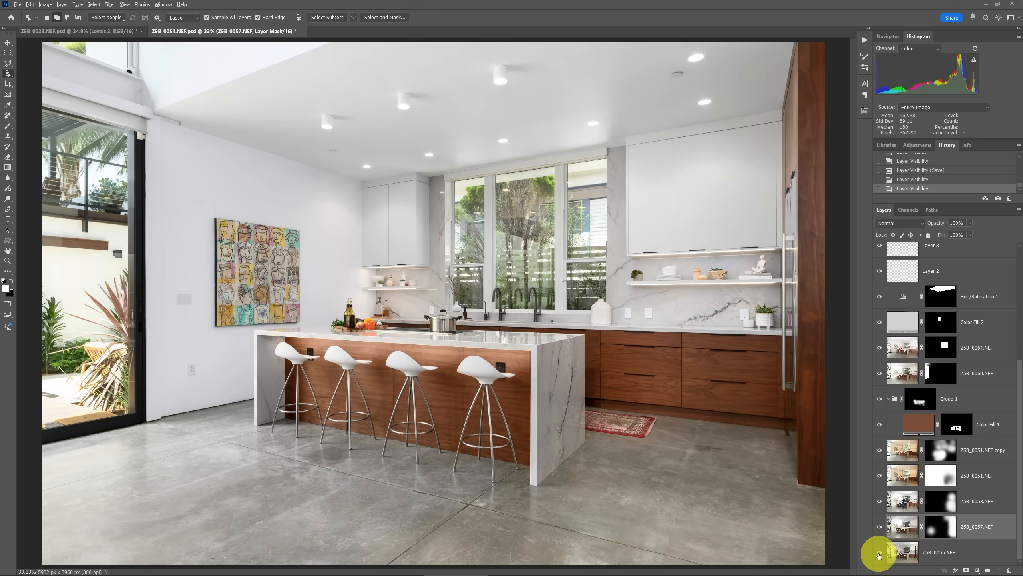
pyautogui.click(879, 424)
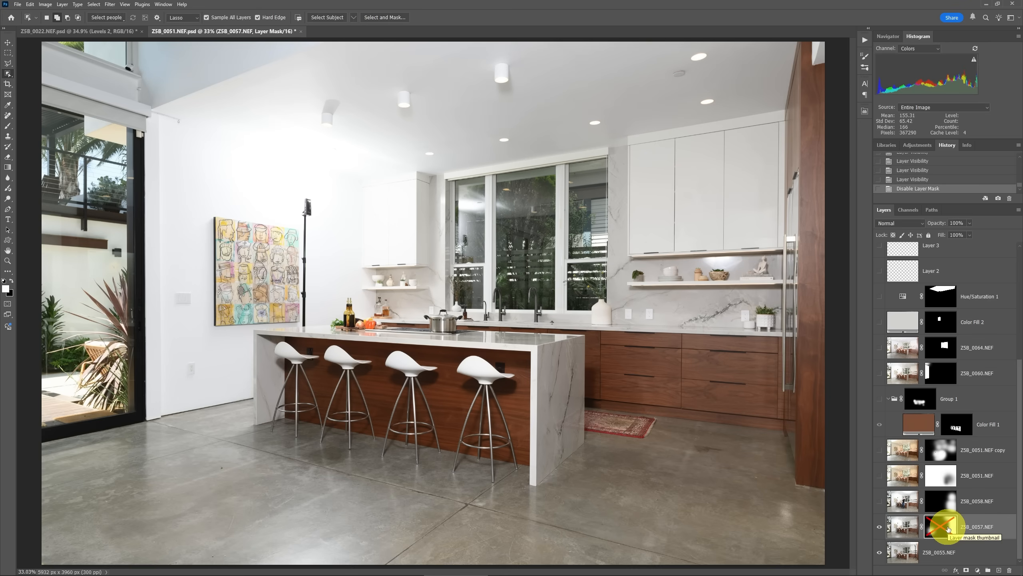
pyautogui.click(940, 527)
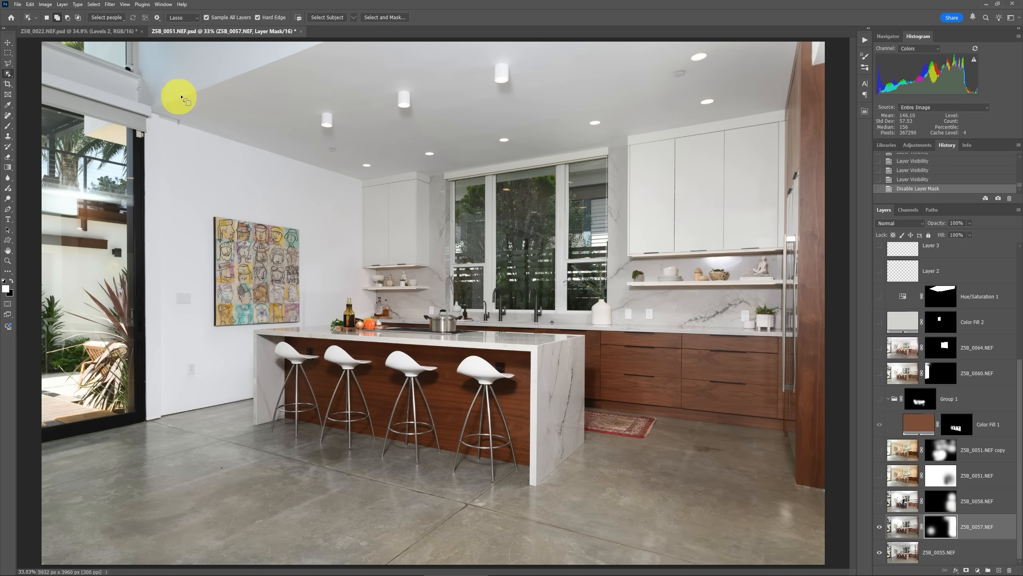
pyautogui.moveTo(697, 273)
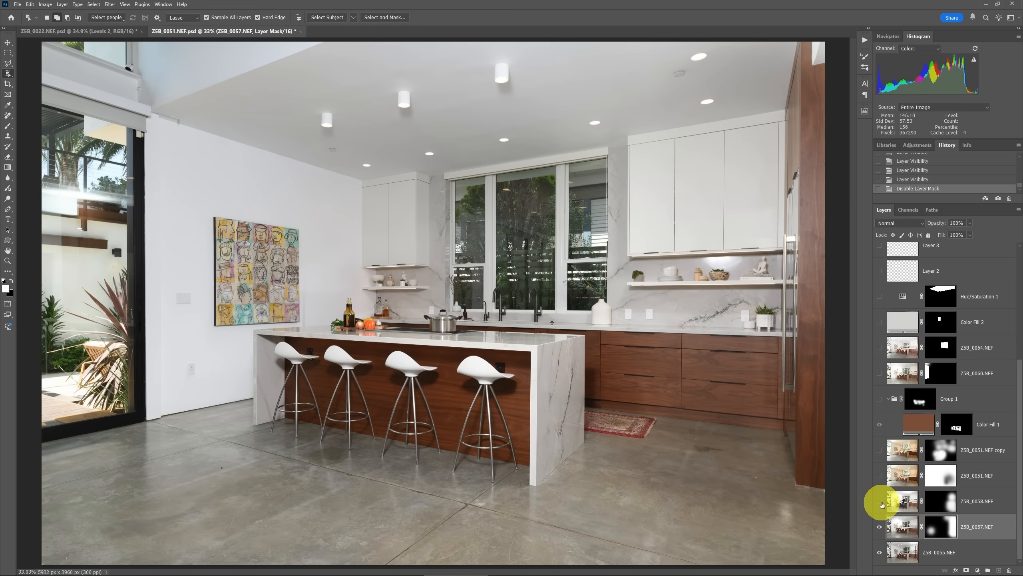
pyautogui.click(879, 501)
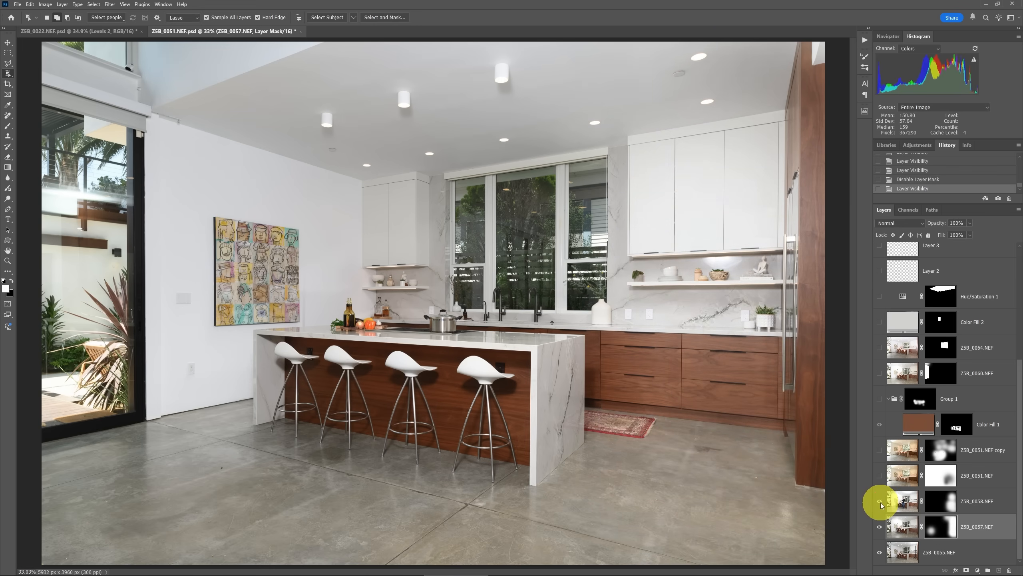
pyautogui.click(879, 501)
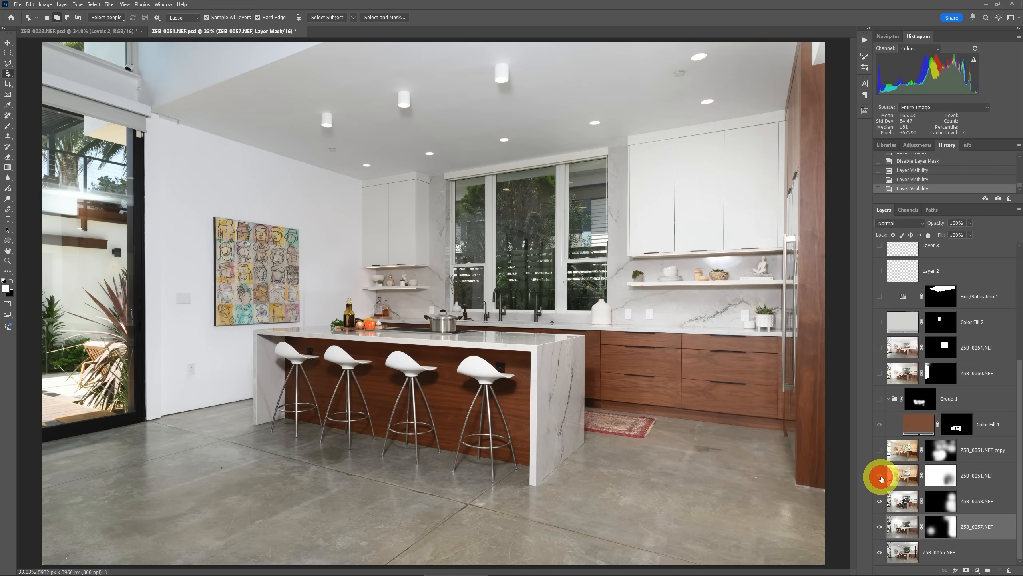
pyautogui.click(878, 452)
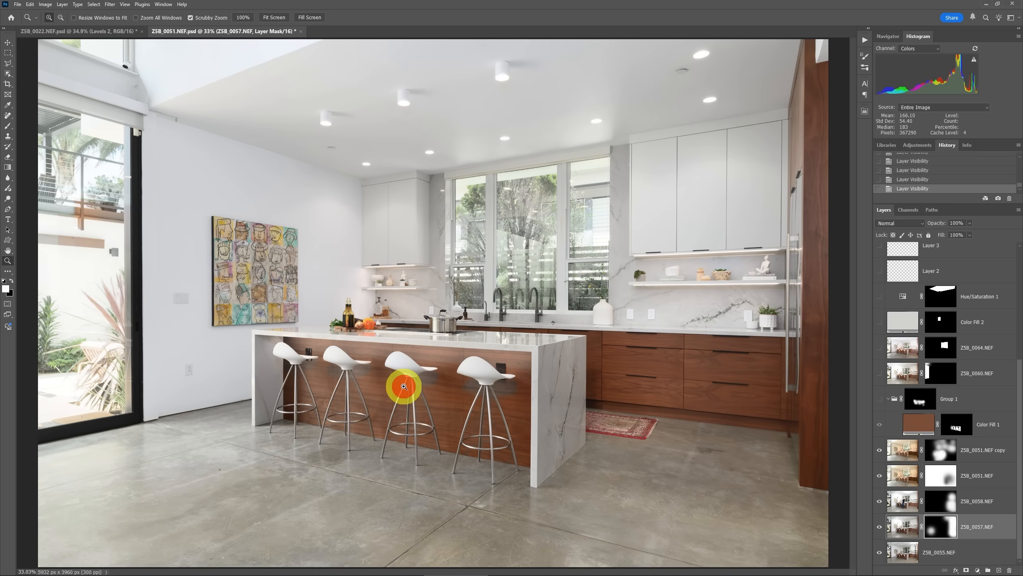
# Scroll the Layers panel up toward Group 1
pyautogui.scroll(3)
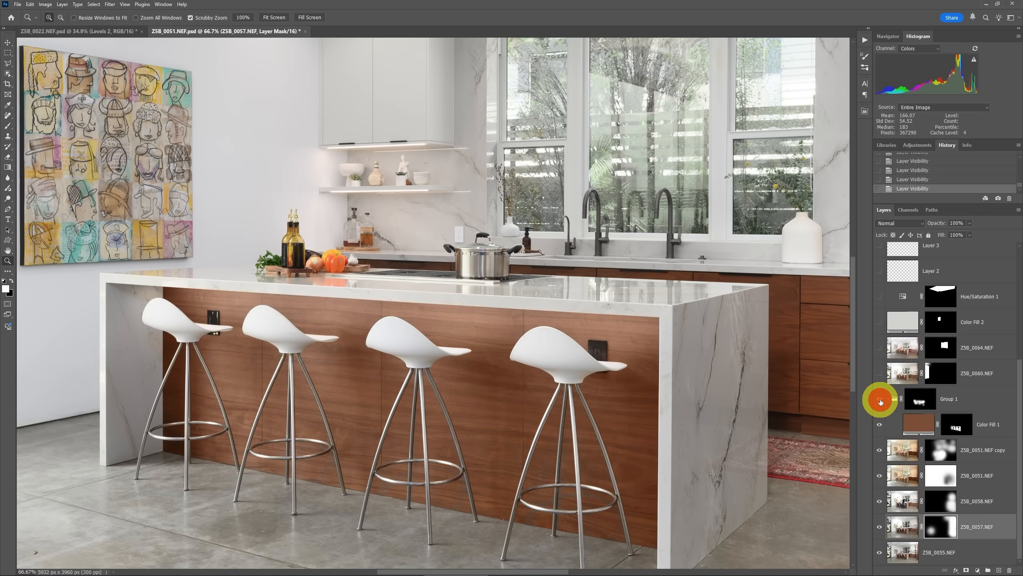
pyautogui.moveTo(542, 380)
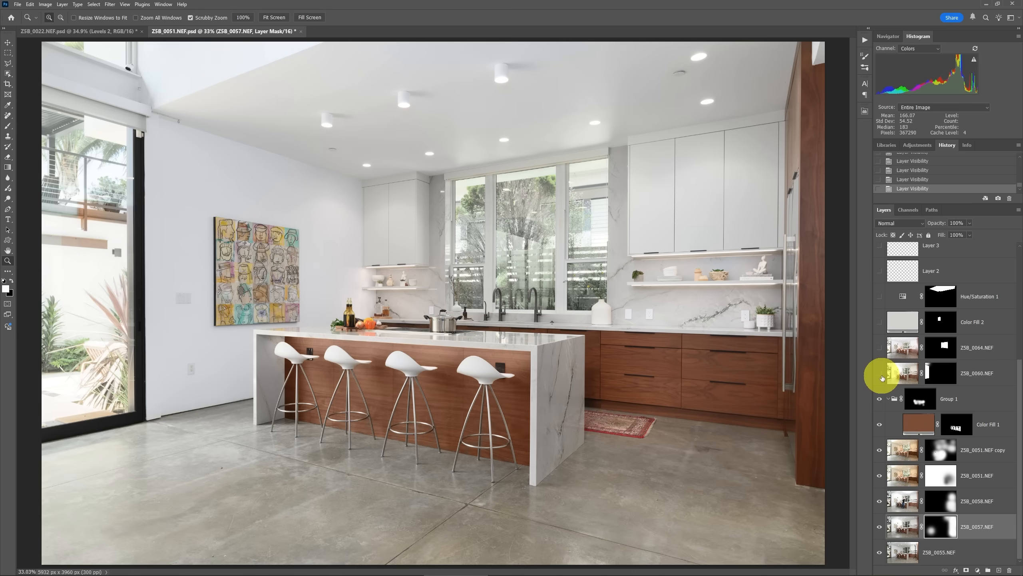
# Show ZSB_0060.NEF and the island lights group, expand it, and turn on Finished
pyautogui.click(879, 377)
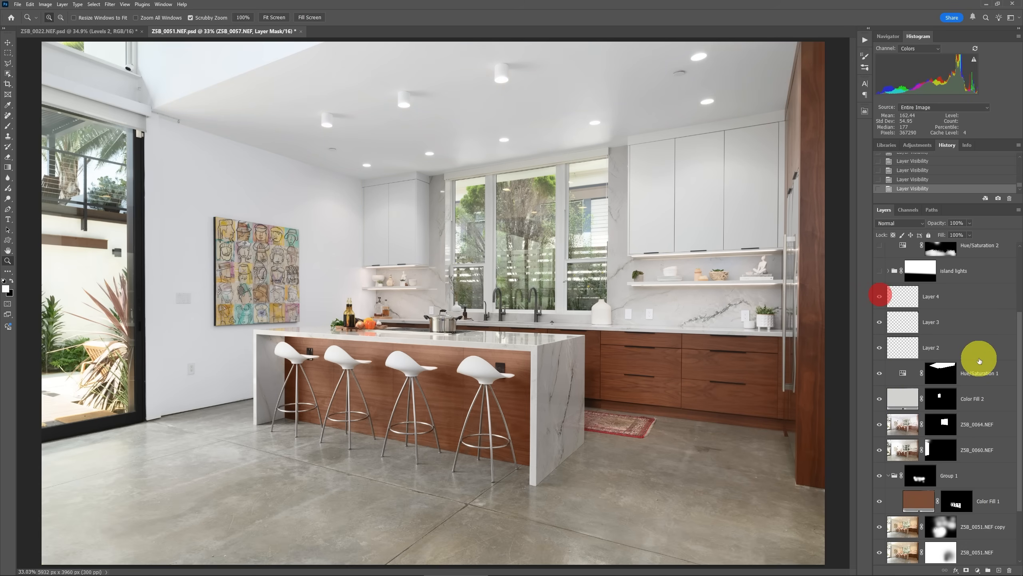
pyautogui.scroll(3)
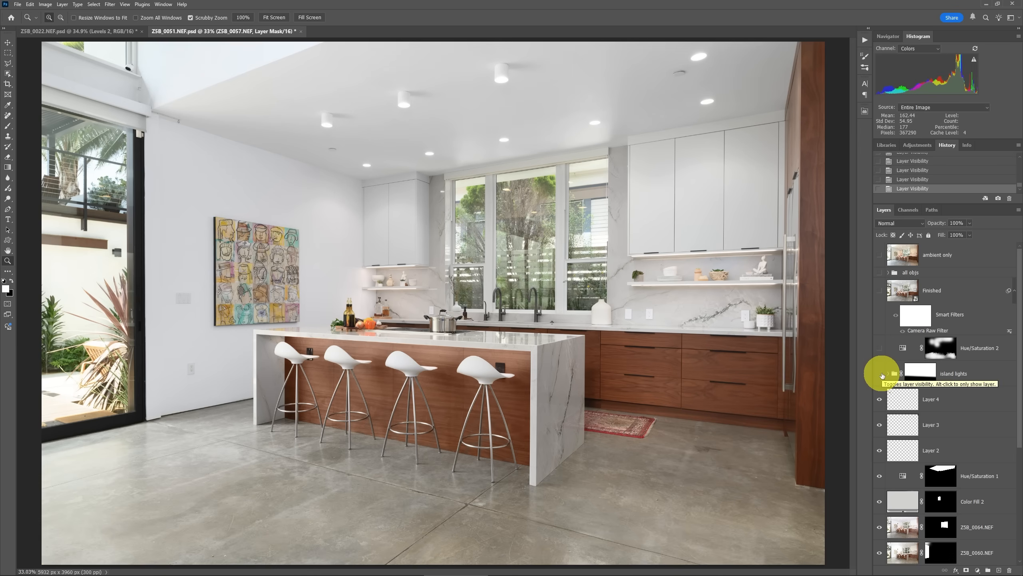
pyautogui.click(879, 373)
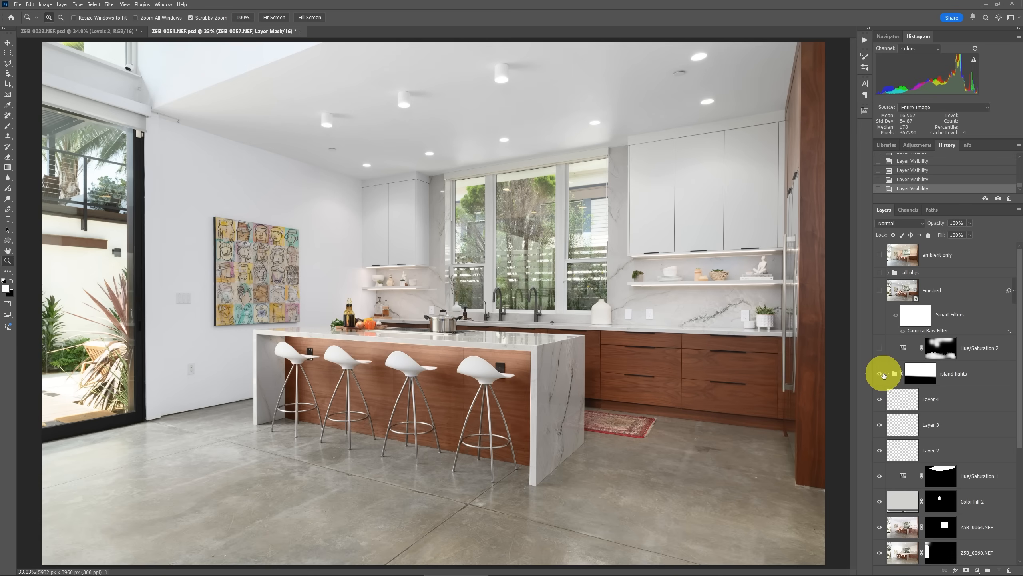
pyautogui.click(885, 372)
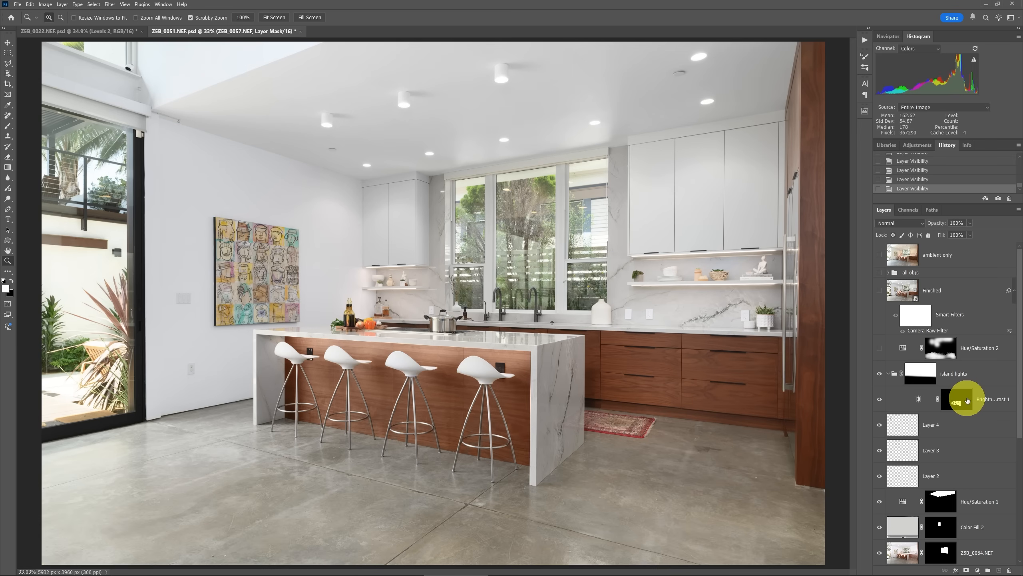
pyautogui.moveTo(966, 400)
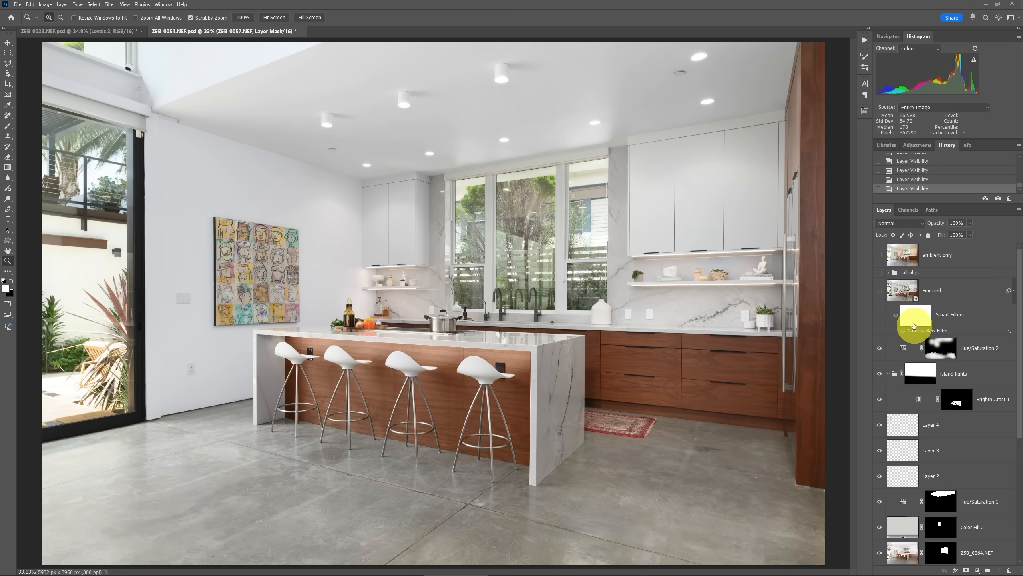
pyautogui.click(896, 330)
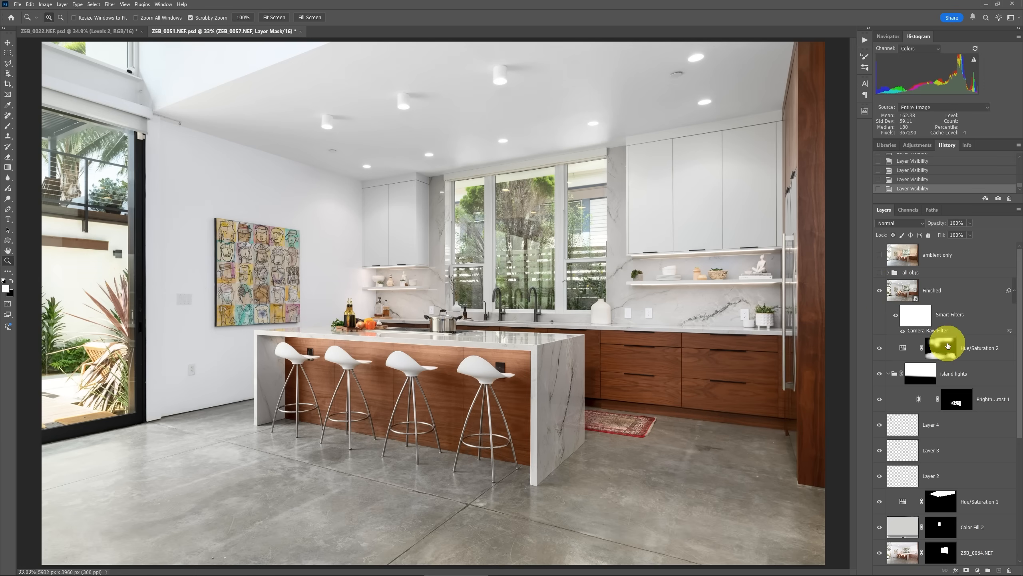
pyautogui.moveTo(964, 415)
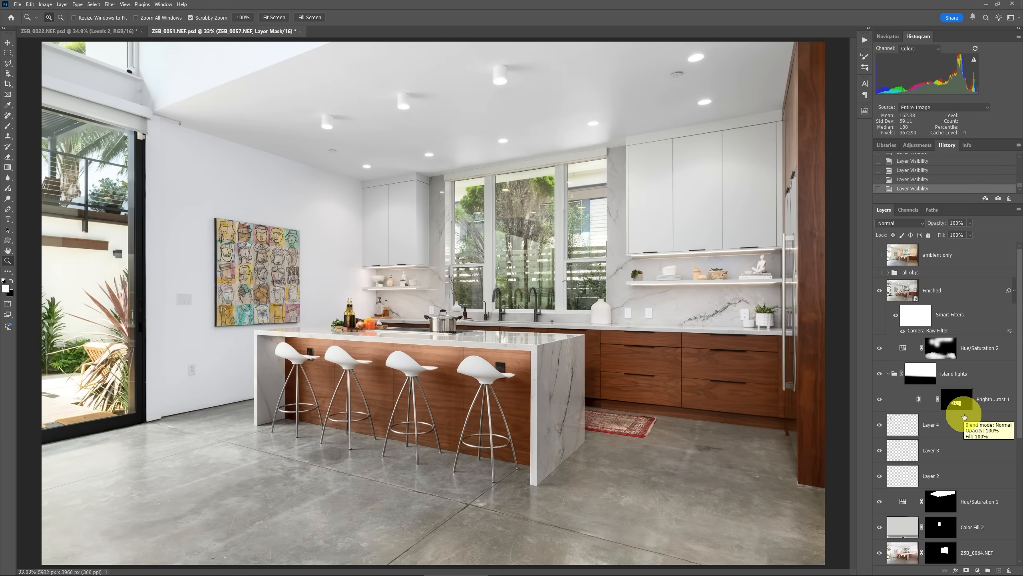
# Scroll the Layers panel to hide Group 1 and the upper layers, including Finished
pyautogui.scroll(-3)
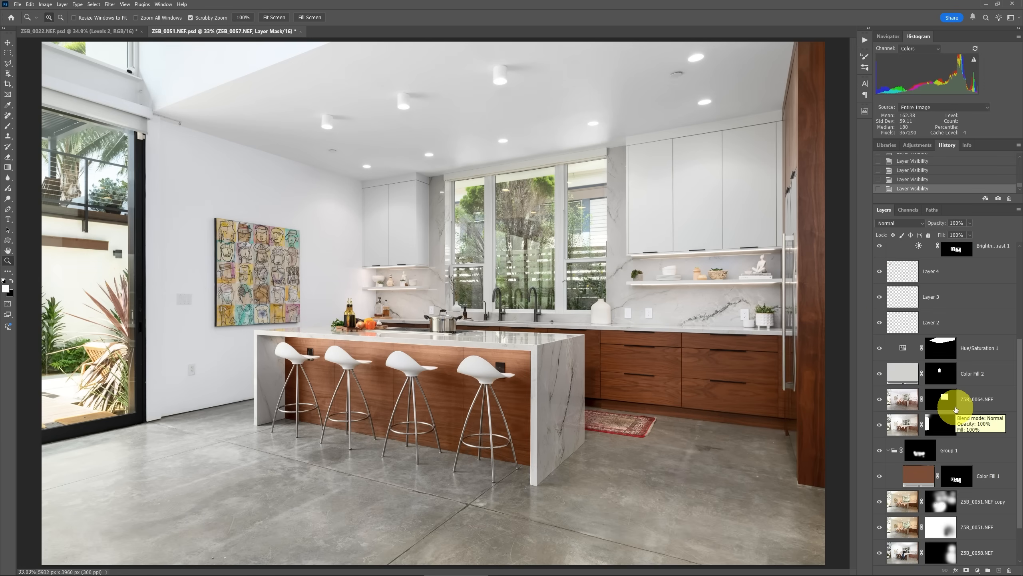
pyautogui.scroll(-3)
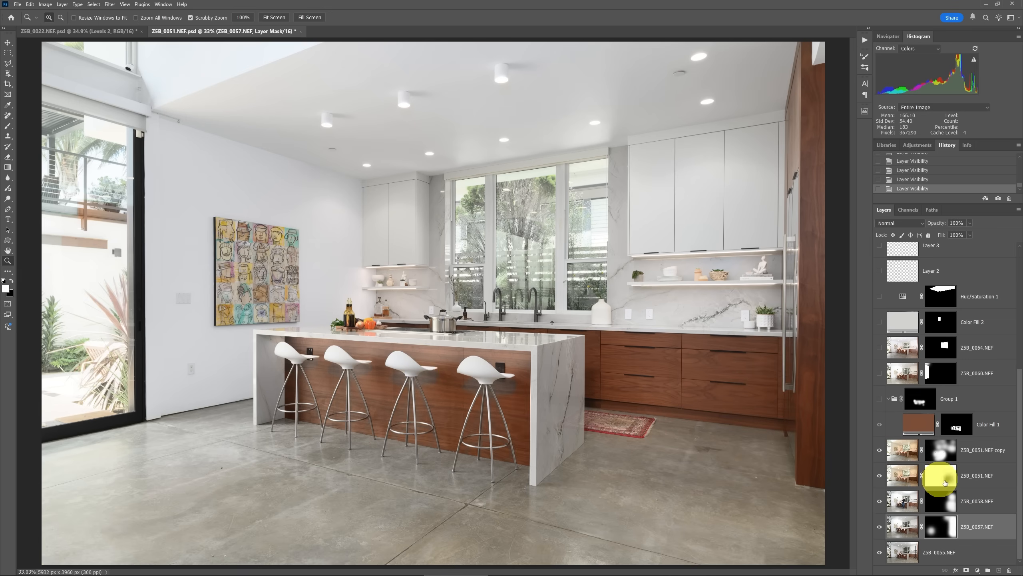
pyautogui.scroll(3)
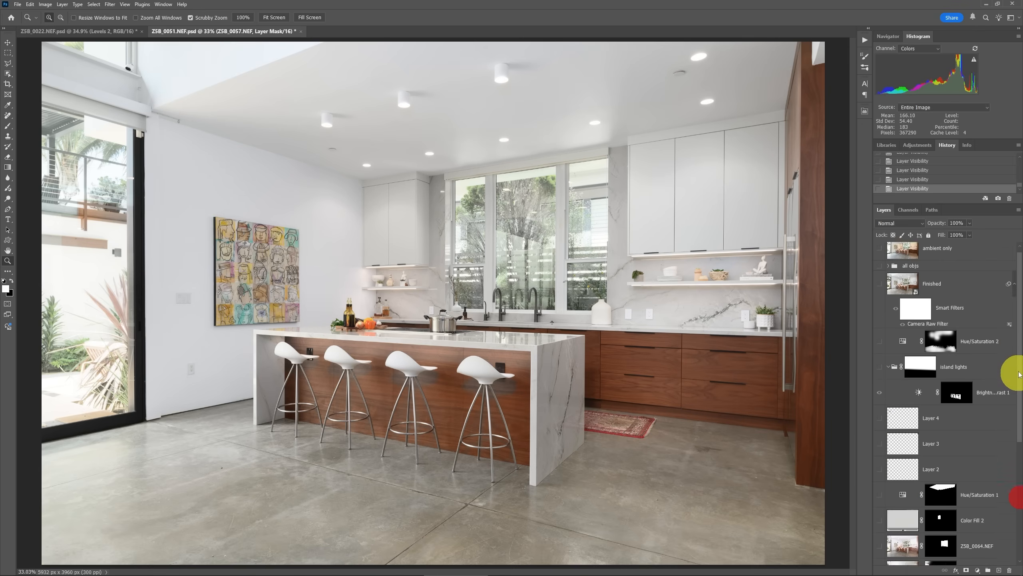
pyautogui.click(887, 265)
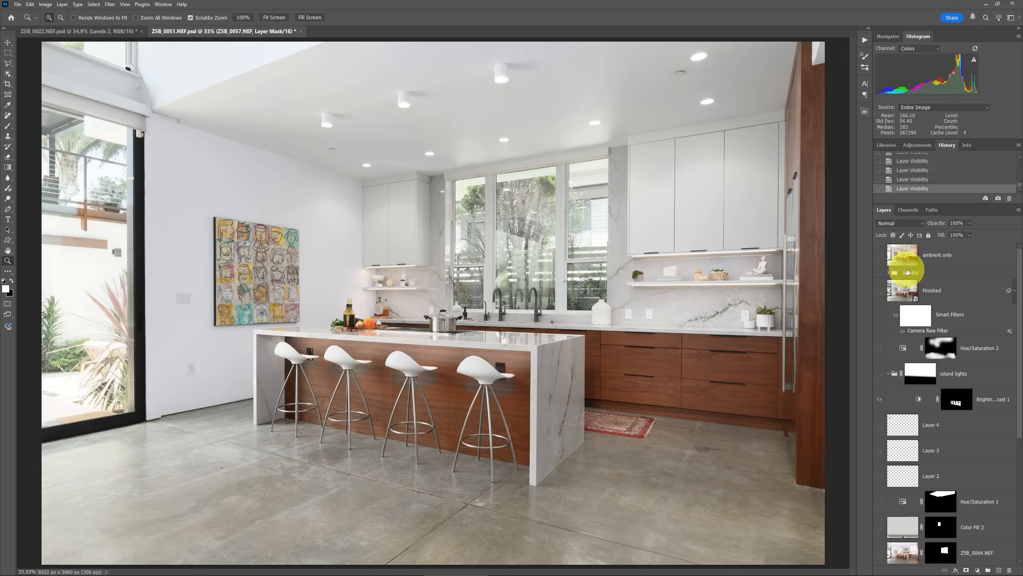
pyautogui.click(895, 273)
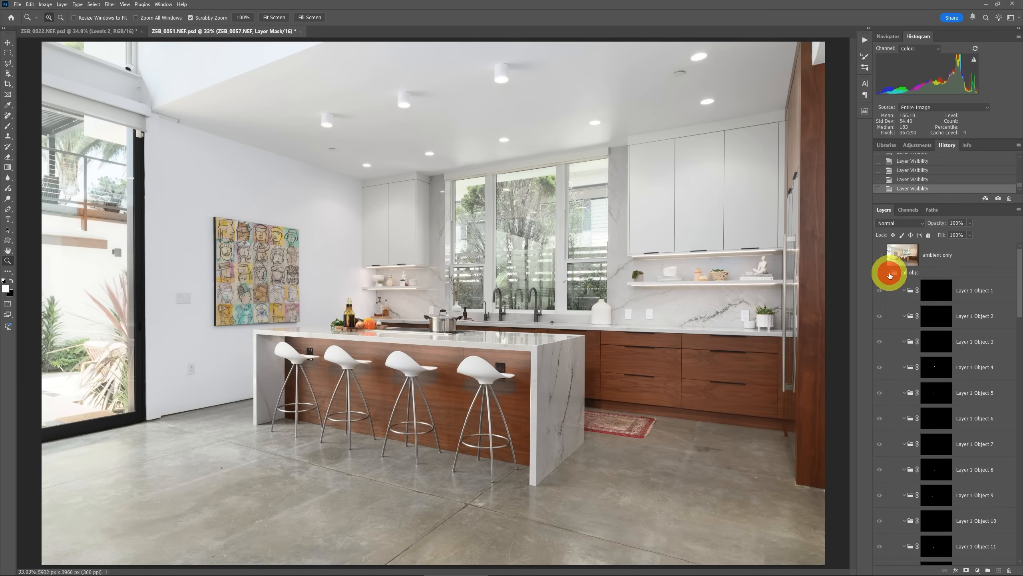
pyautogui.scroll(-3)
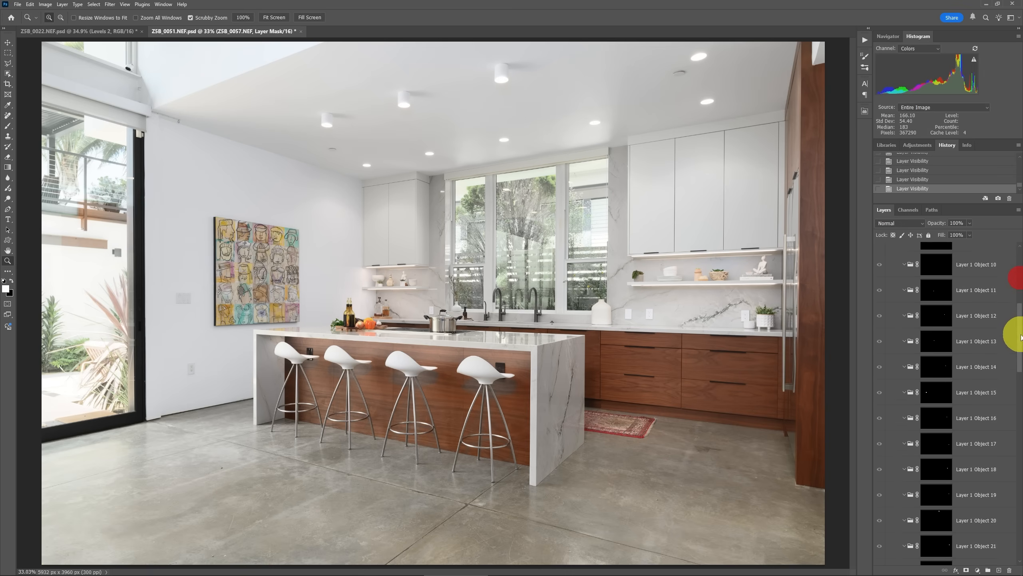
pyautogui.scroll(-3)
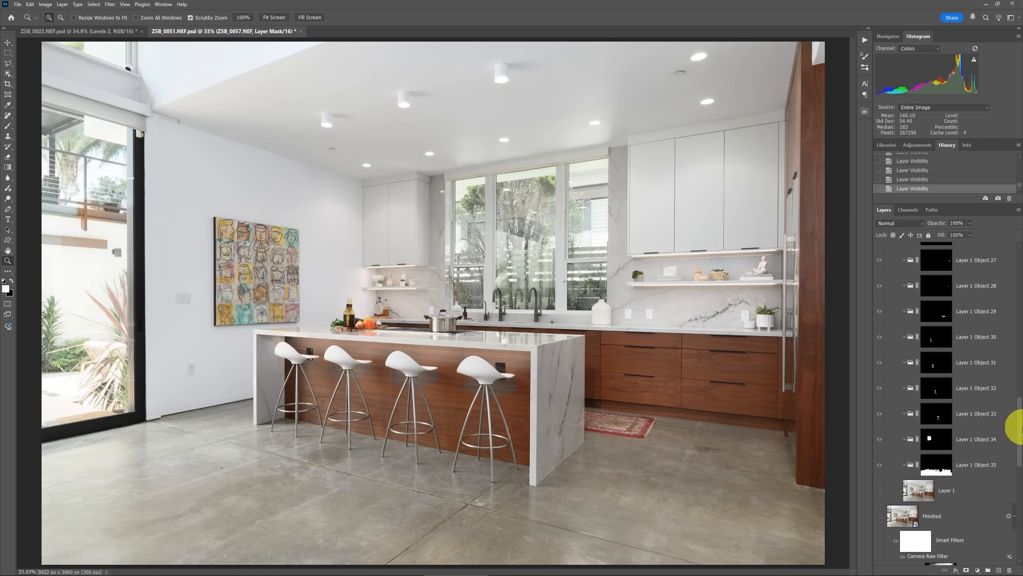
pyautogui.click(935, 464)
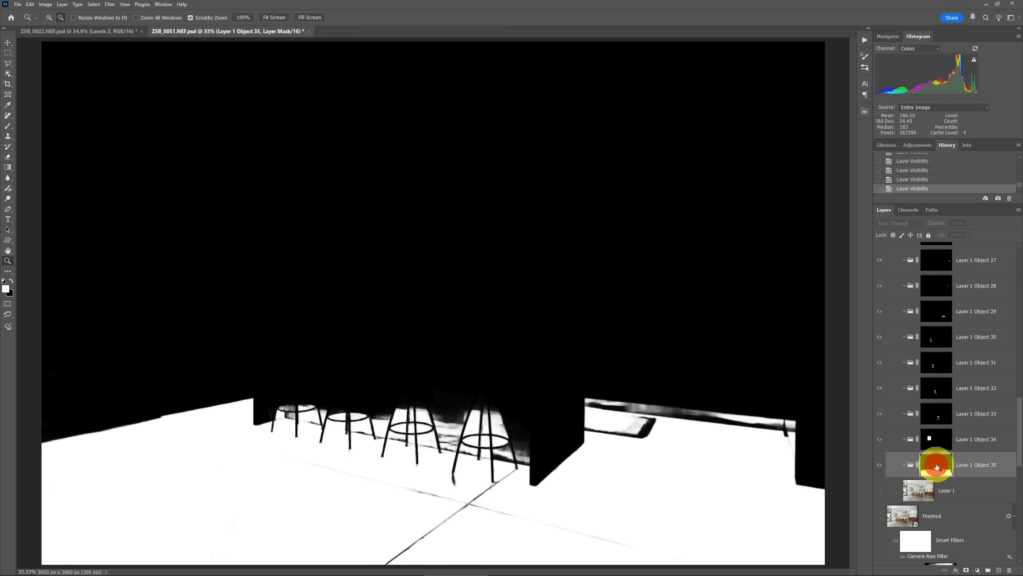
pyautogui.click(935, 438)
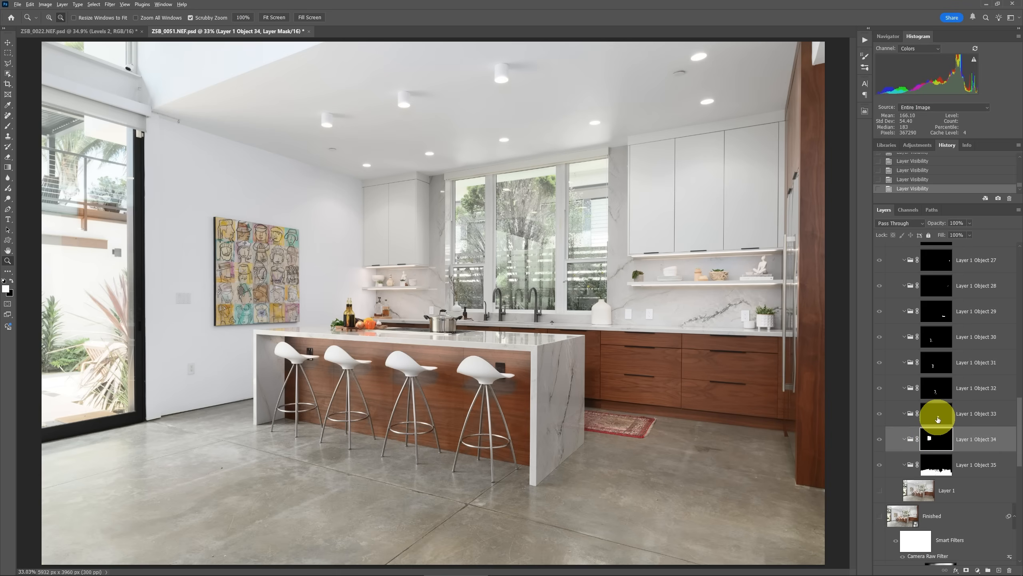
pyautogui.click(935, 413)
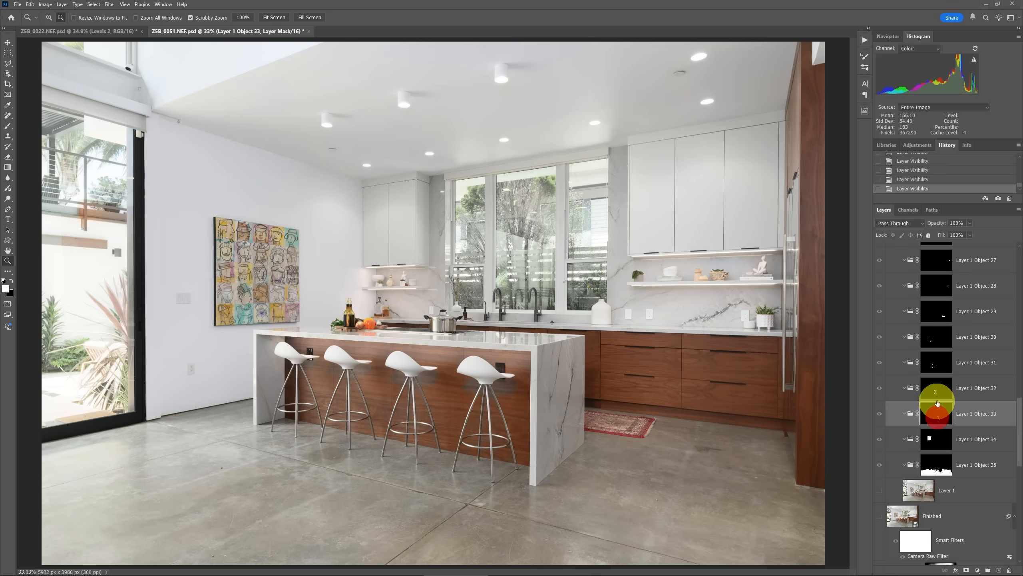
pyautogui.click(936, 362)
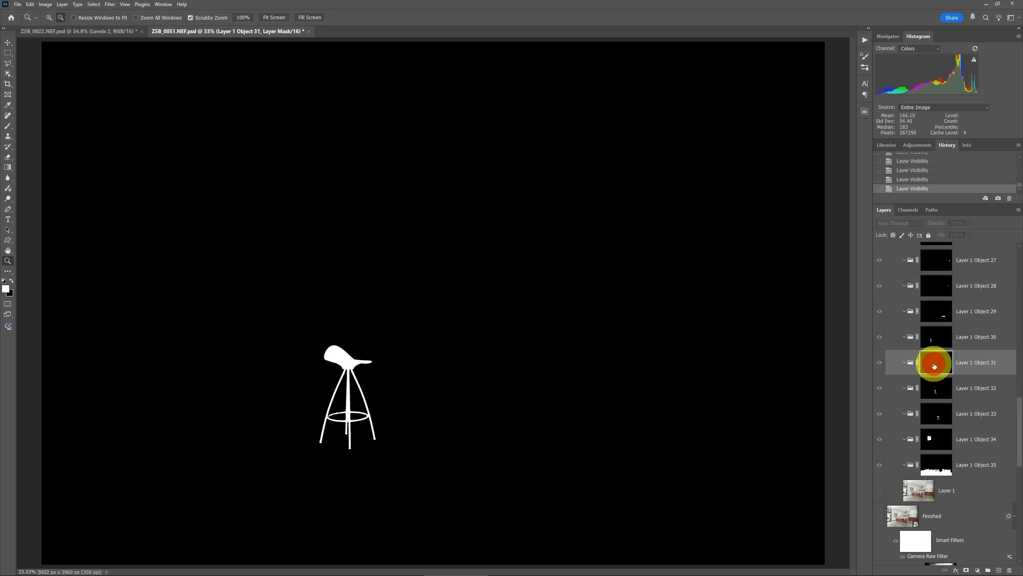
pyautogui.click(934, 337)
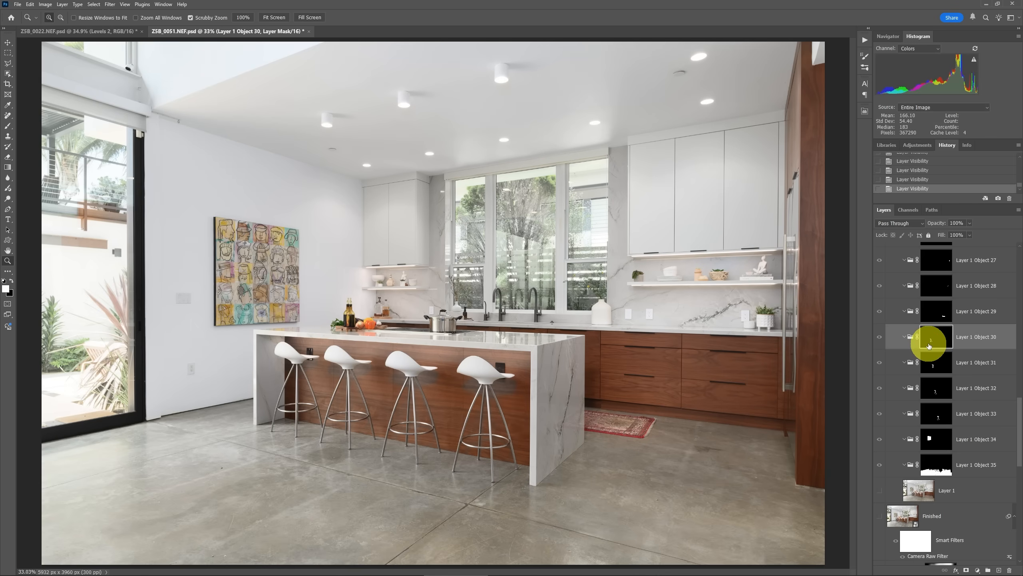
pyautogui.scroll(-3)
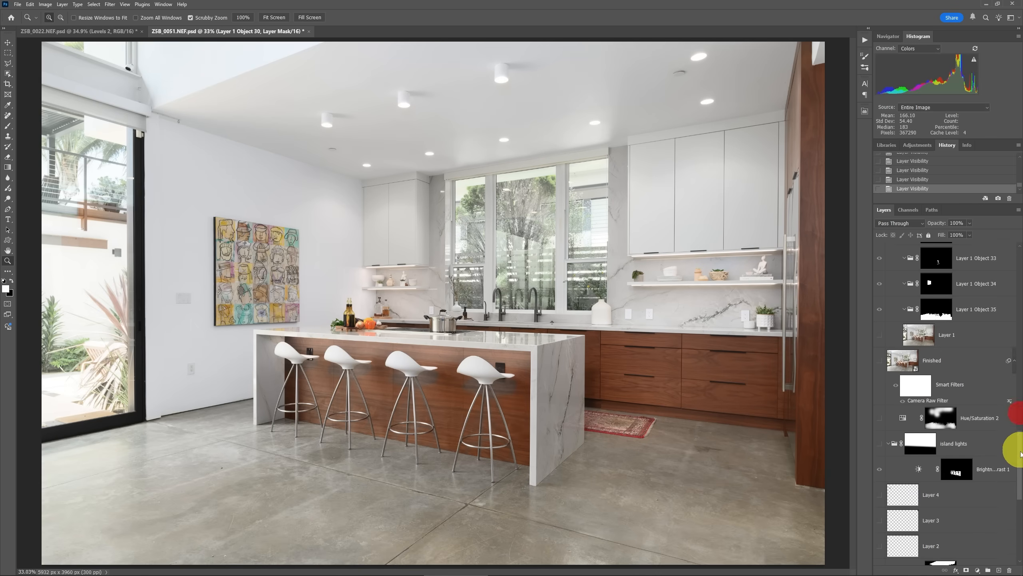
pyautogui.scroll(-3)
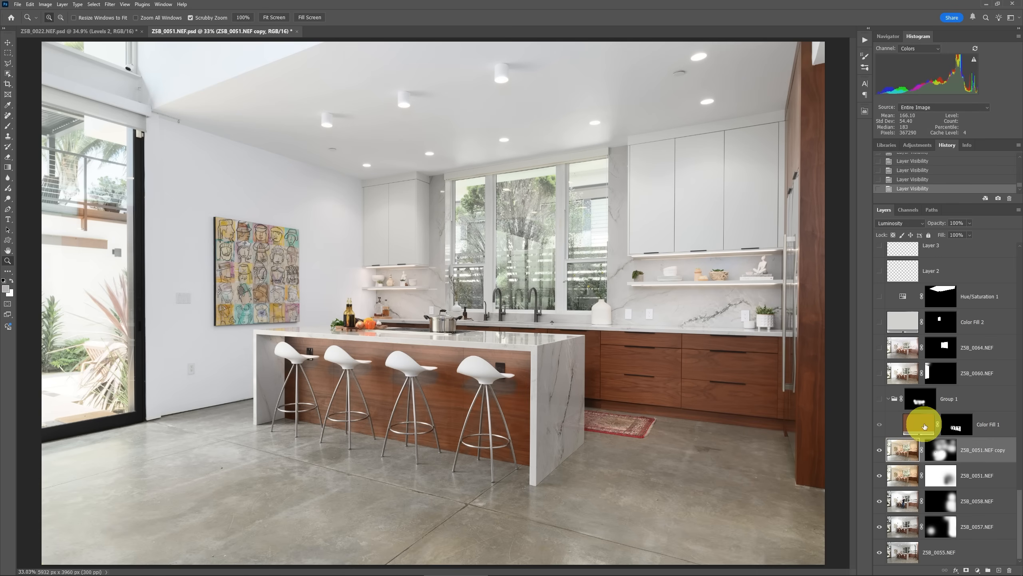
# Duplicate Color Fill 1 outside Group 1 and delete the copy's mask, tinting the kitchen brown
pyautogui.click(920, 424)
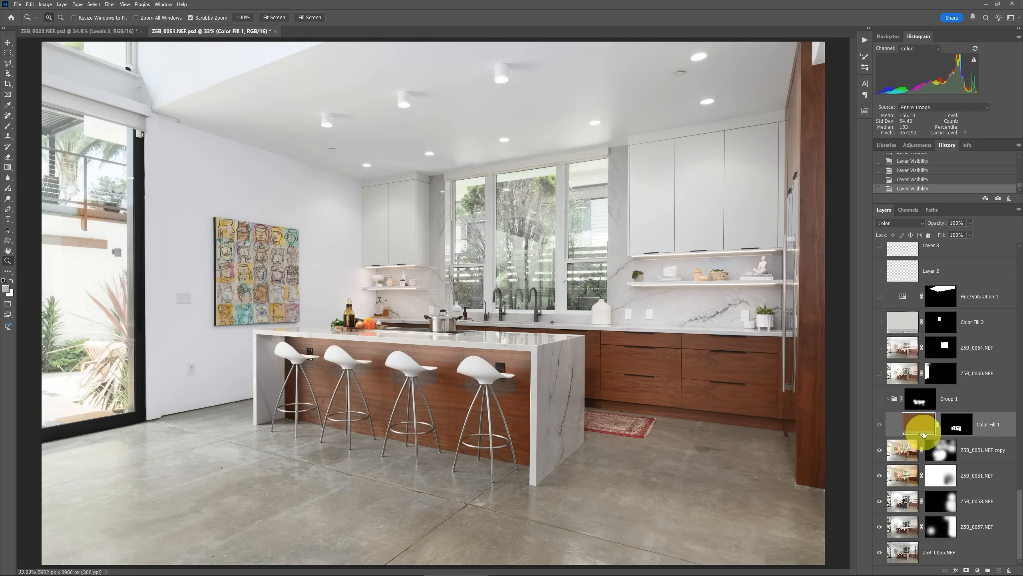
pyautogui.moveTo(922, 435)
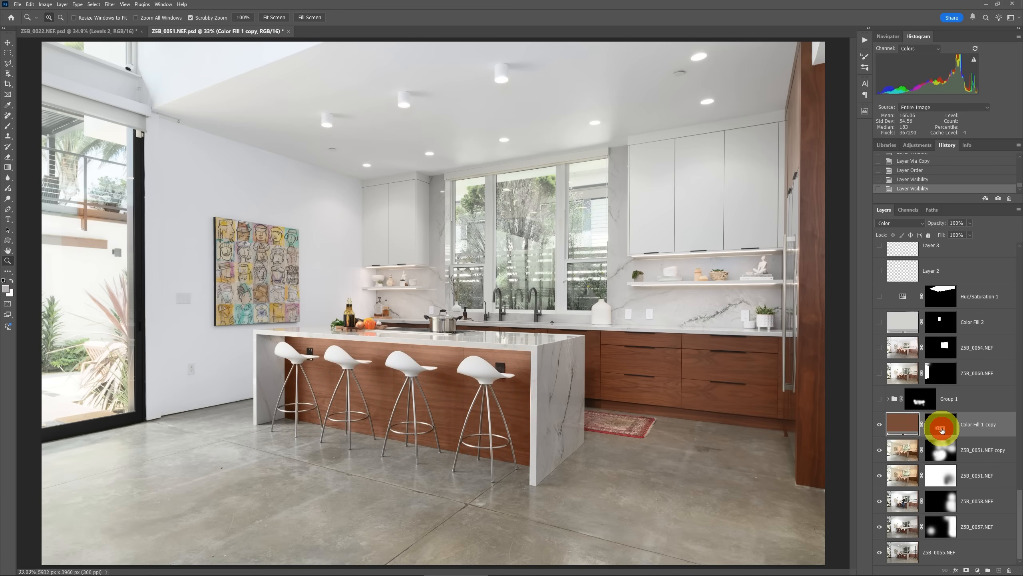
pyautogui.click(940, 424)
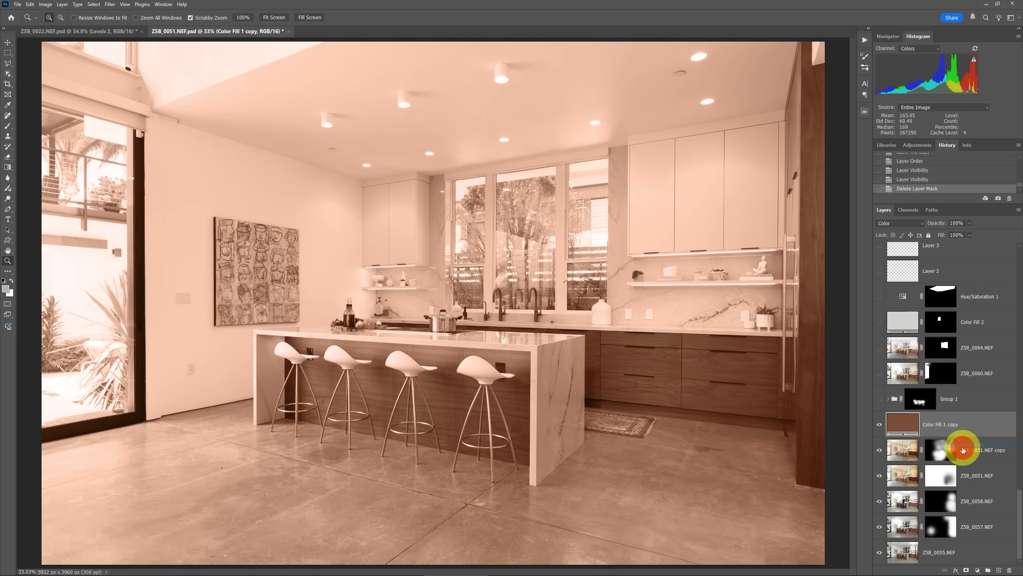
pyautogui.moveTo(964, 449)
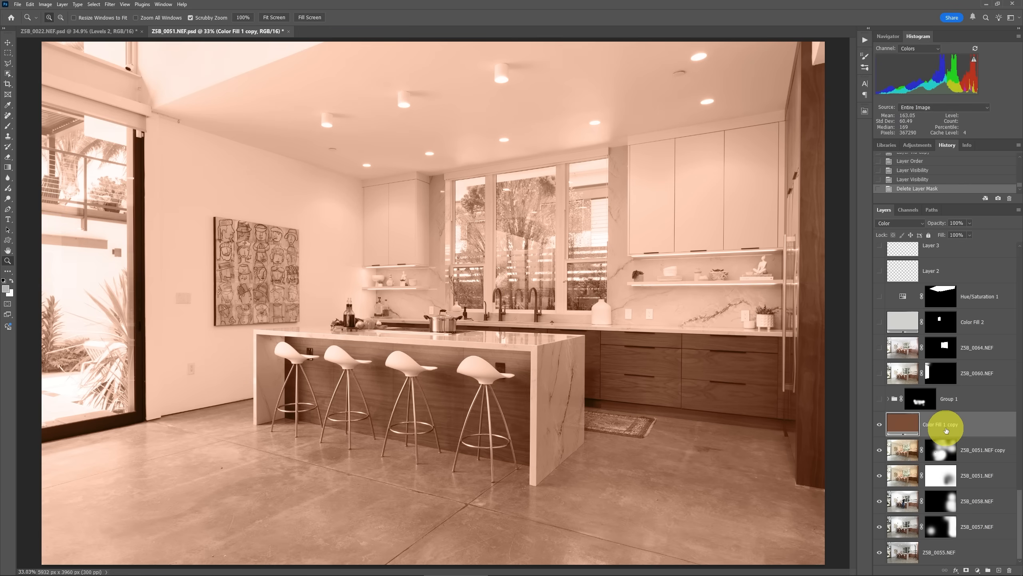
pyautogui.click(62, 5)
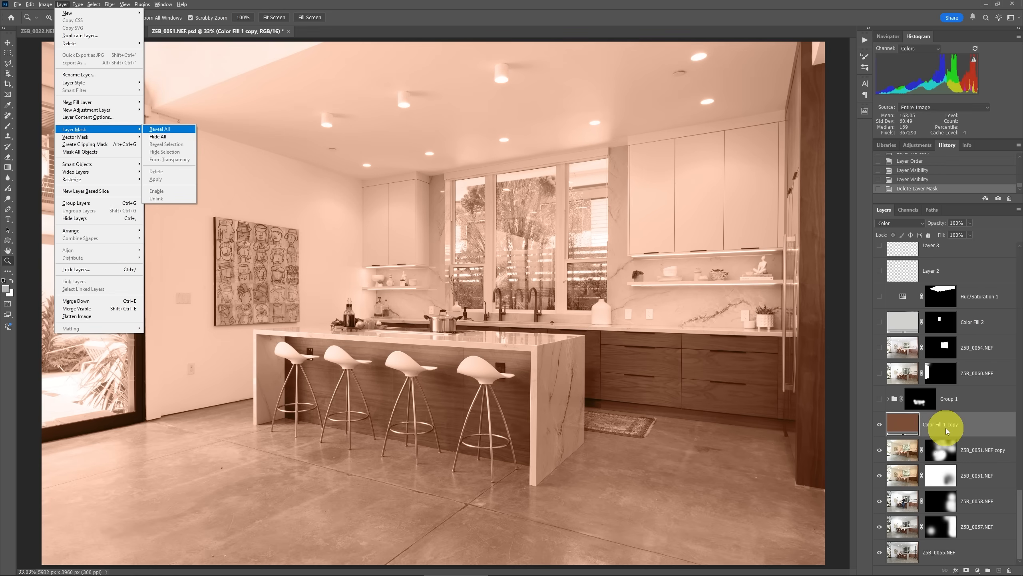
# Give the fill copy a Hide All mask and fill a lasso around the island front white
pyautogui.click(159, 129)
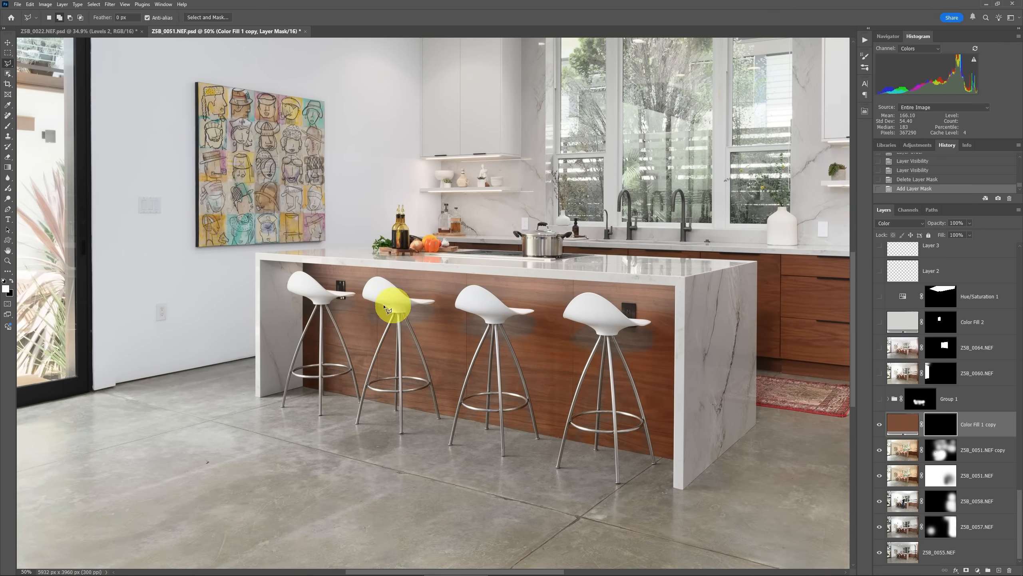
pyautogui.moveTo(303, 264)
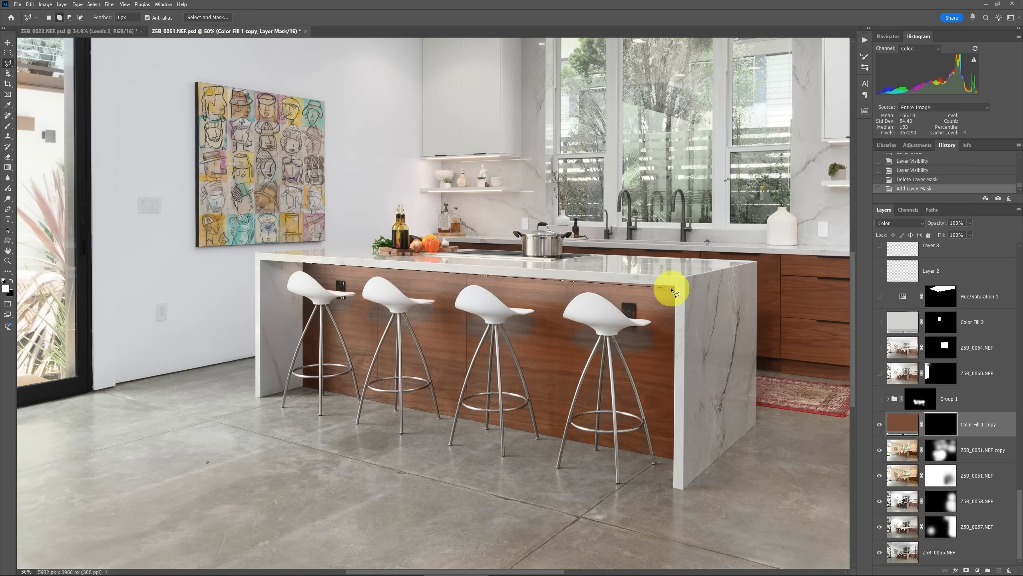
pyautogui.moveTo(673, 460)
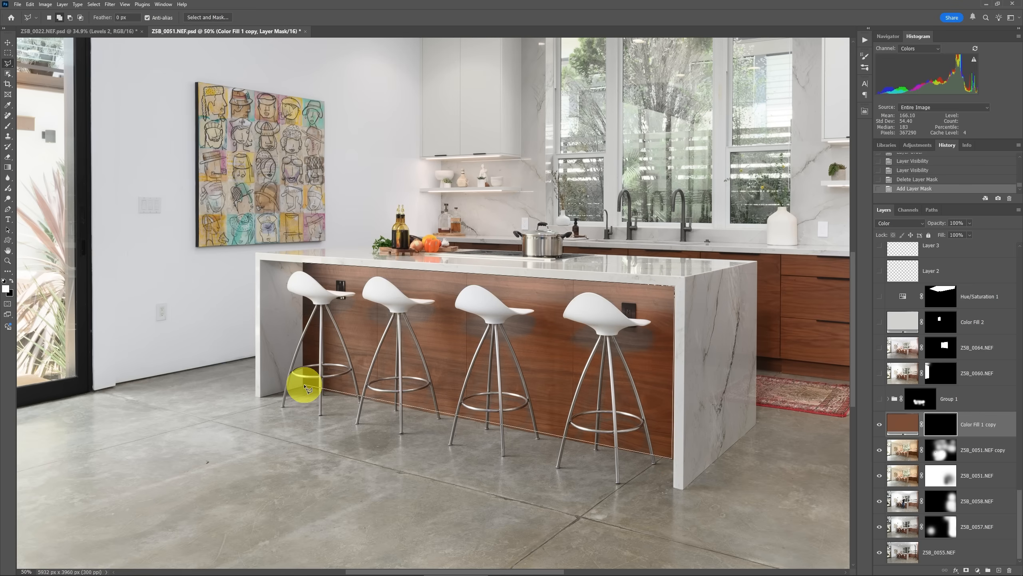
pyautogui.click(303, 387)
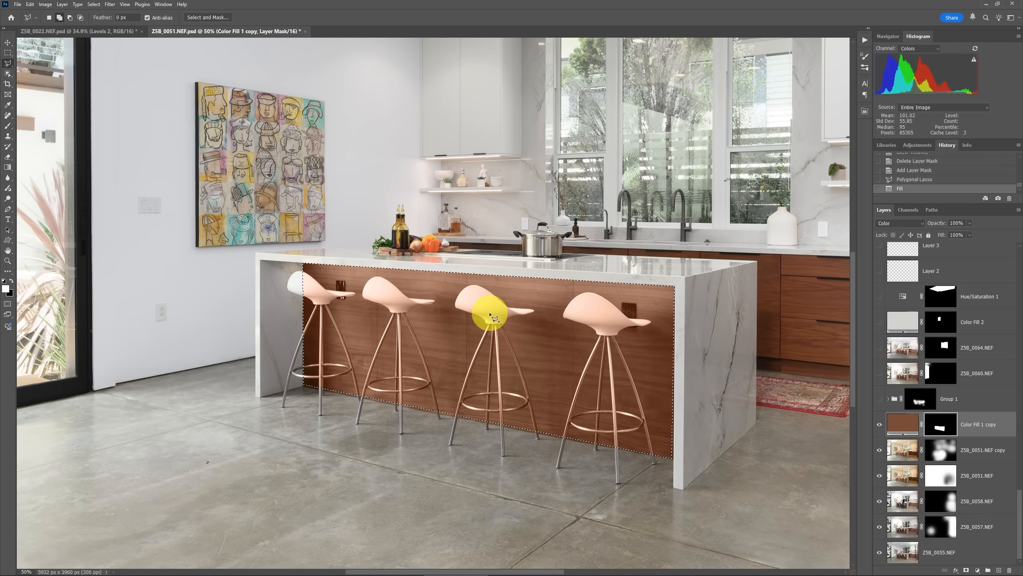
pyautogui.press('ctrl+d')
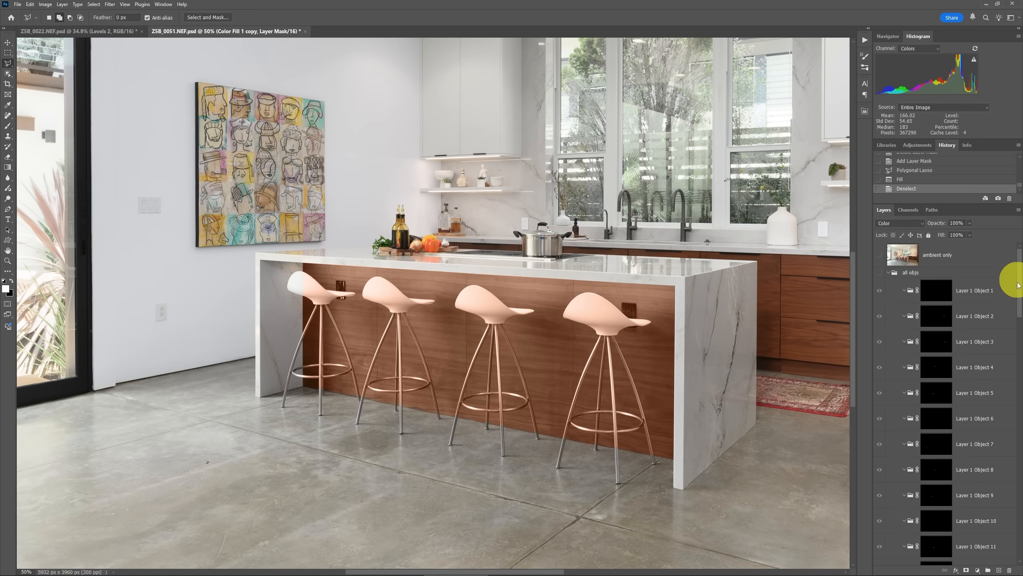
# Load the Layer 1 Object 33 and Object 32 stool masks as one combined selection
pyautogui.scroll(-3)
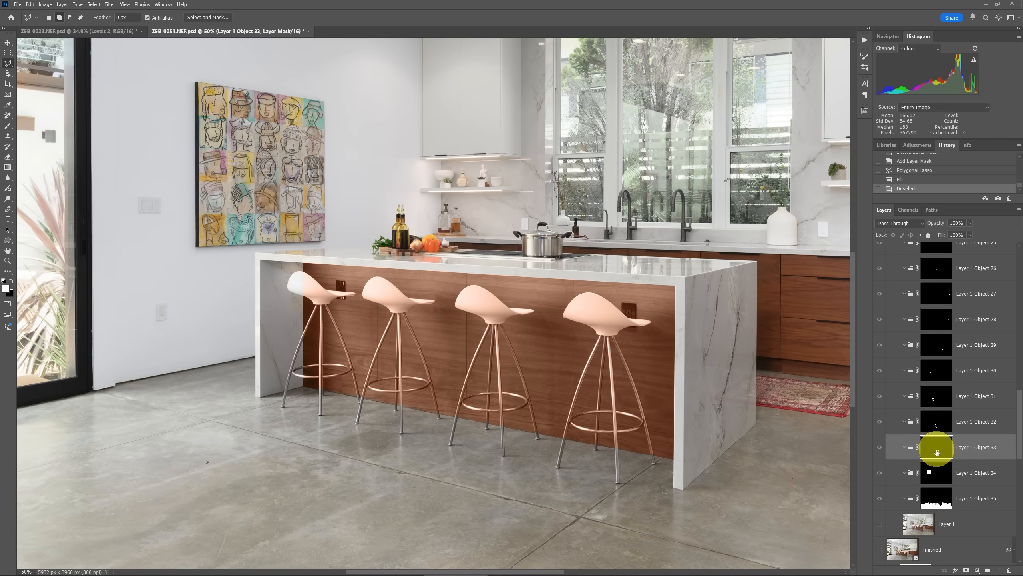
pyautogui.click(935, 447)
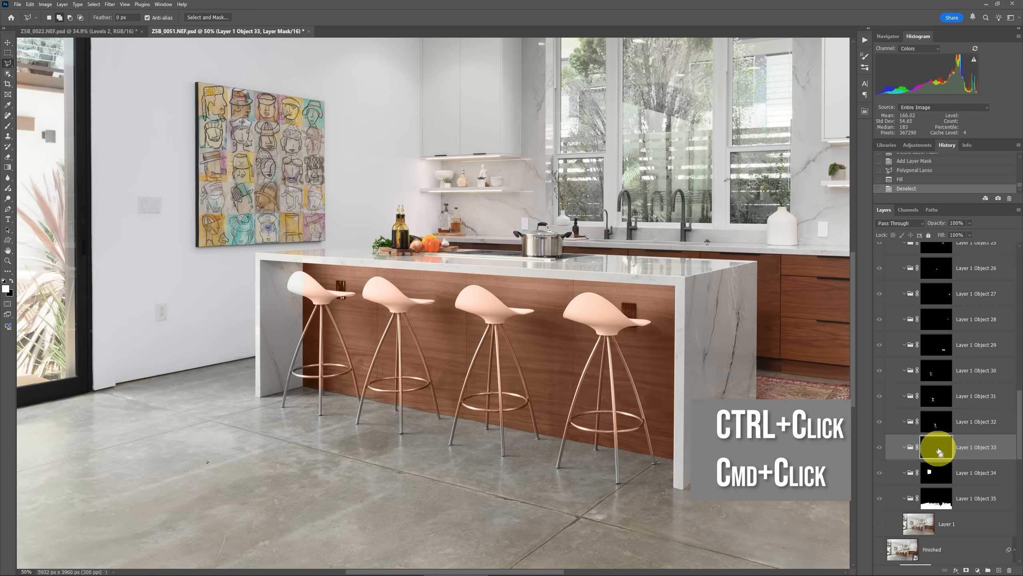
pyautogui.click(935, 451)
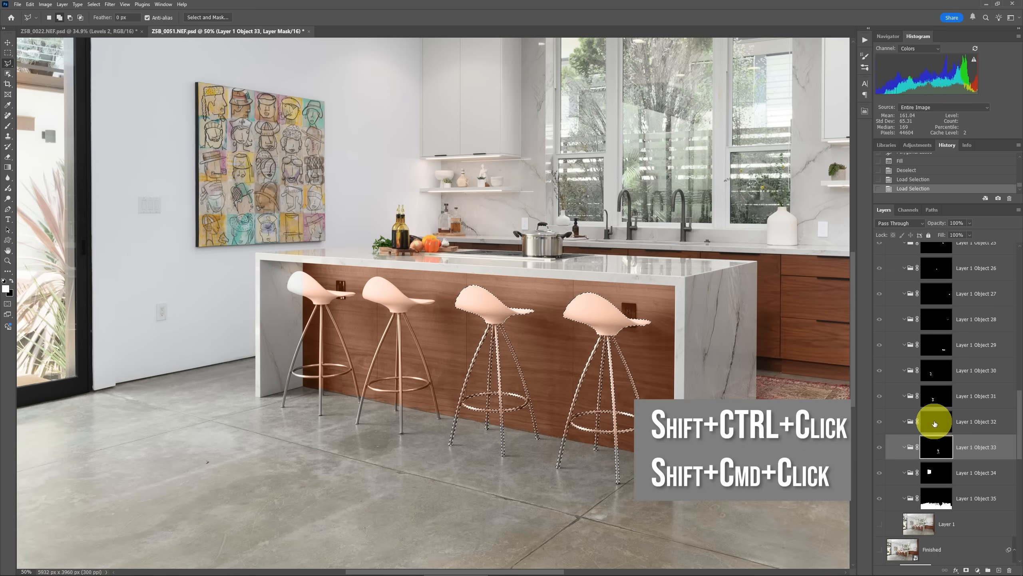
pyautogui.click(936, 395)
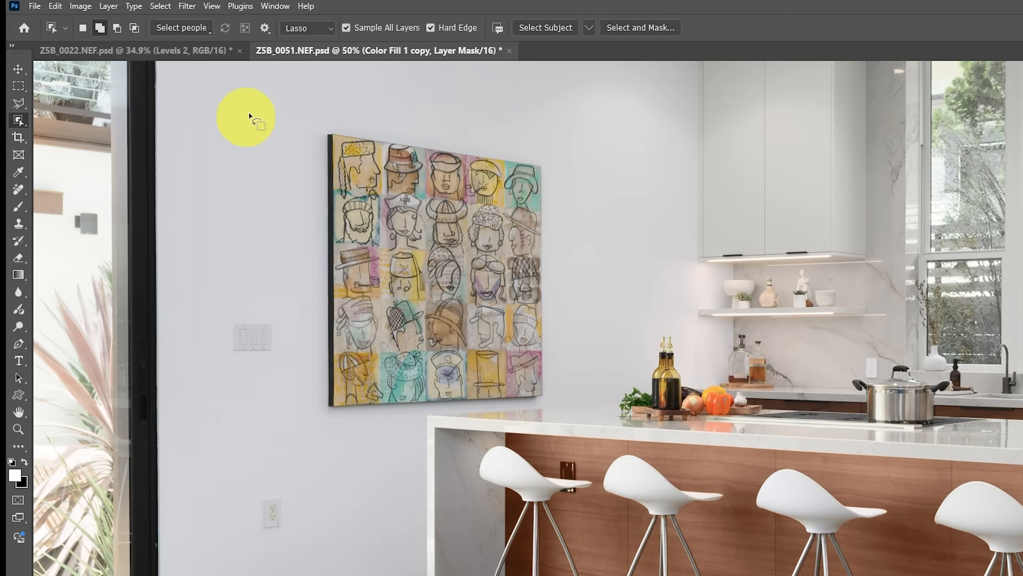
pyautogui.moveTo(301, 56)
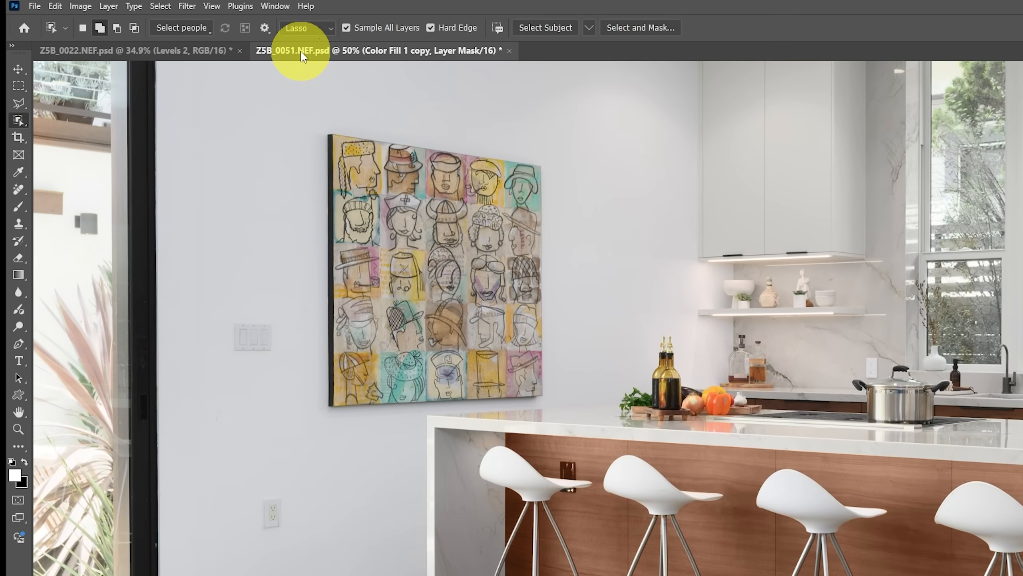
pyautogui.moveTo(313, 33)
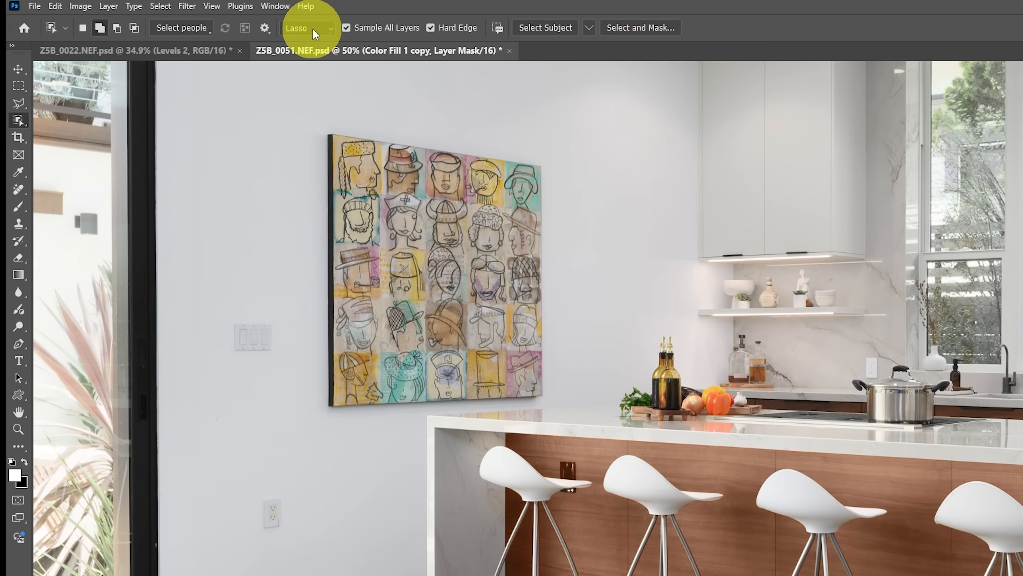
pyautogui.moveTo(268, 36)
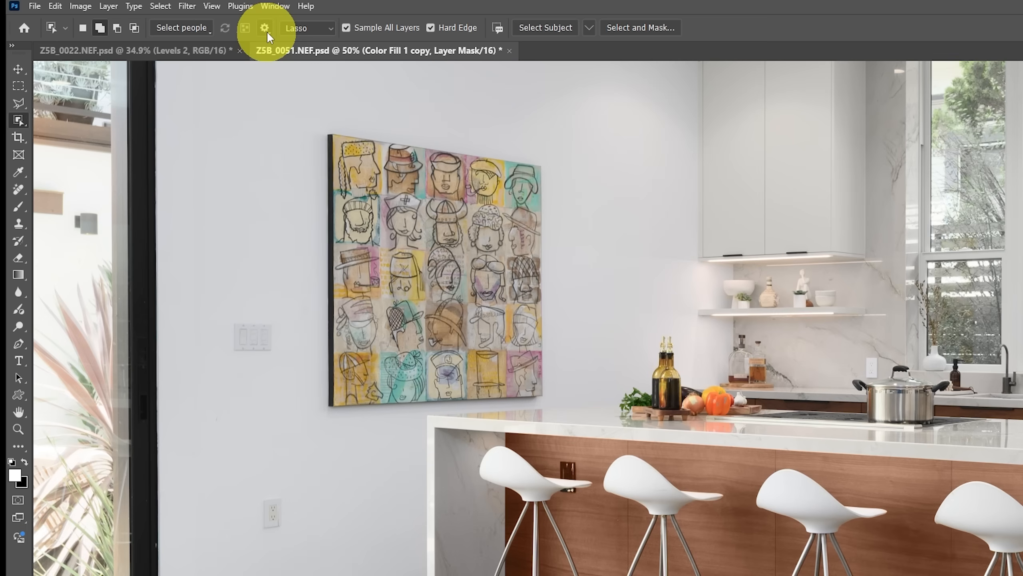
# Refine the stool selection with Object Selection settings and clear it from the fill copy's mask
pyautogui.click(264, 28)
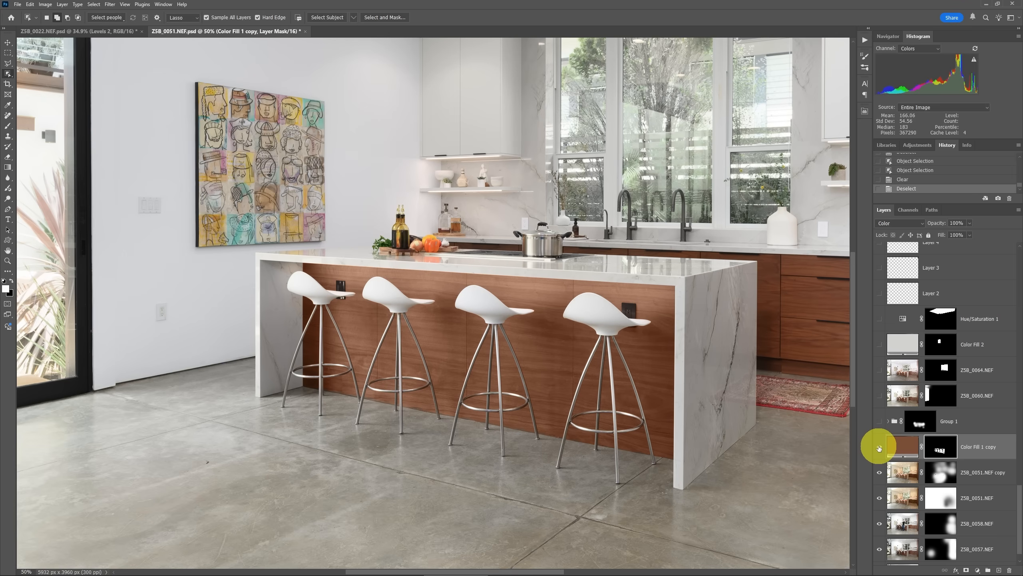
# Toggle the Color Fill 1 copy off and on twice to compare the island tint
pyautogui.click(879, 447)
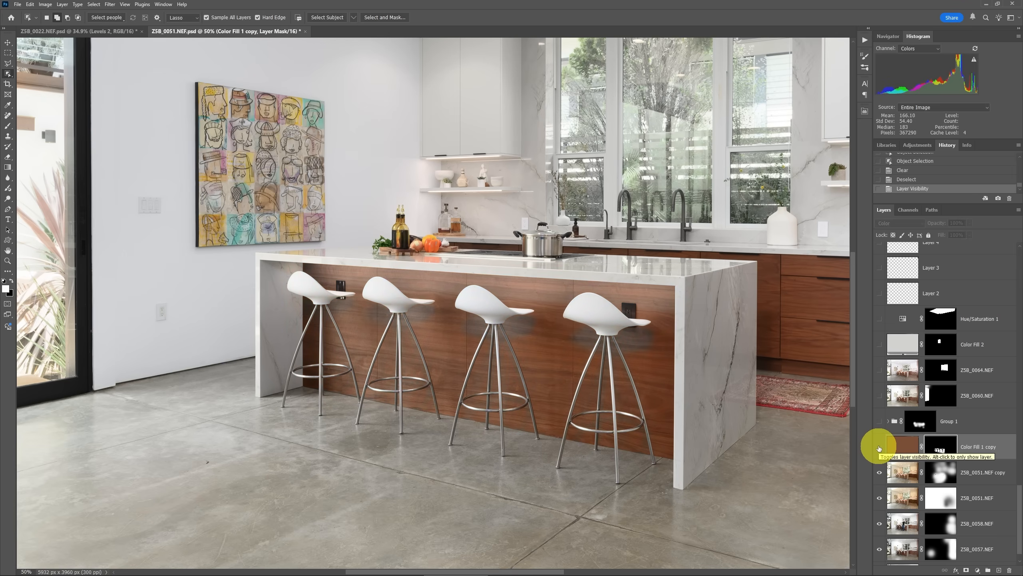
pyautogui.click(879, 449)
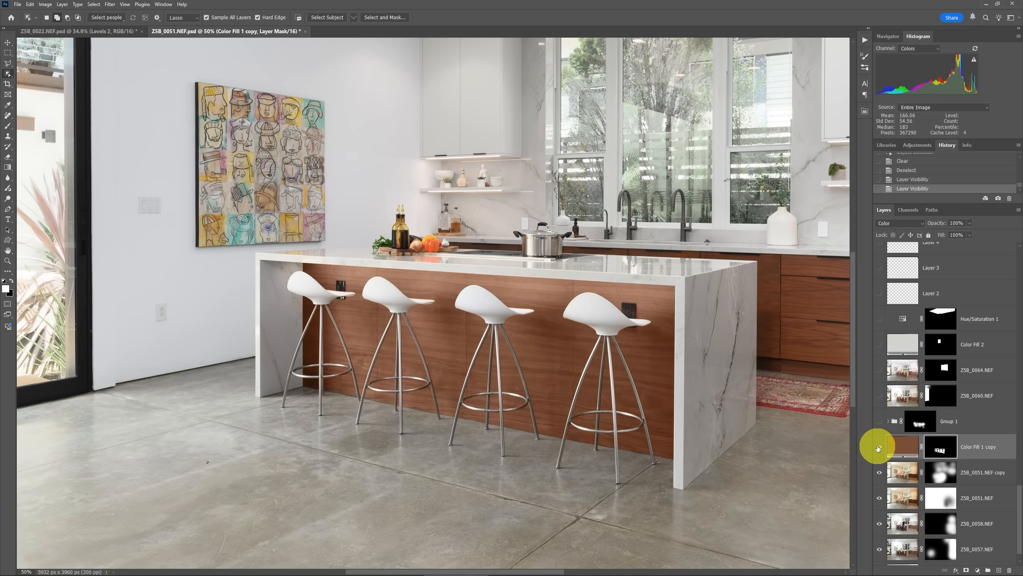
pyautogui.click(879, 449)
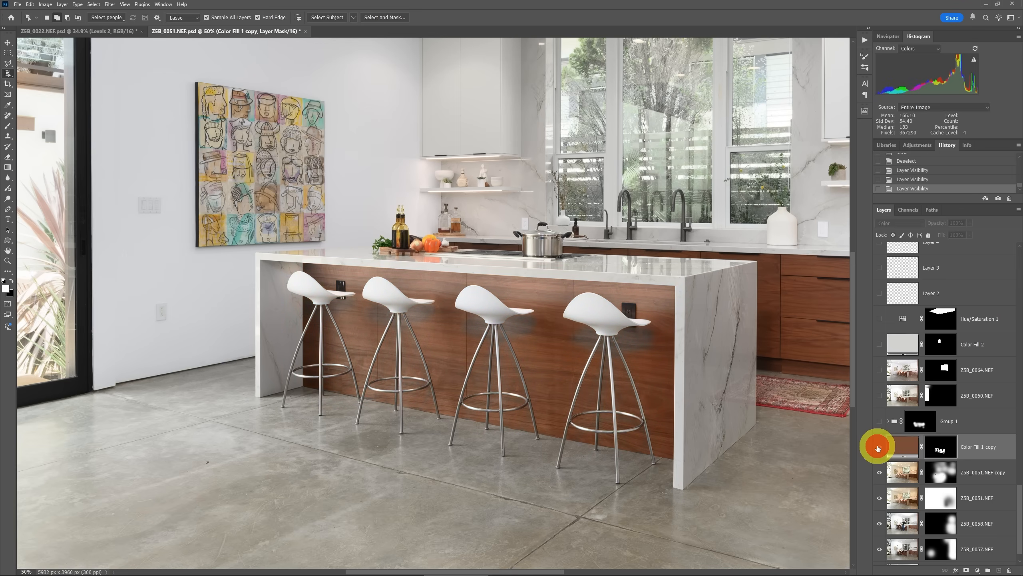
pyautogui.click(879, 449)
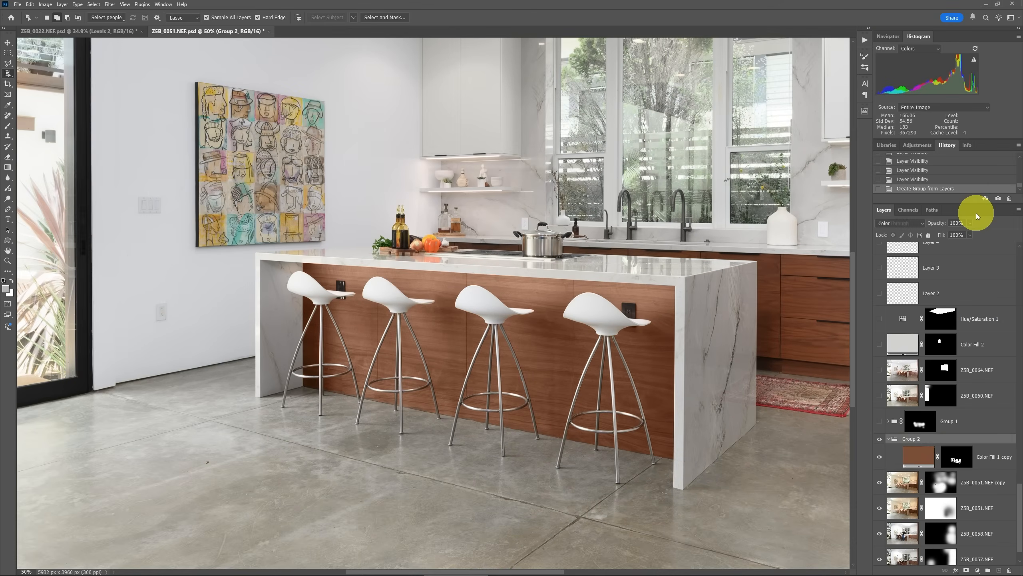
# Group the fill copy into Group 2 and give the group a black Hide All mask
pyautogui.click(899, 222)
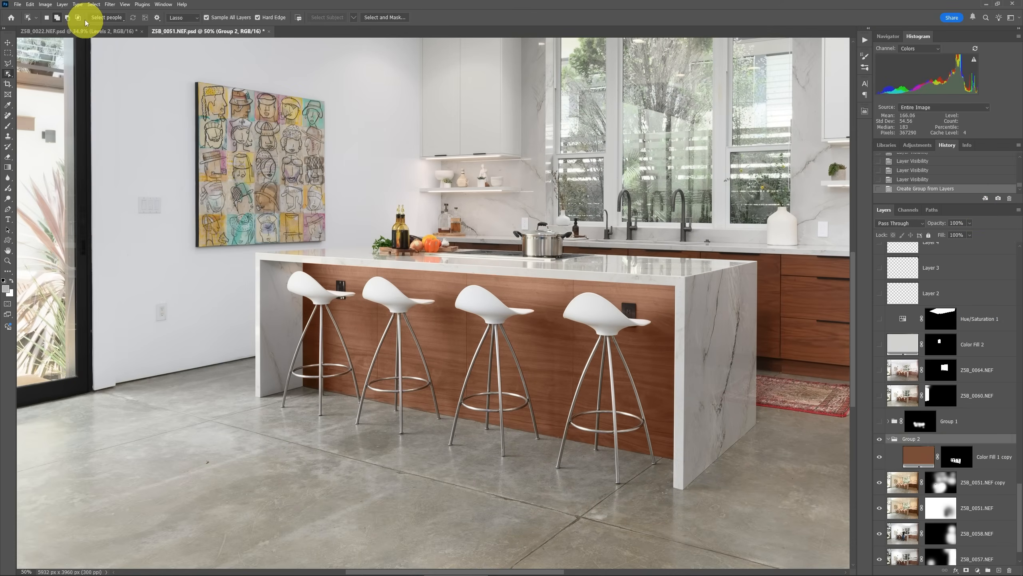
pyautogui.click(61, 4)
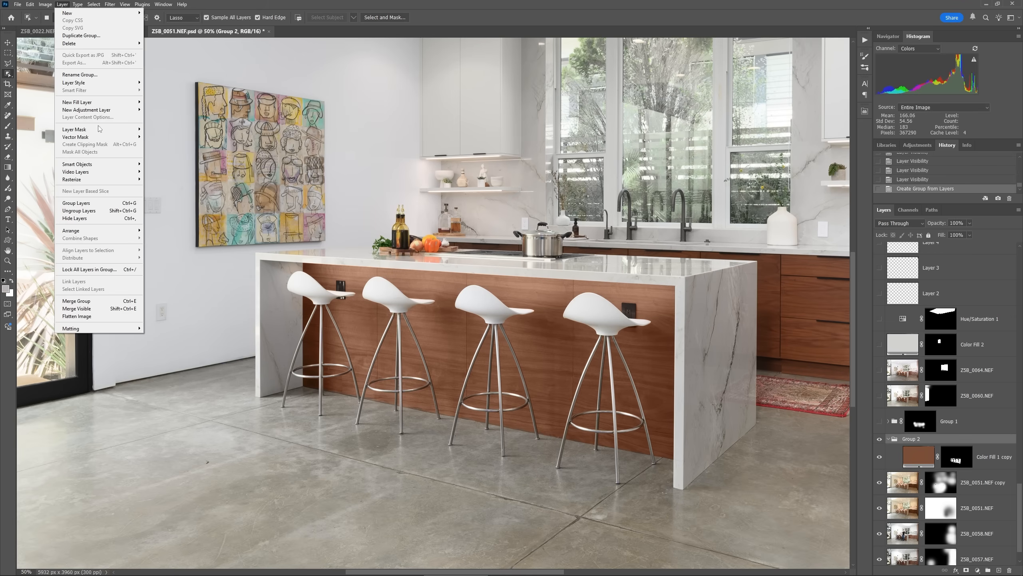
pyautogui.moveTo(75, 129)
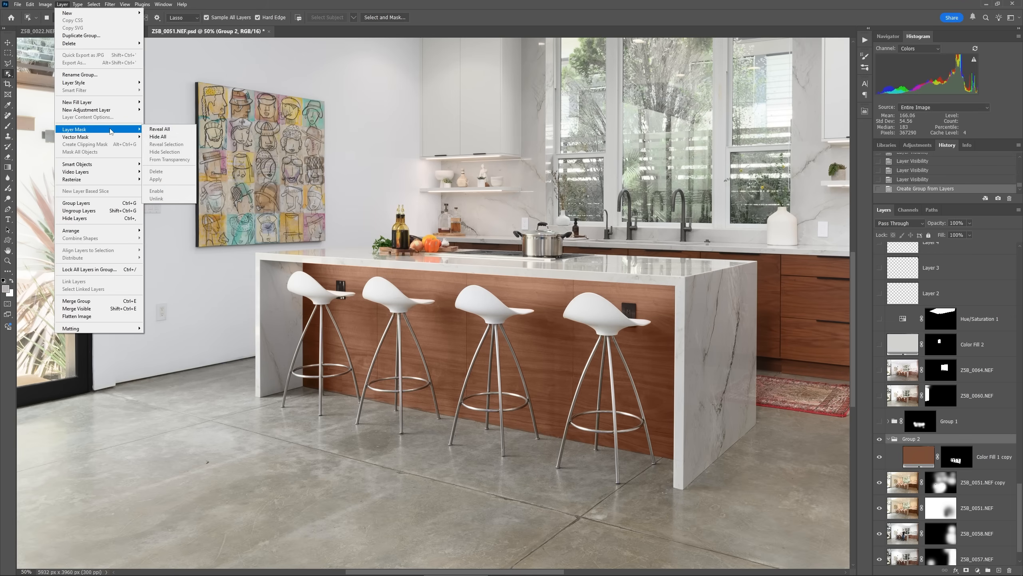
pyautogui.moveTo(158, 137)
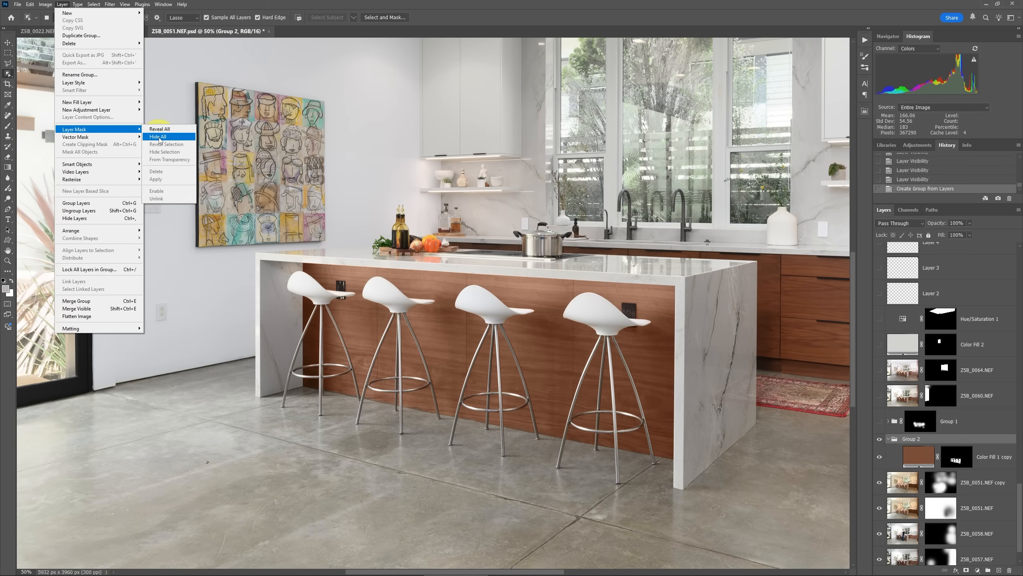
pyautogui.click(158, 136)
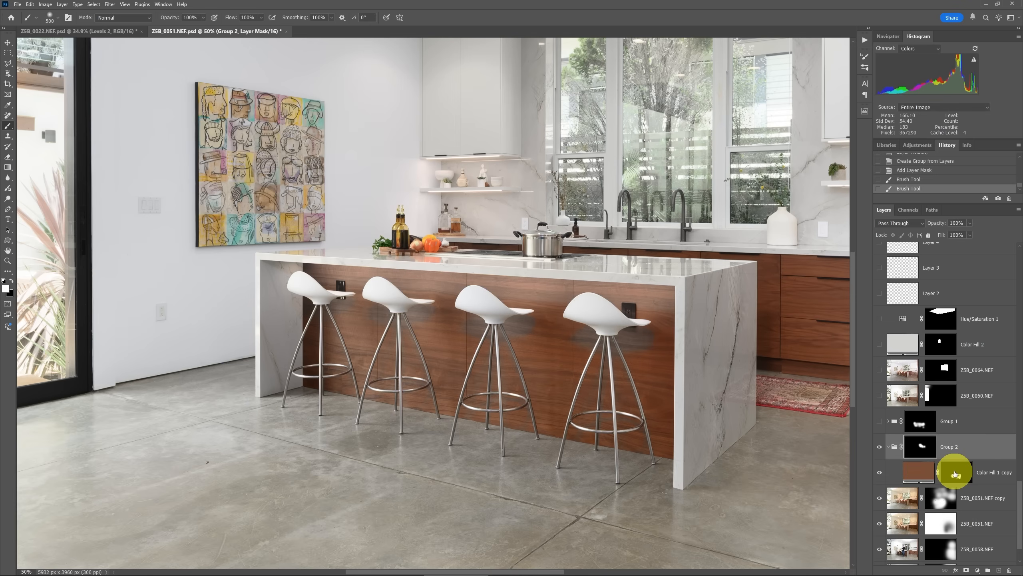
# Paint more of Group 2's mask and switch the fill copy's mask off and on
pyautogui.click(943, 471)
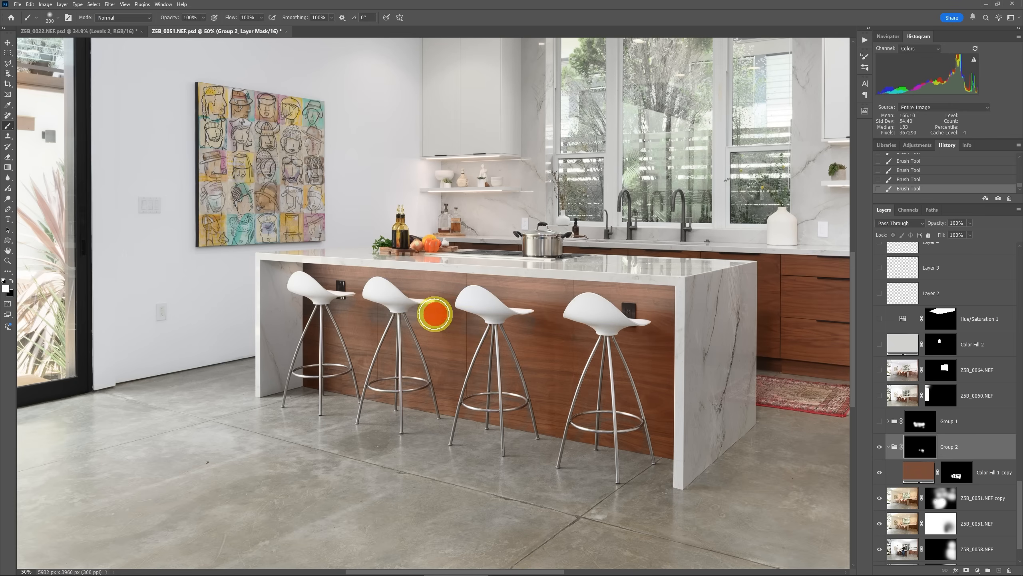
pyautogui.moveTo(467, 332)
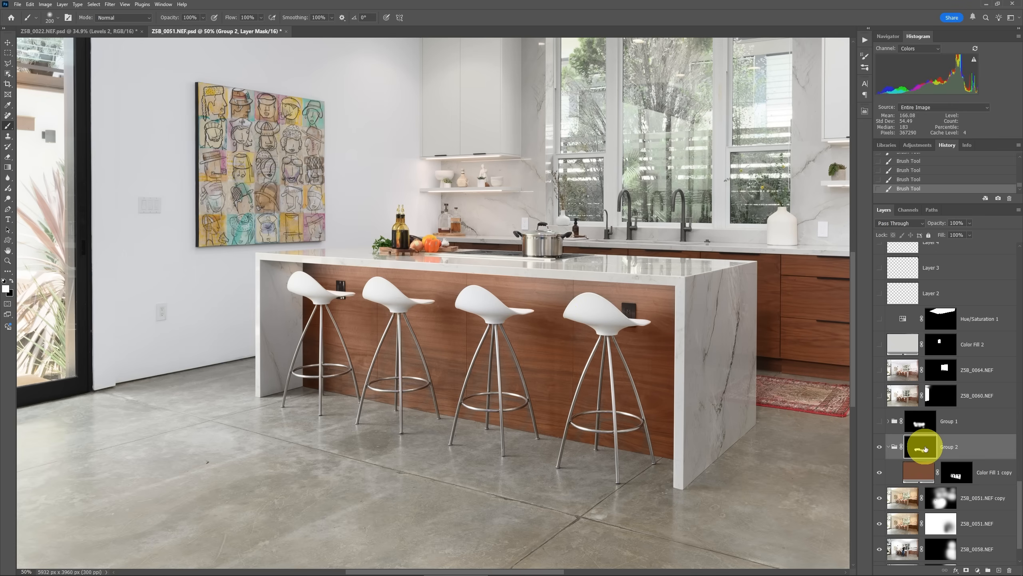
pyautogui.click(919, 446)
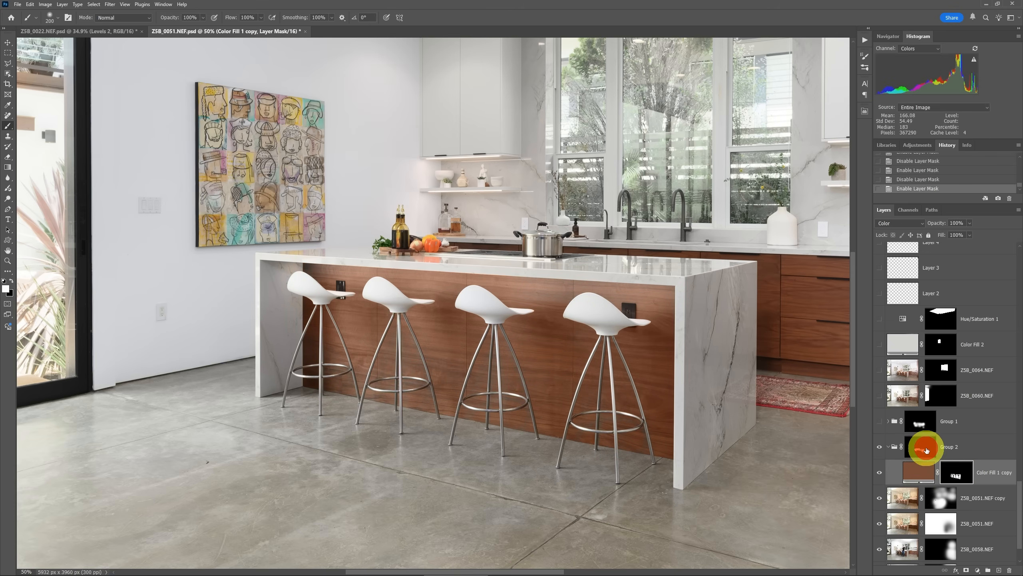
pyautogui.click(949, 447)
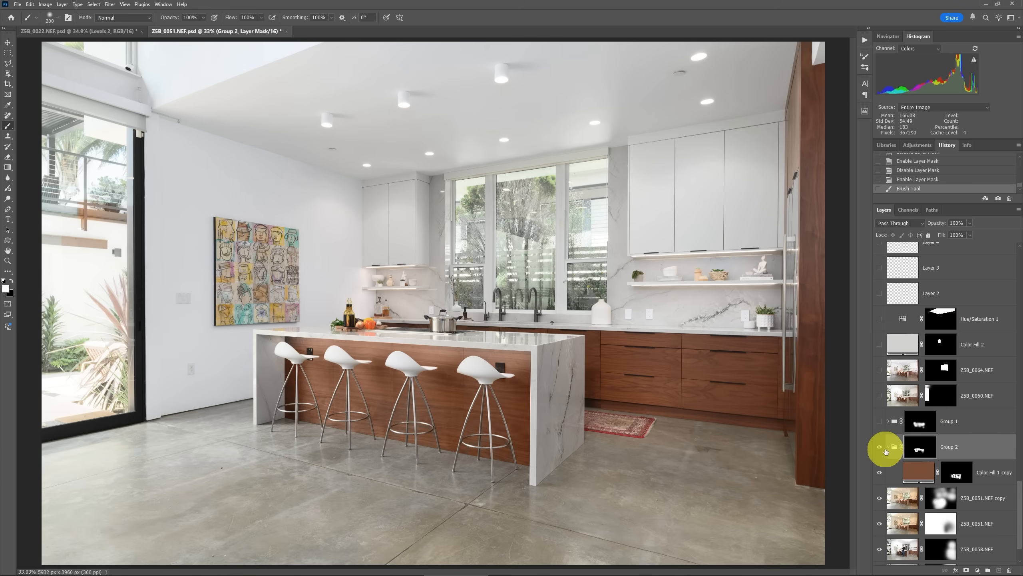
pyautogui.click(879, 447)
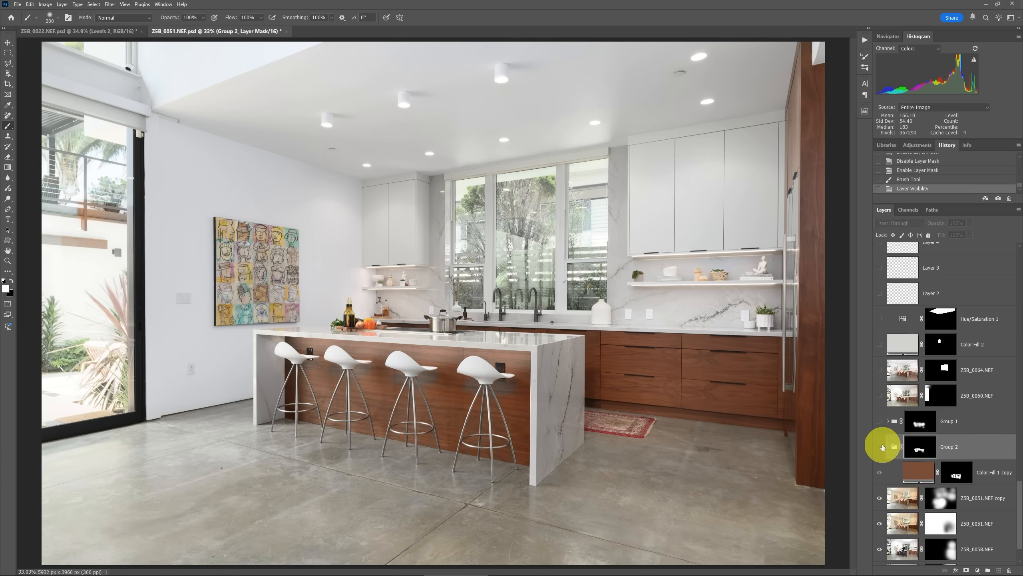
pyautogui.click(880, 448)
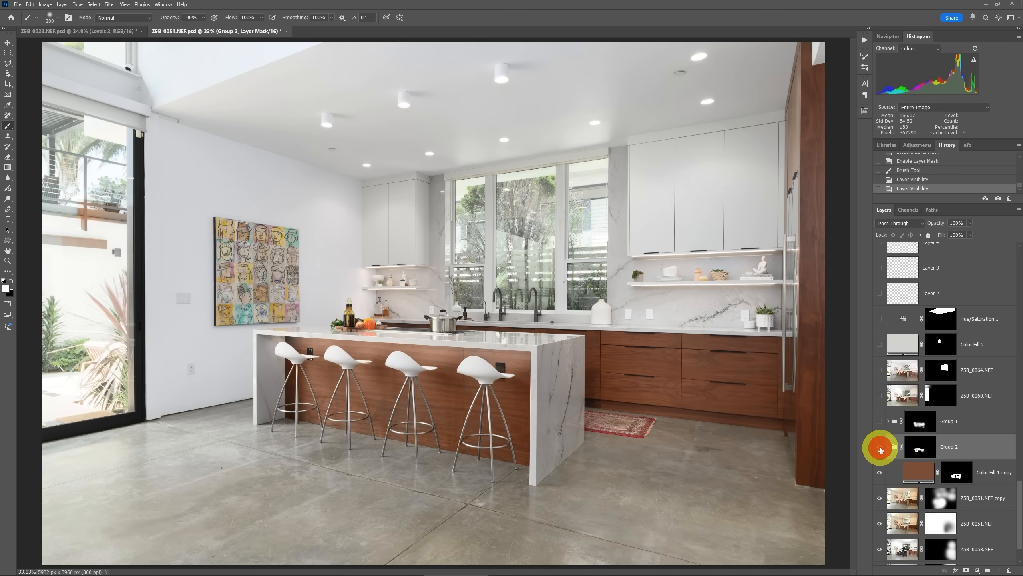
pyautogui.moveTo(879, 449)
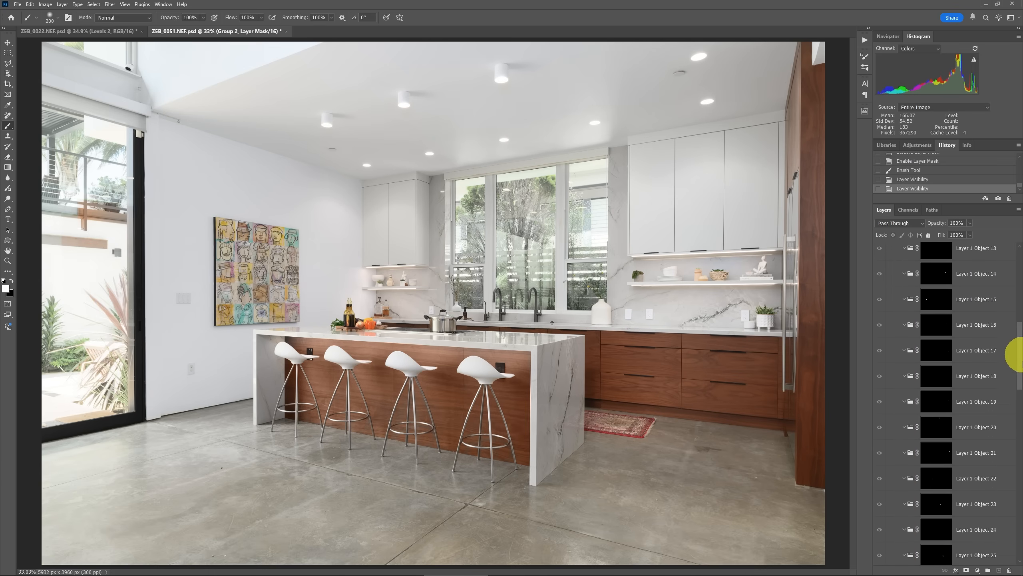
# Show Finished, load the floor from Layer 1 Object 35's mask, and make Finished active
pyautogui.scroll(-3)
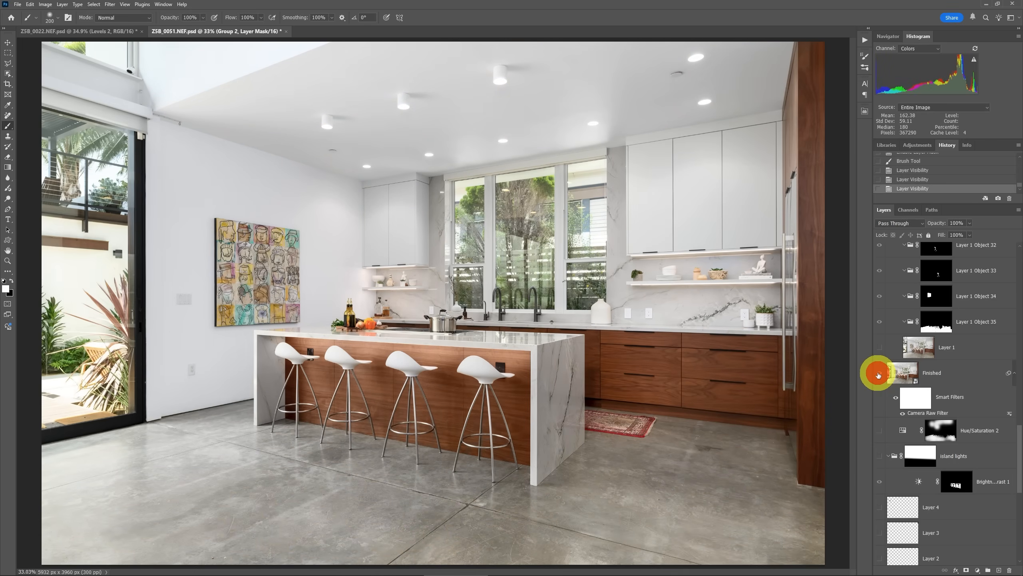
pyautogui.moveTo(879, 374)
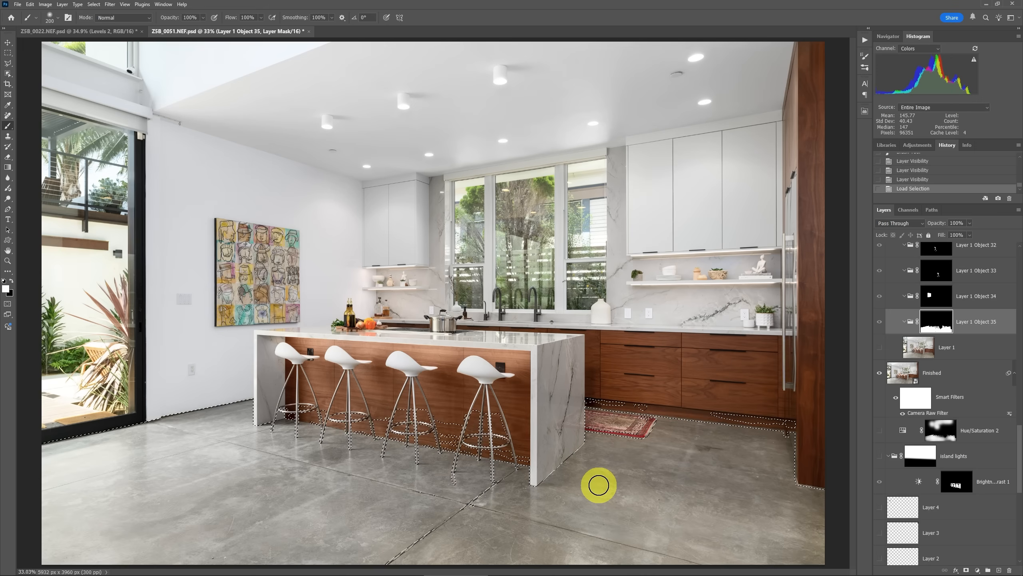
pyautogui.click(932, 372)
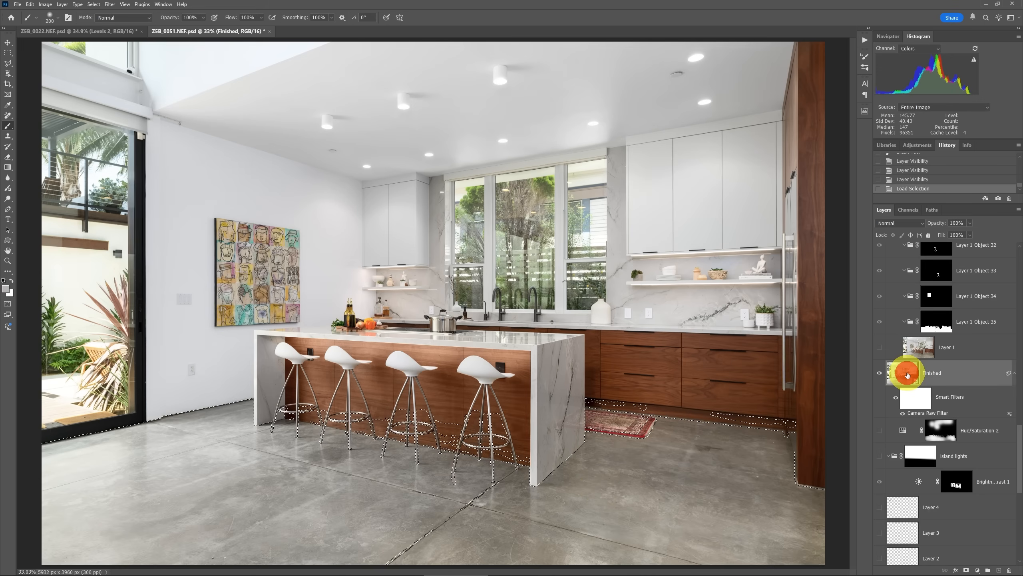
pyautogui.moveTo(907, 374)
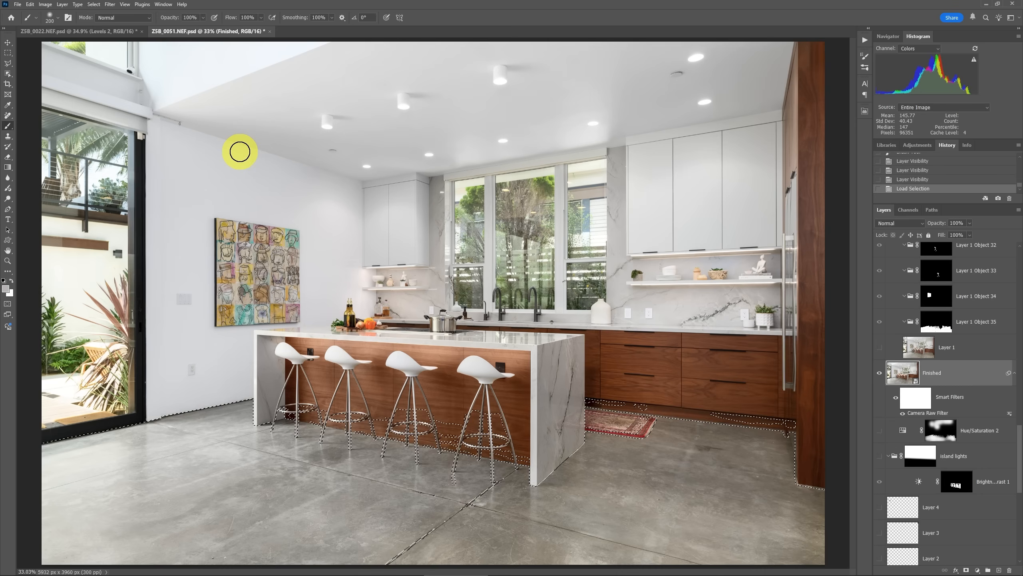
pyautogui.click(63, 4)
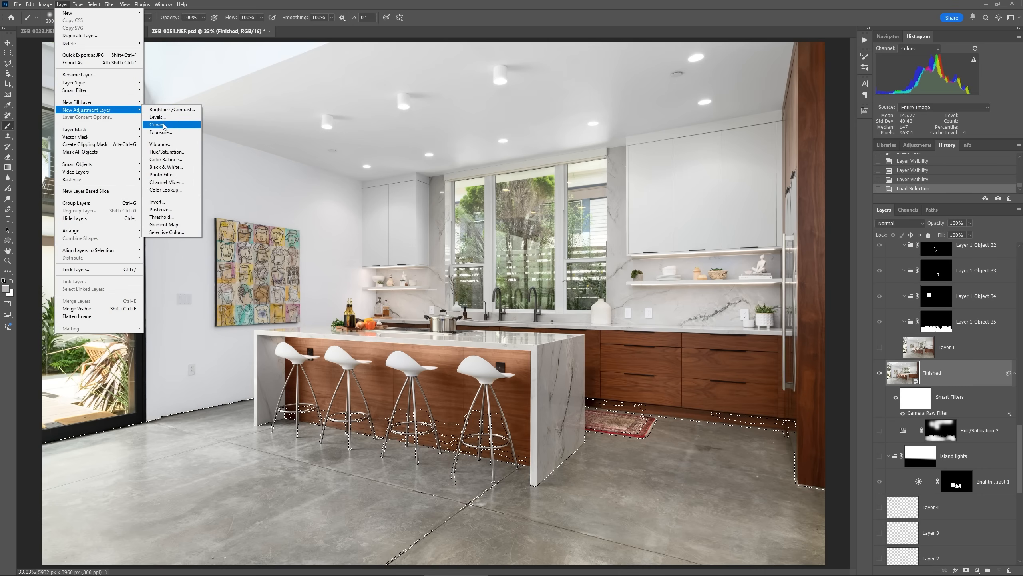
# Add a floor-masked Curves 1 layer with RGB point Input 82, Output 96, then compare
pyautogui.click(157, 125)
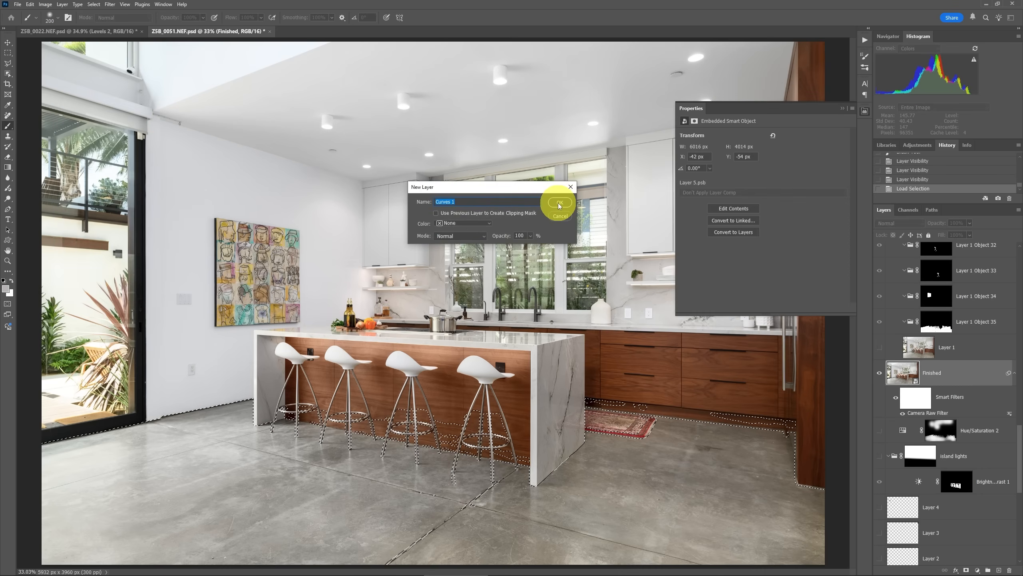
pyautogui.click(559, 203)
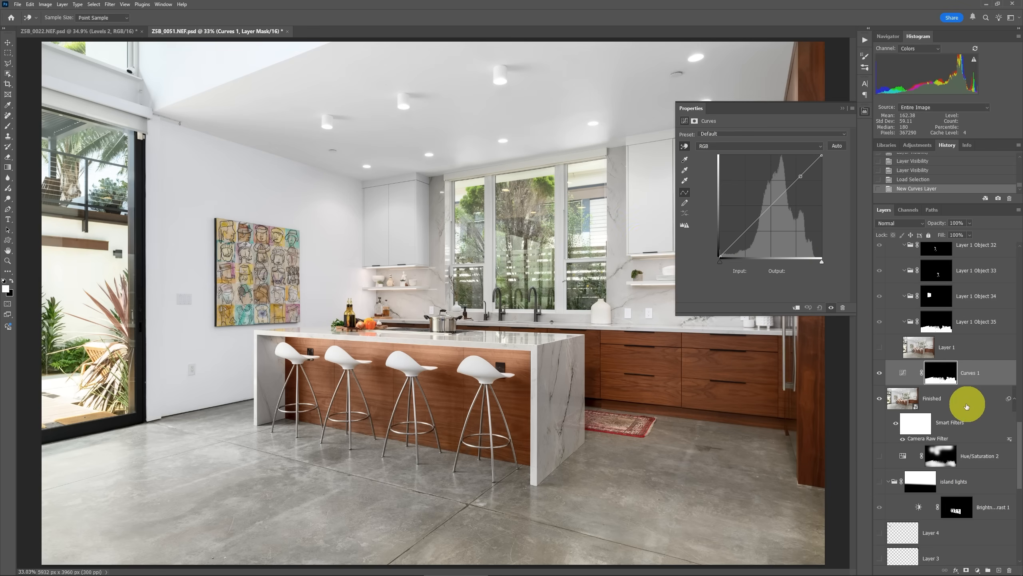
pyautogui.moveTo(942, 380)
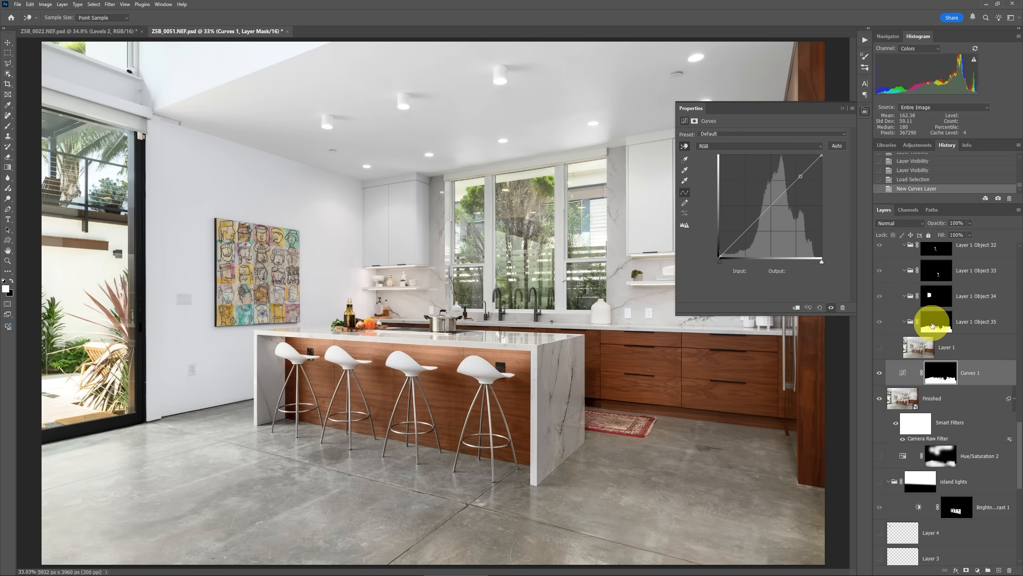
pyautogui.moveTo(934, 321)
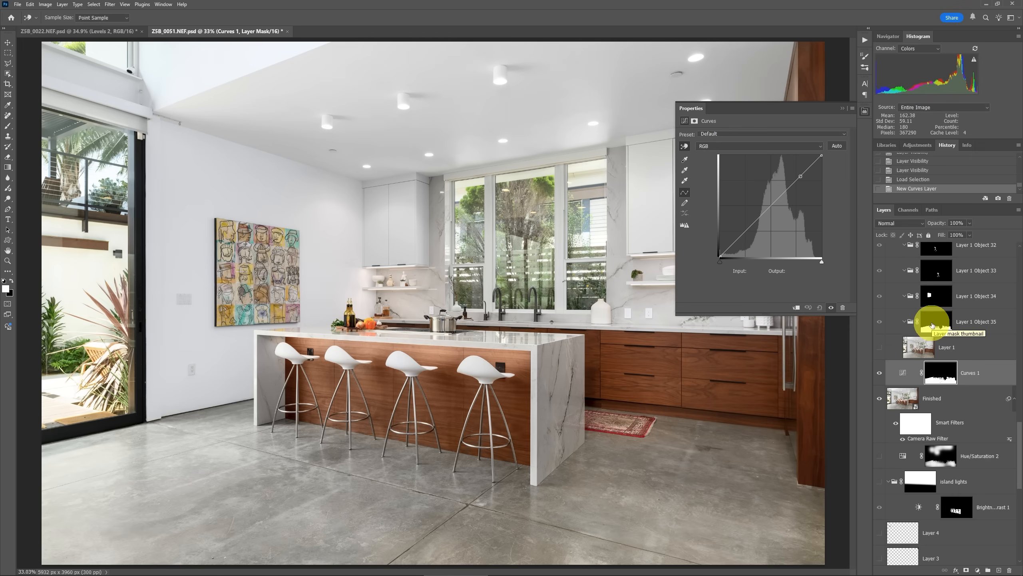
pyautogui.moveTo(951, 363)
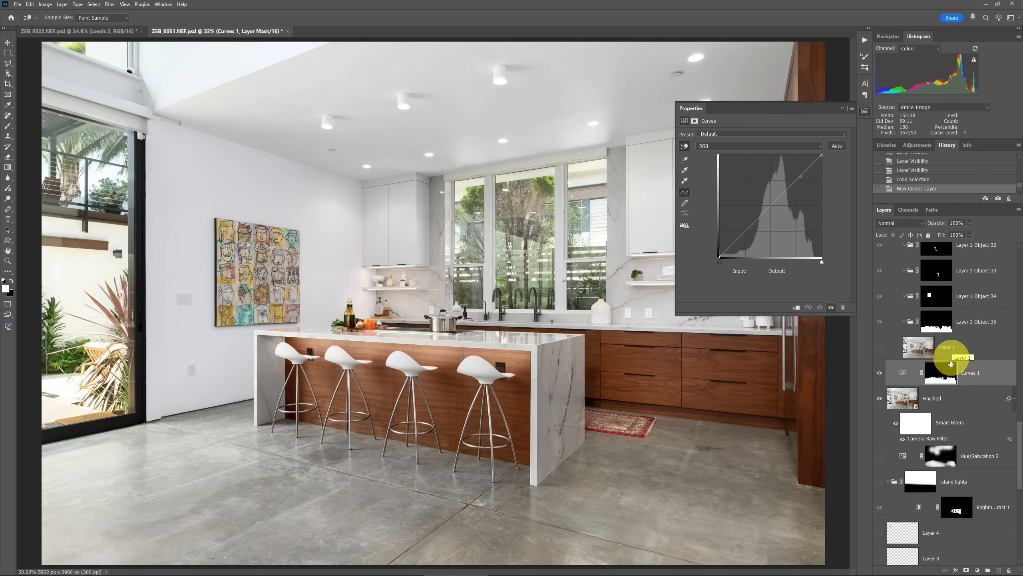
pyautogui.moveTo(942, 378)
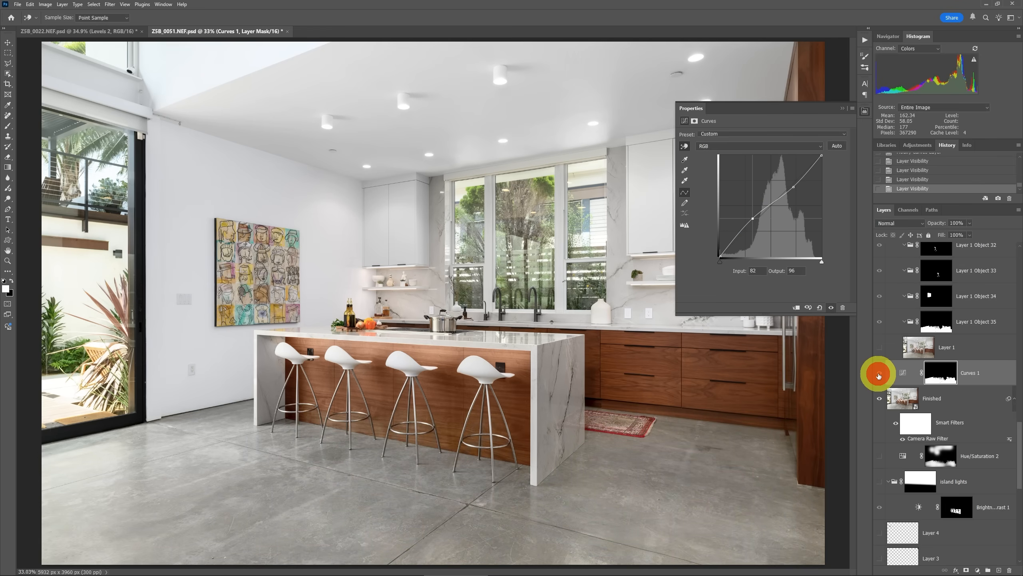
pyautogui.click(941, 372)
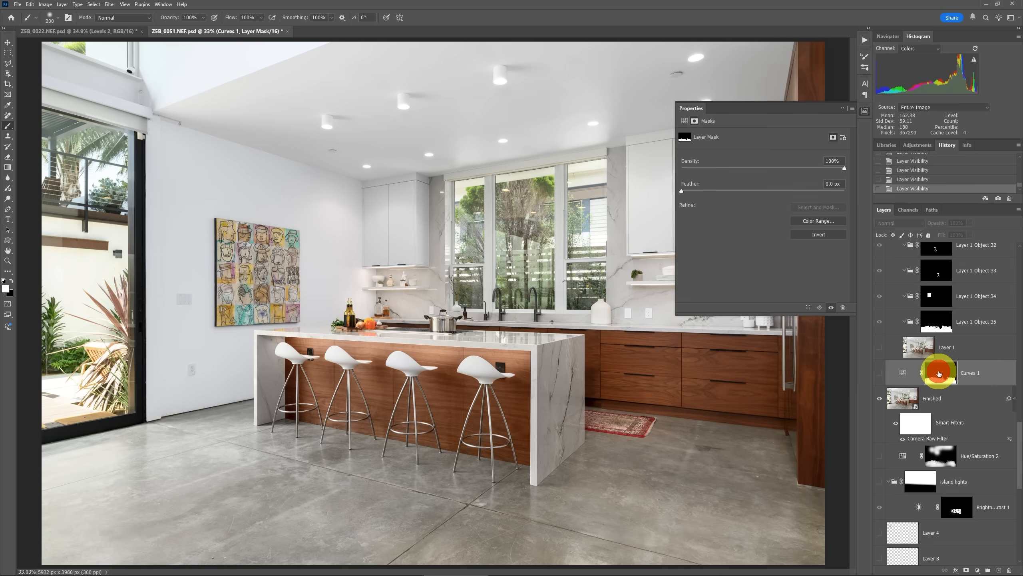
# View the Curves 1 floor mask and erase it under the stools and island base at 30% flow
pyautogui.click(971, 372)
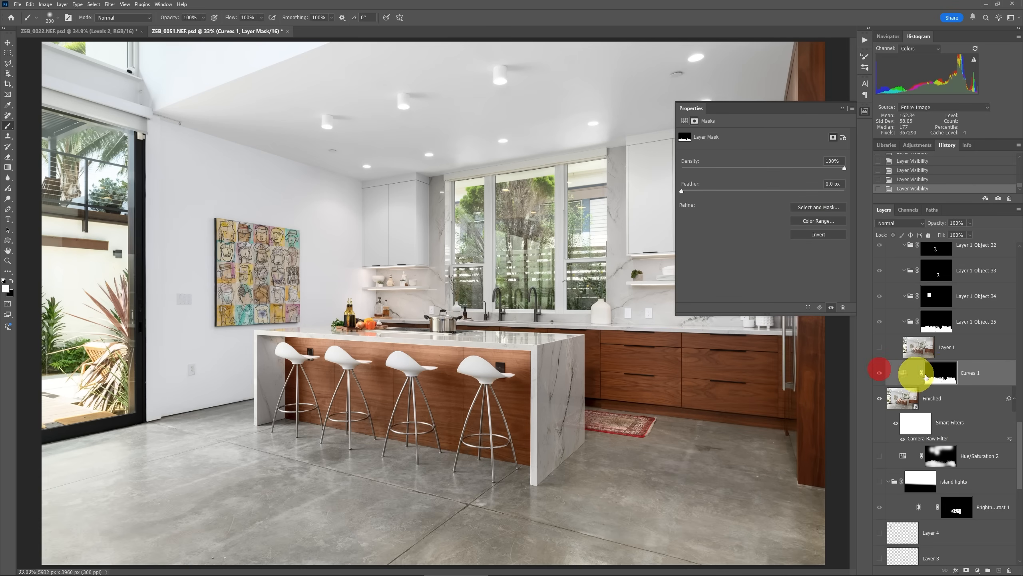
pyautogui.click(921, 373)
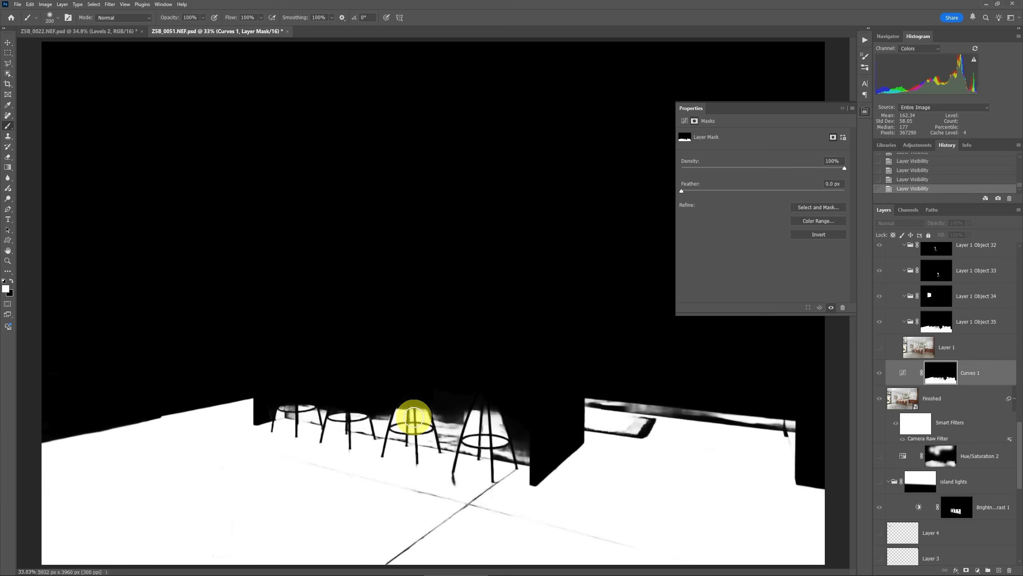
pyautogui.click(939, 372)
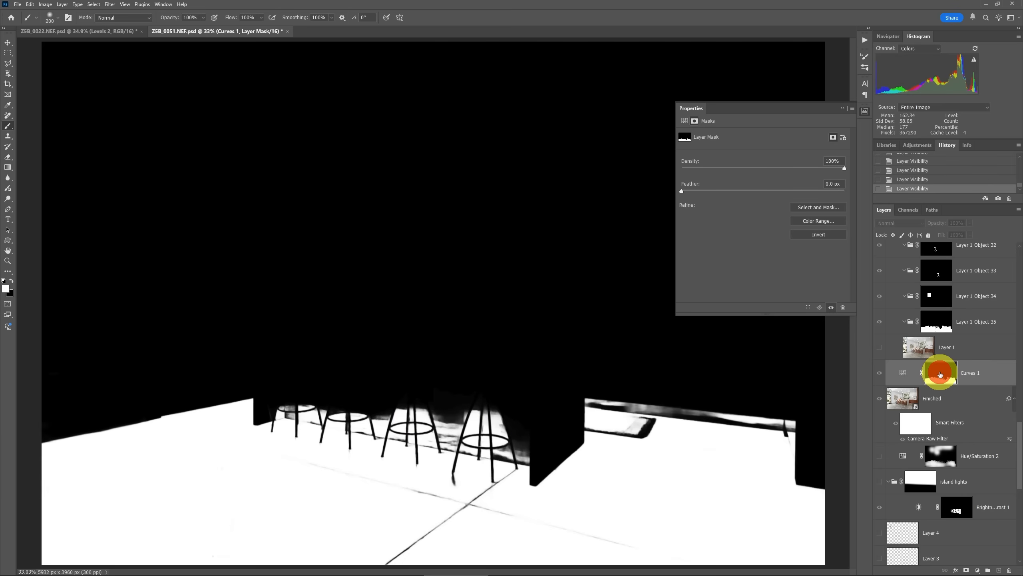
pyautogui.moveTo(940, 372)
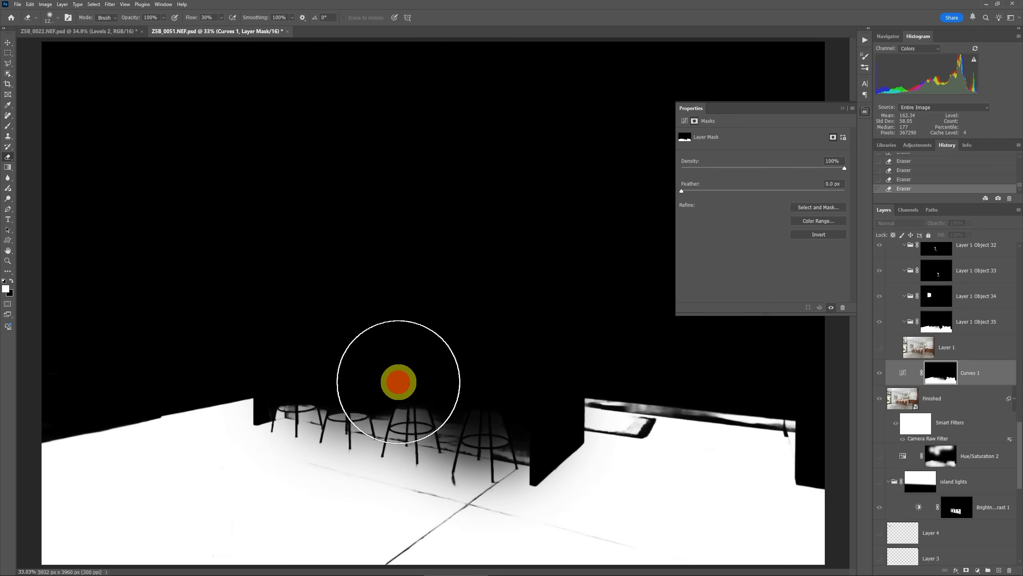
pyautogui.click(398, 381)
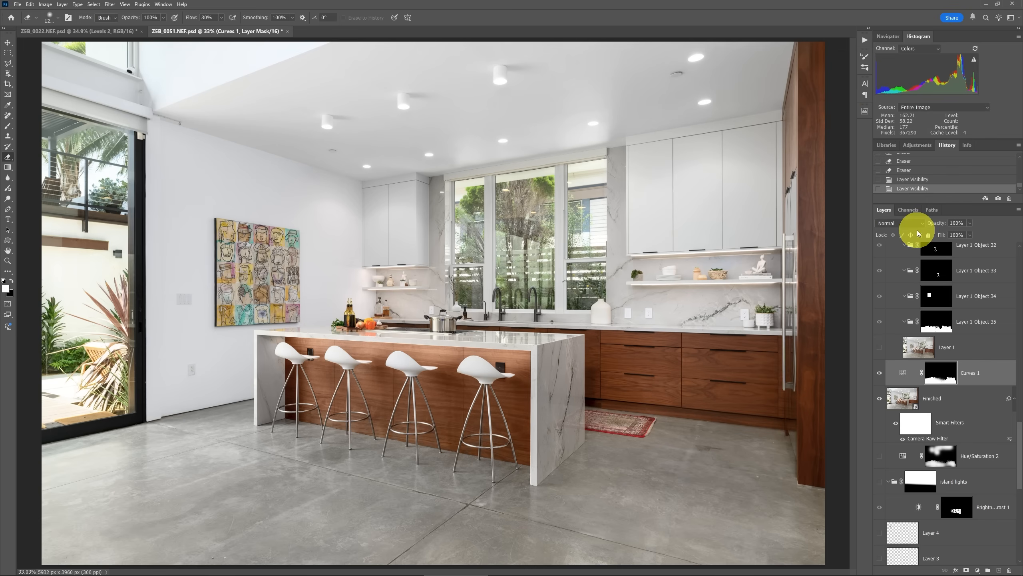
pyautogui.moveTo(927, 213)
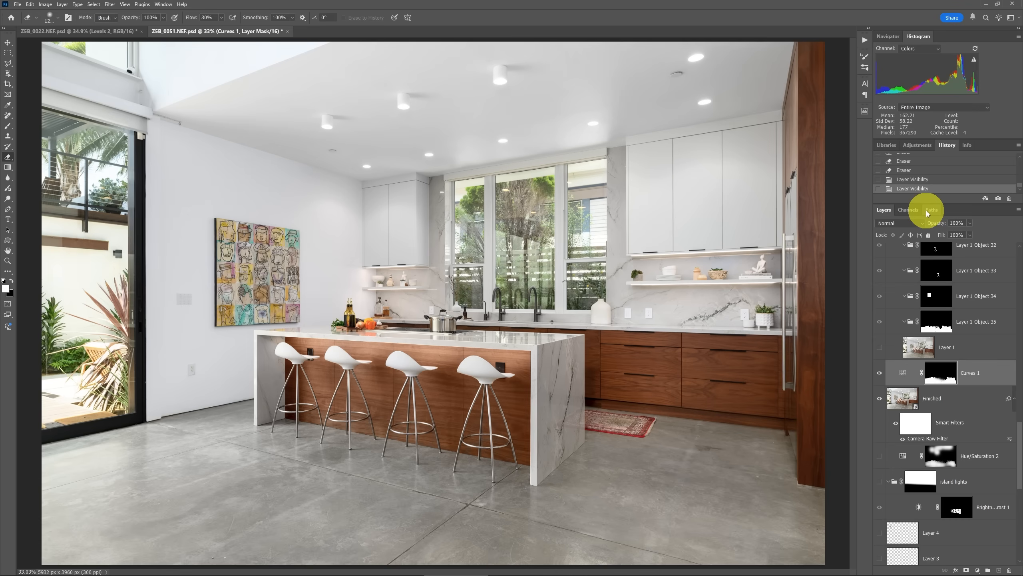
pyautogui.click(74, 31)
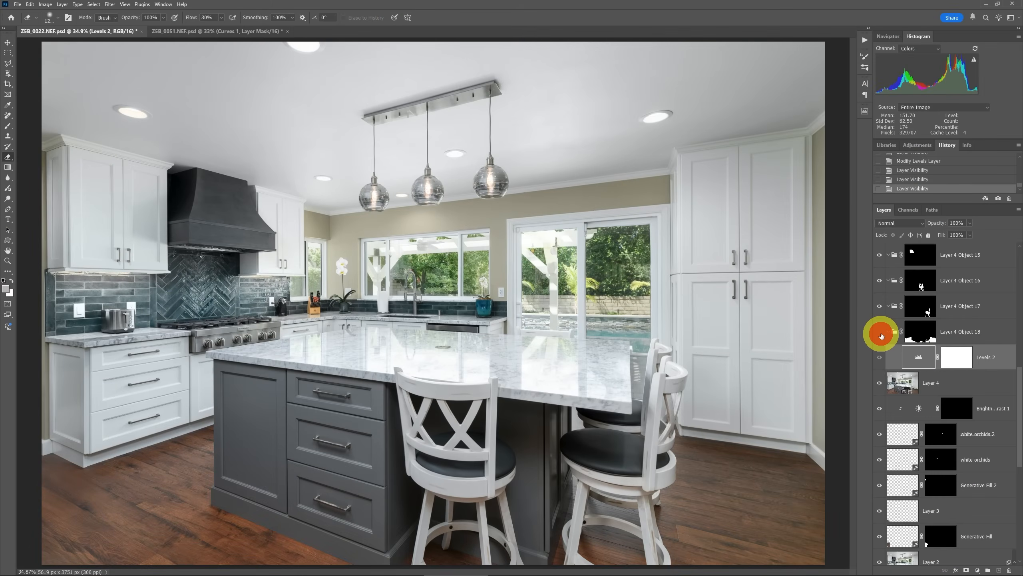
pyautogui.click(879, 332)
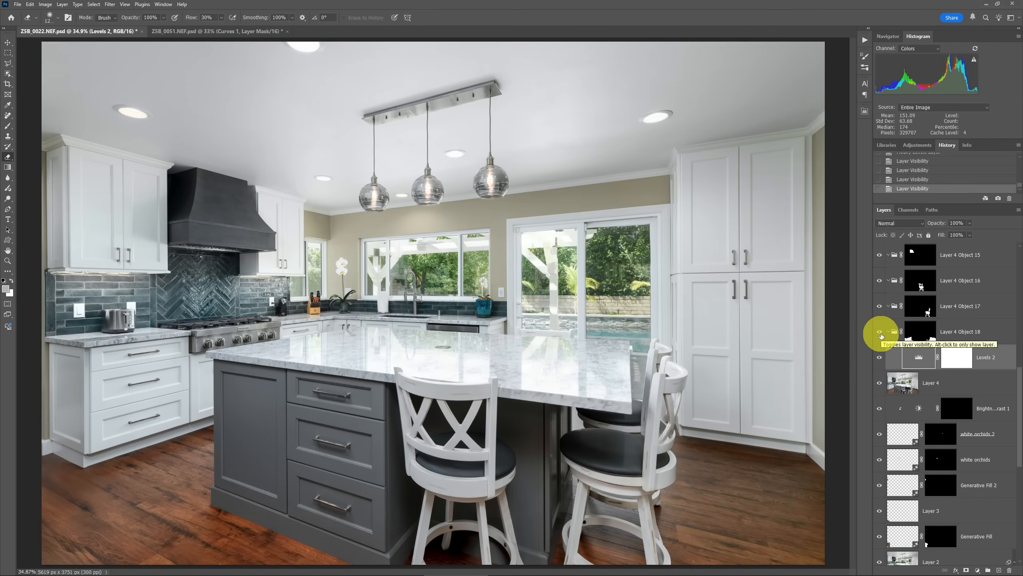
pyautogui.click(218, 32)
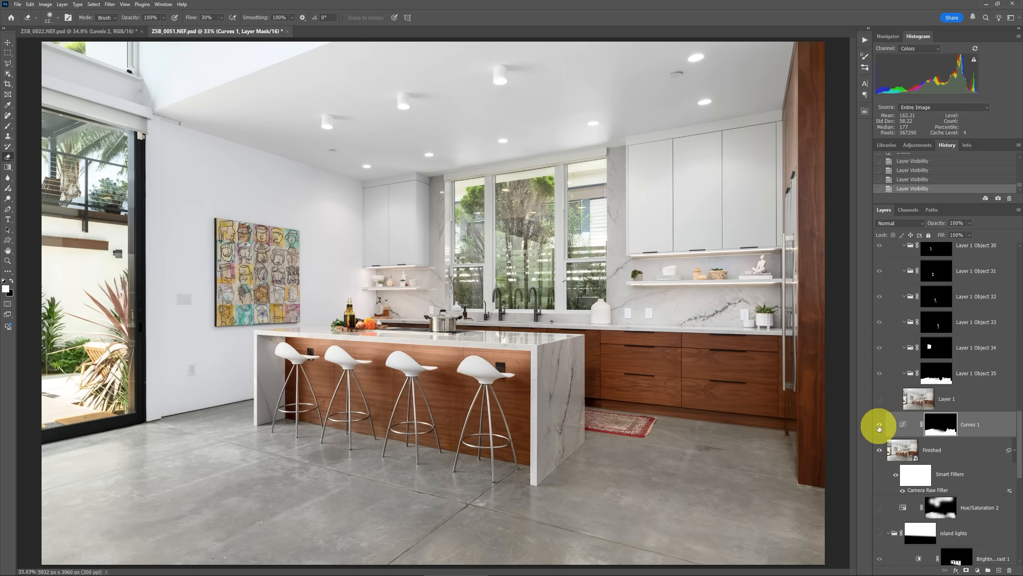
pyautogui.moveTo(545, 407)
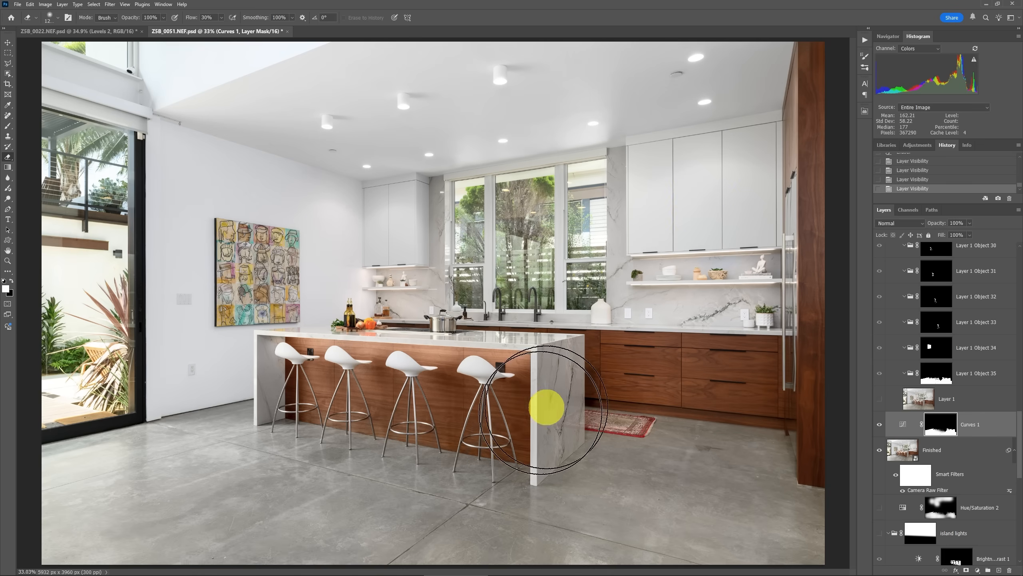
pyautogui.moveTo(821, 250)
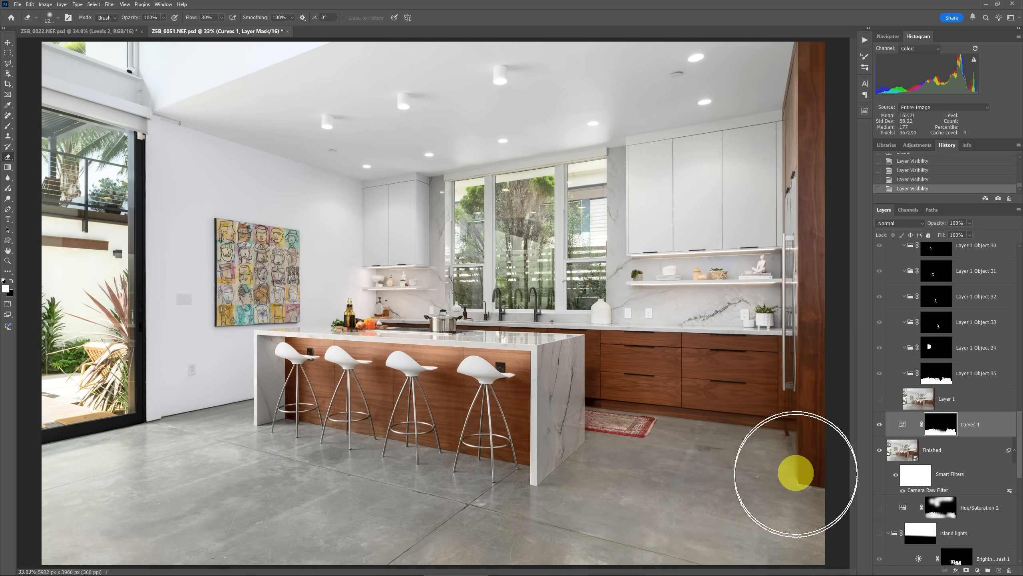
pyautogui.moveTo(881, 84)
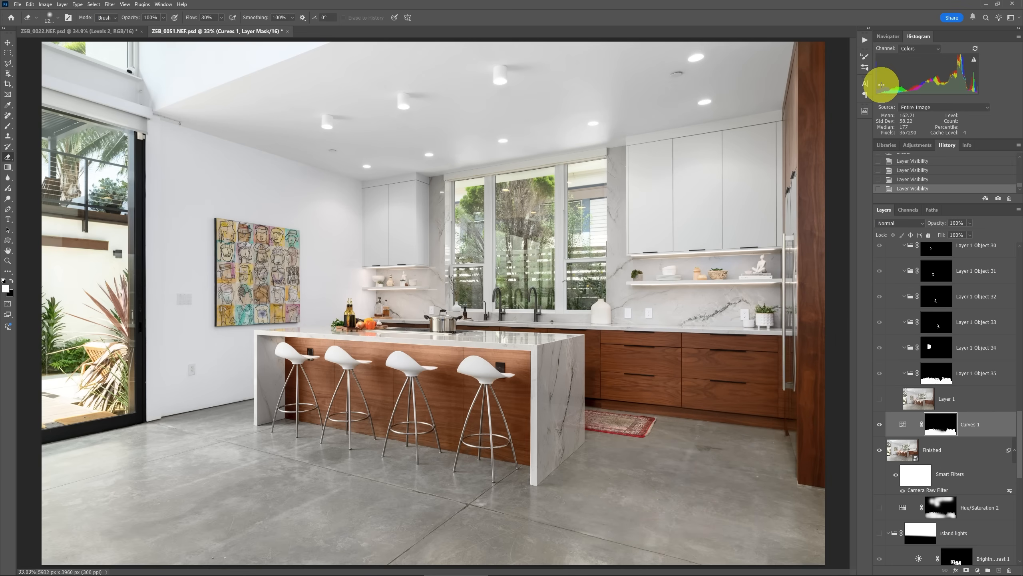